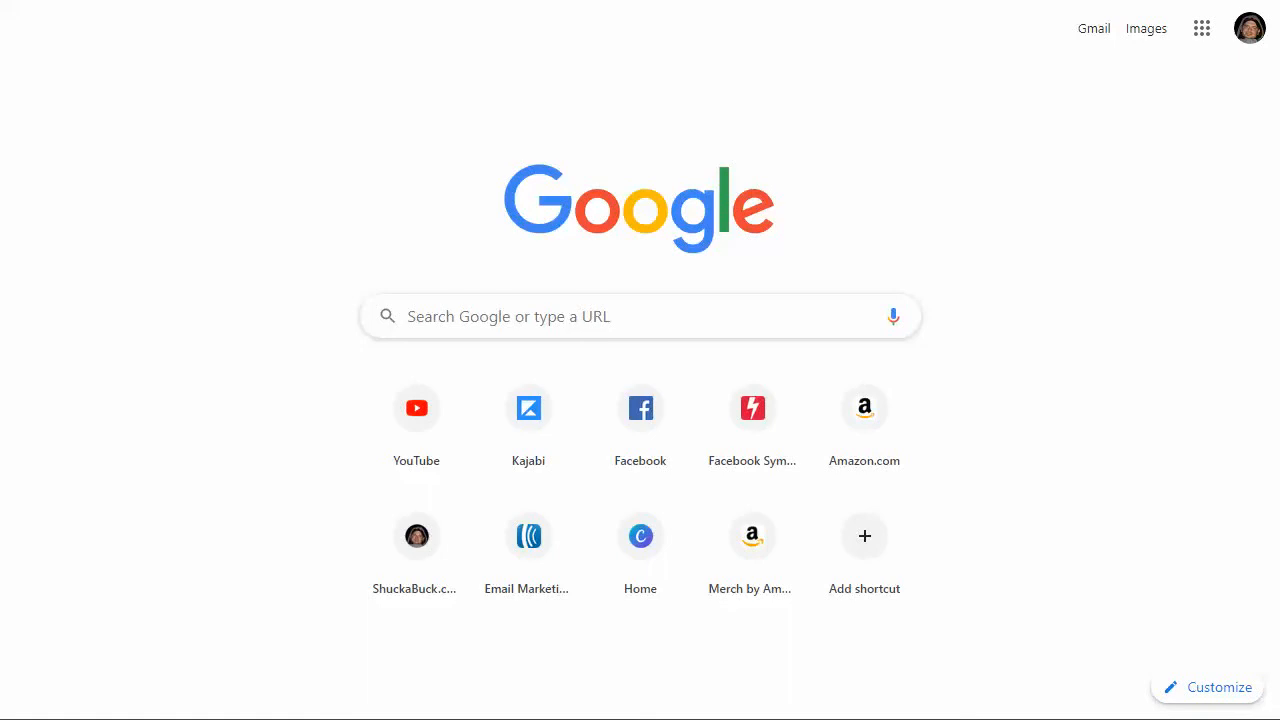
mouse_move(1178, 228)
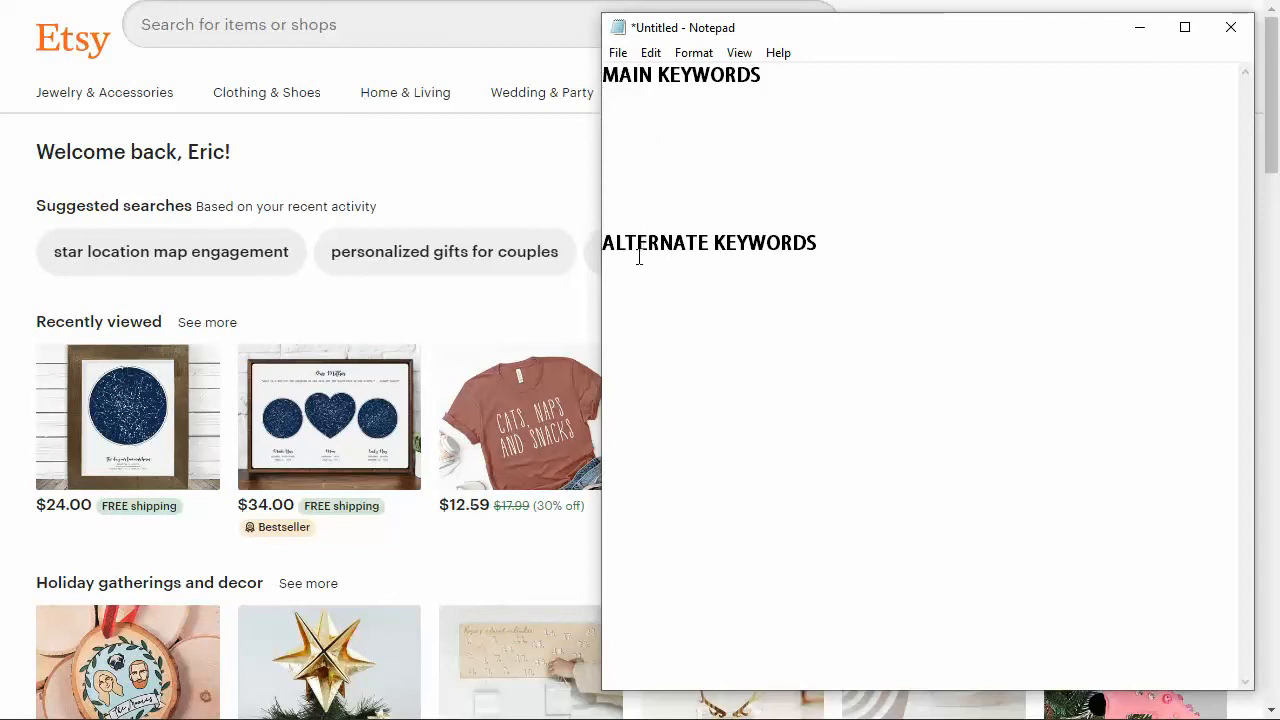
mouse_move(758, 228)
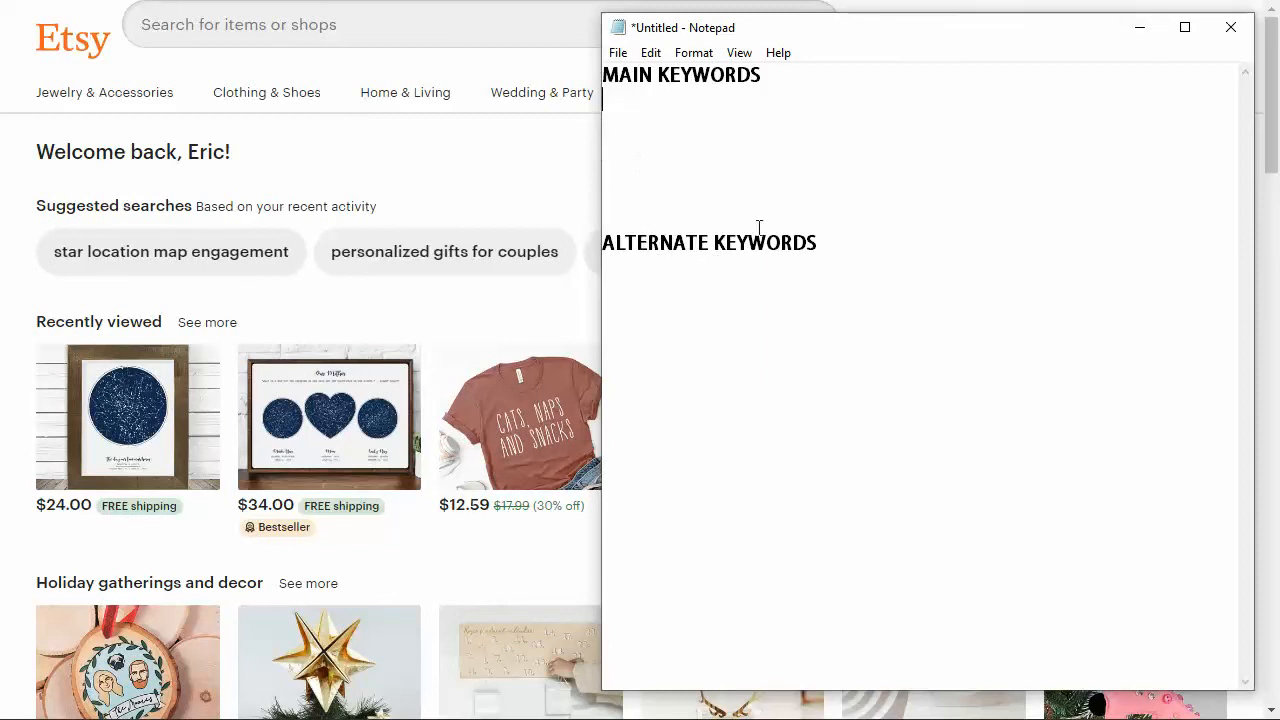
mouse_move(980, 192)
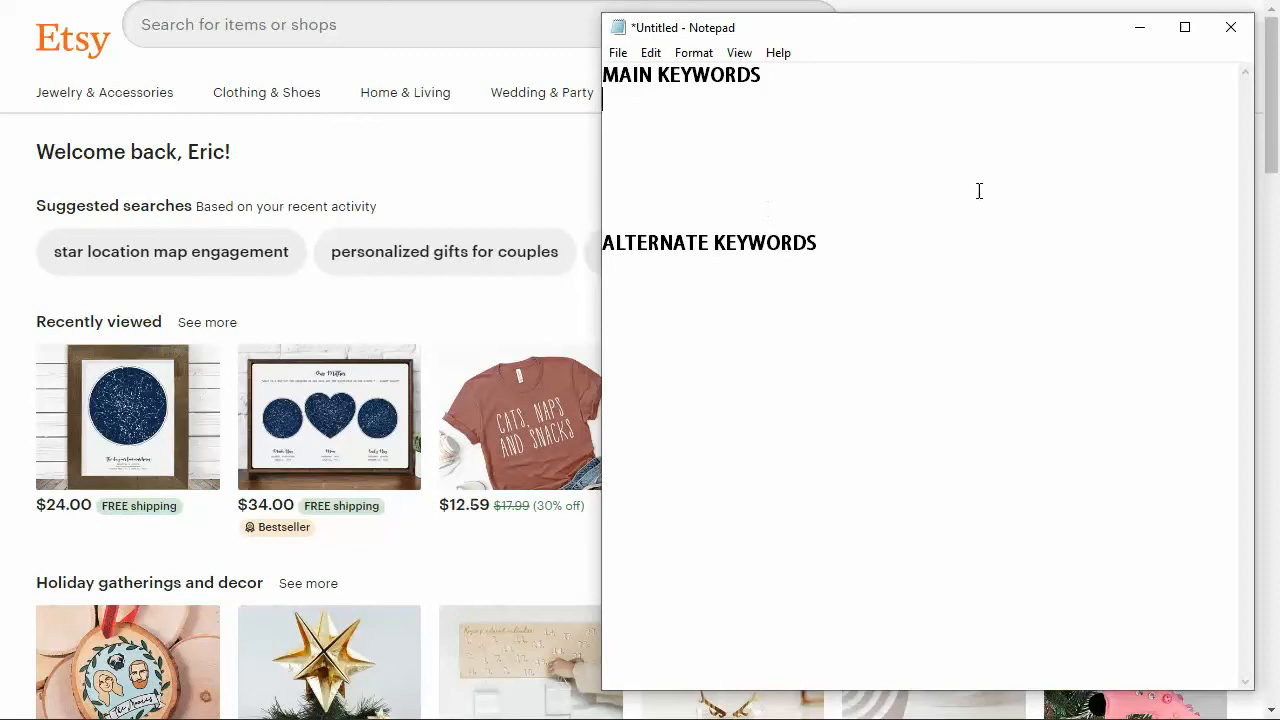
mouse_move(848, 122)
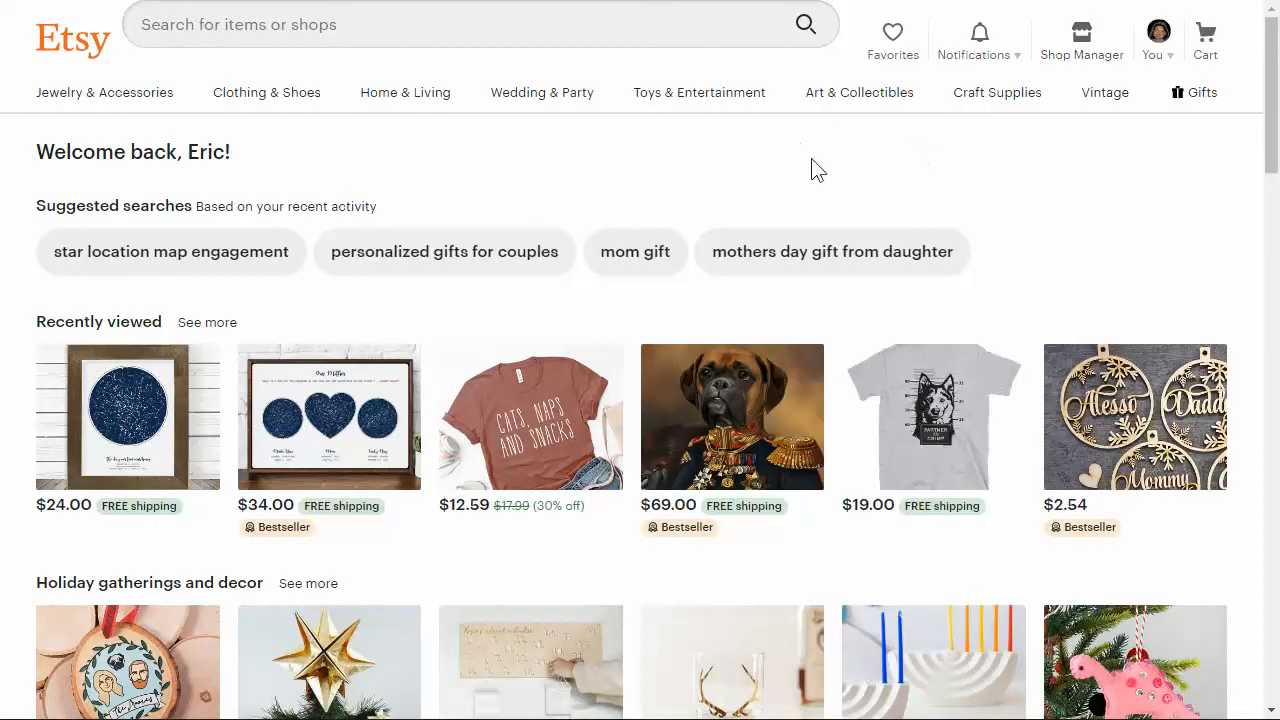
Search Etsy for 'personalized baby blanket' and browse the result listings
click(450, 24)
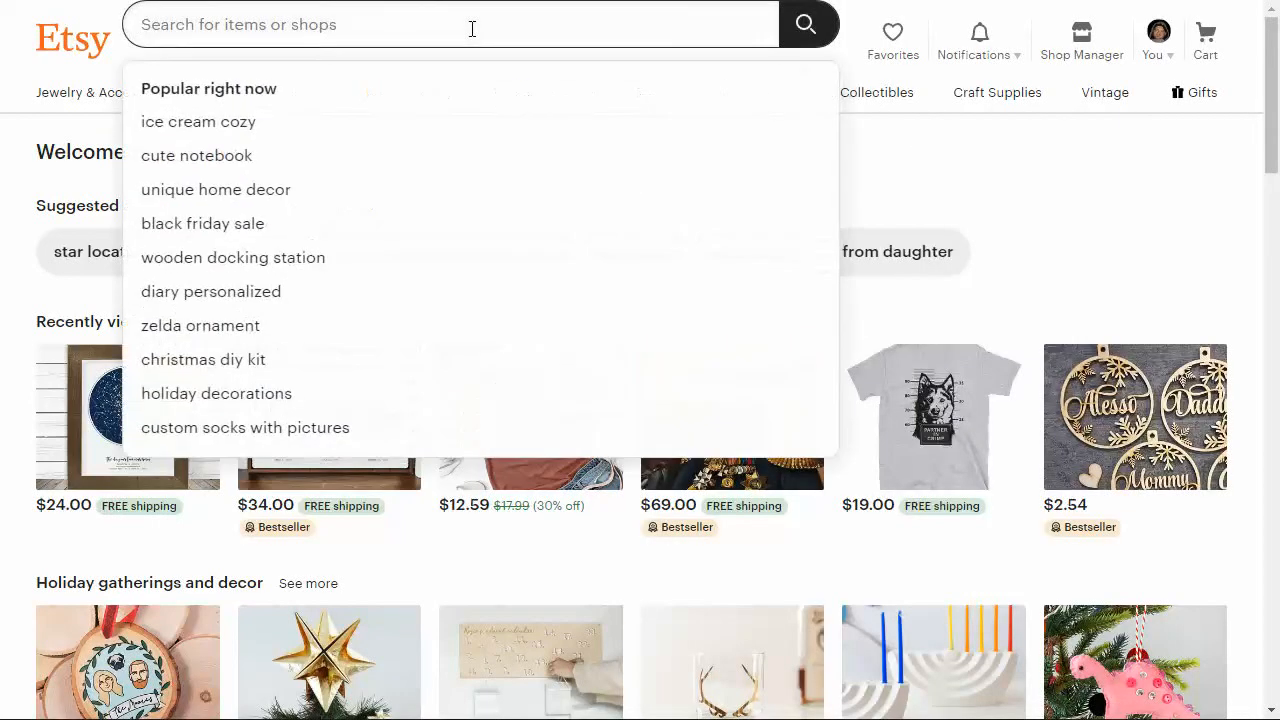
click(898, 180)
text(p)
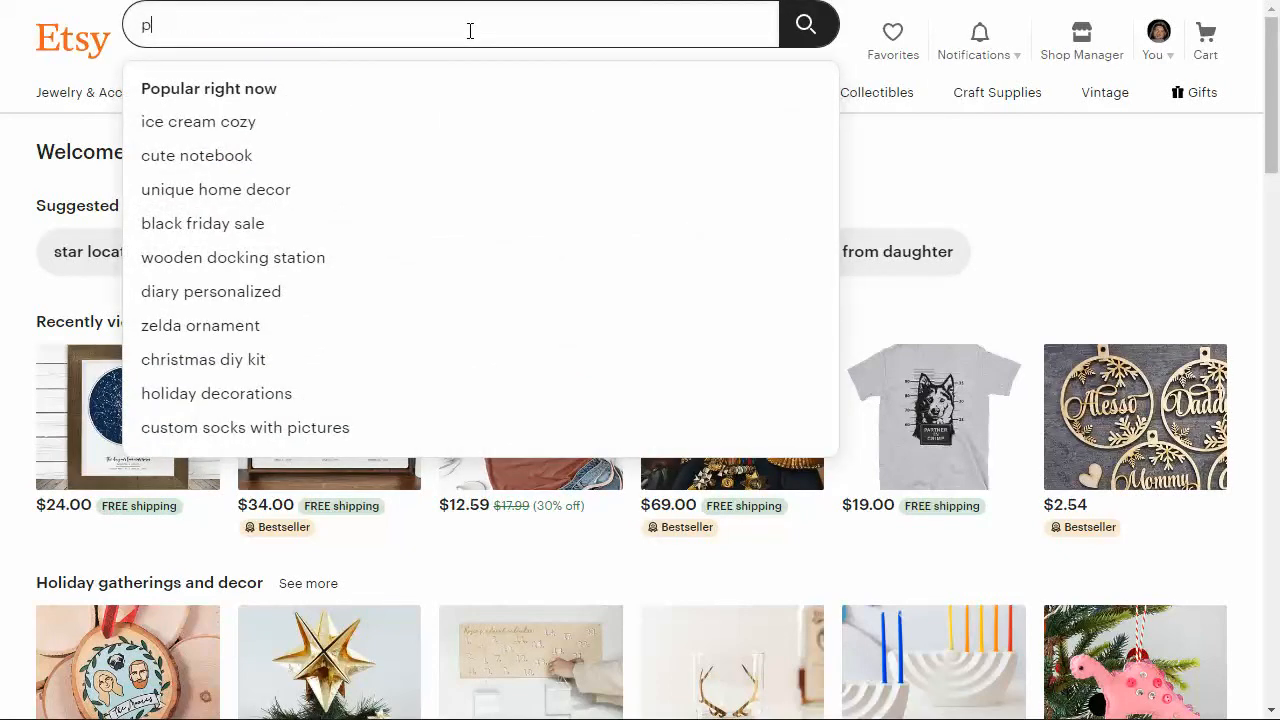
text(ersonalized)
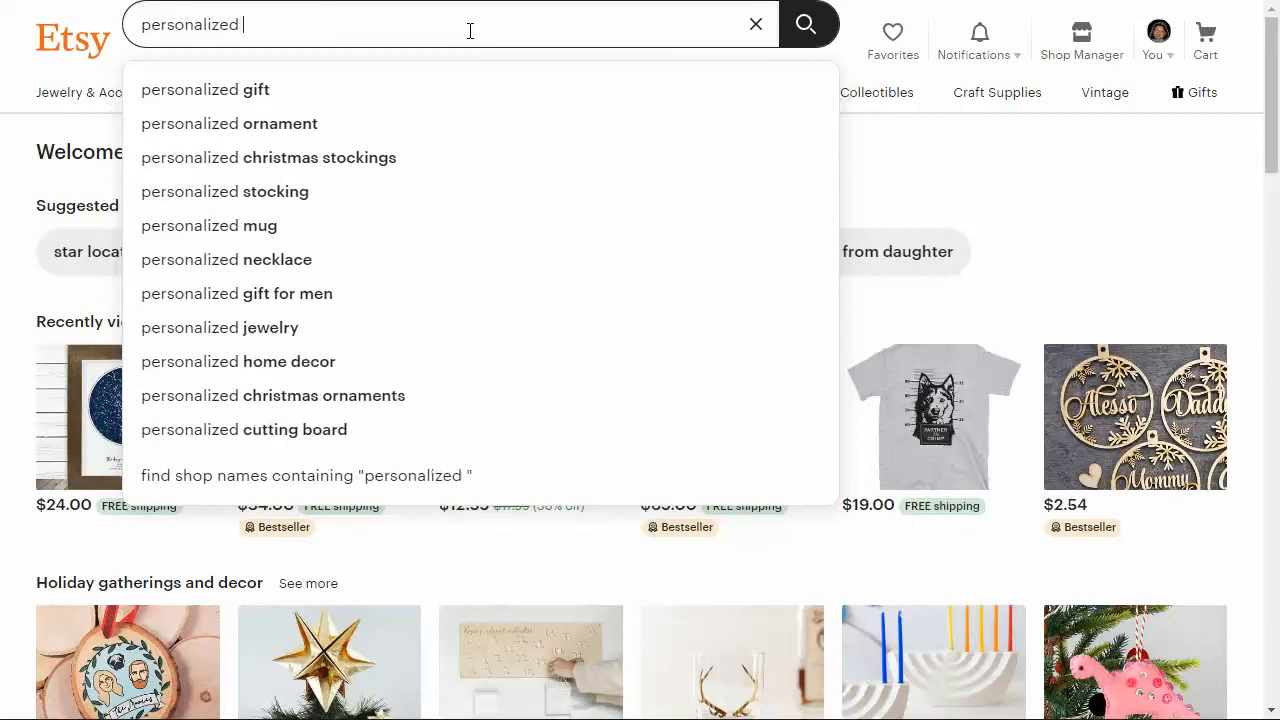
text(baby blanket)
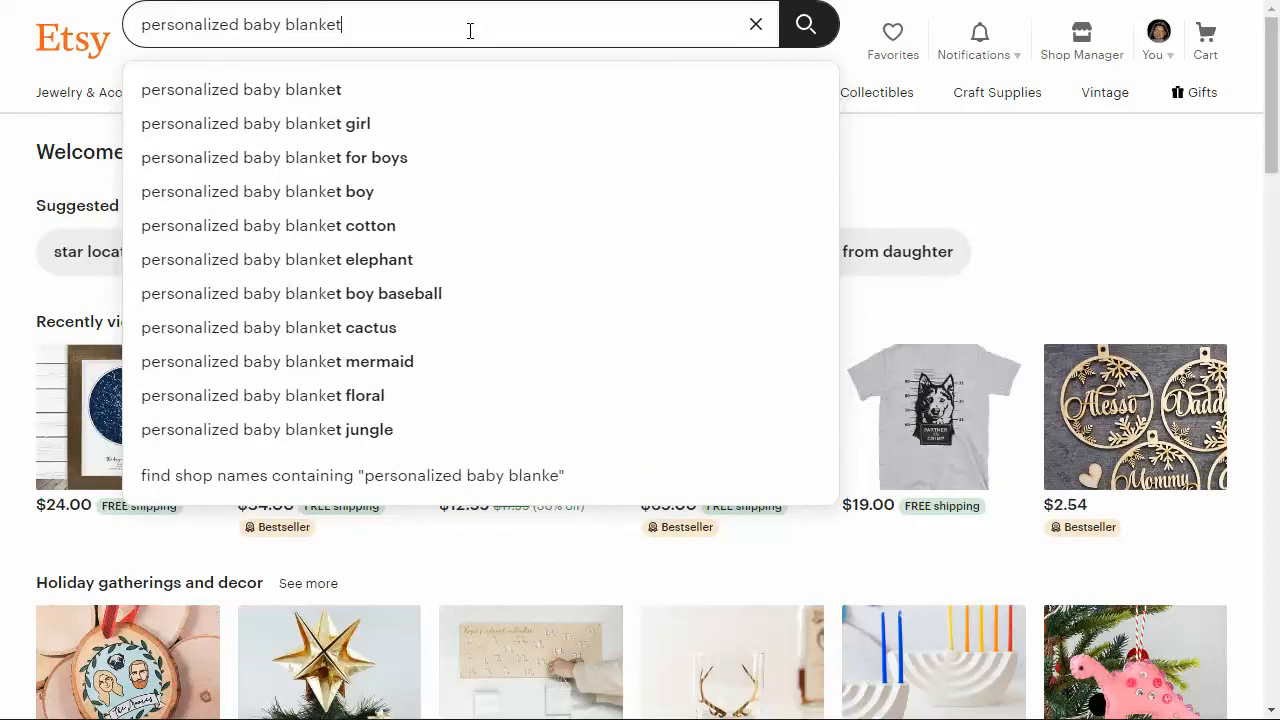
click(808, 24)
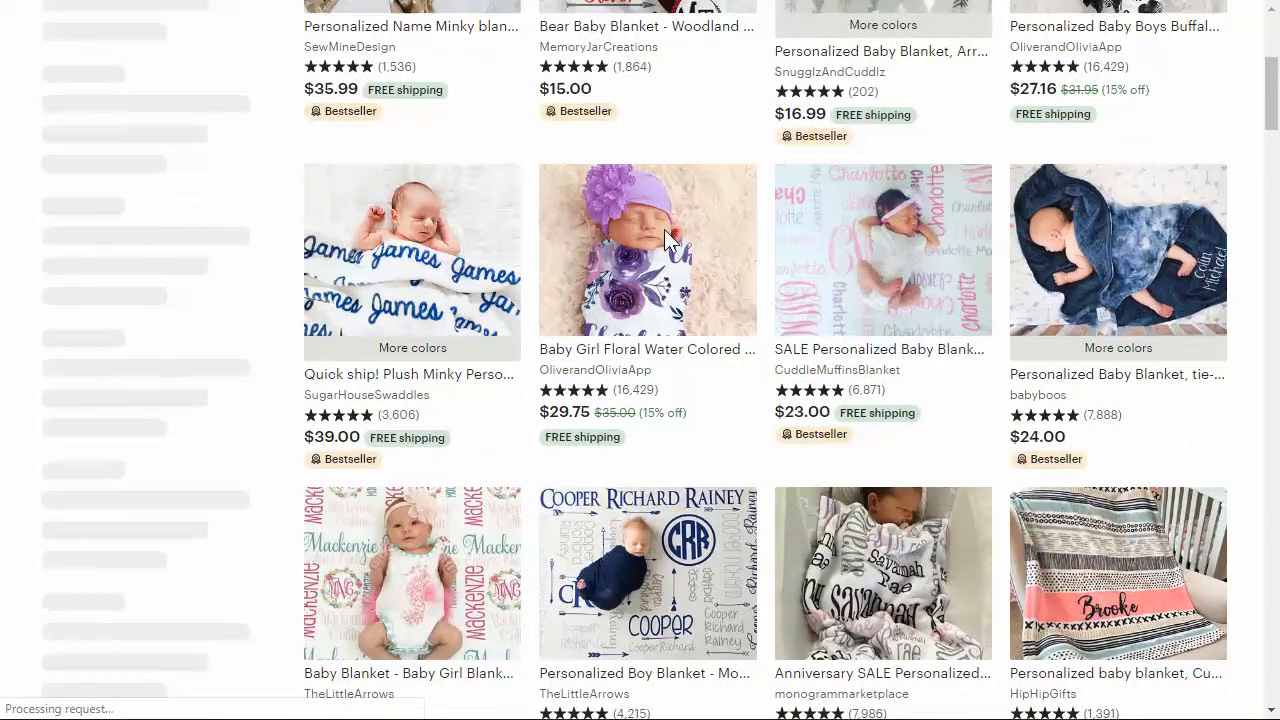
scroll(down, 3)
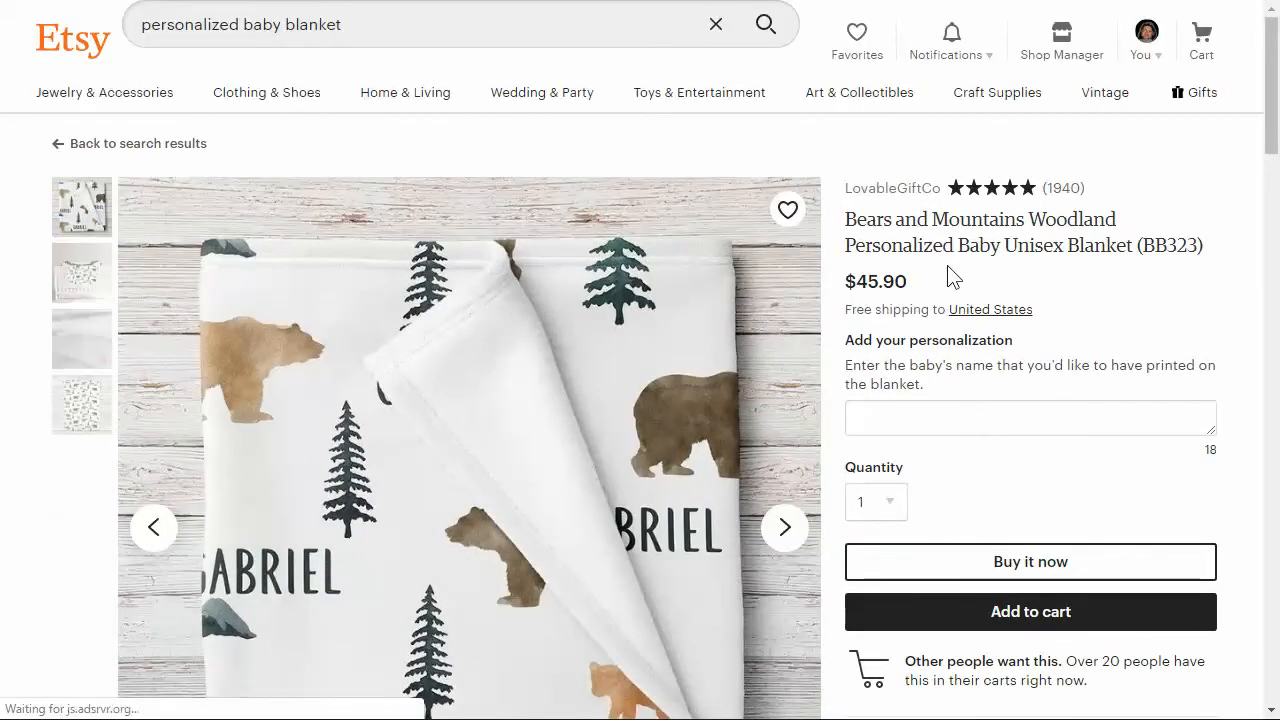
Review the Bears and Mountains Woodland listing images and pick out 'Personalized' in its title
scroll(down, 3)
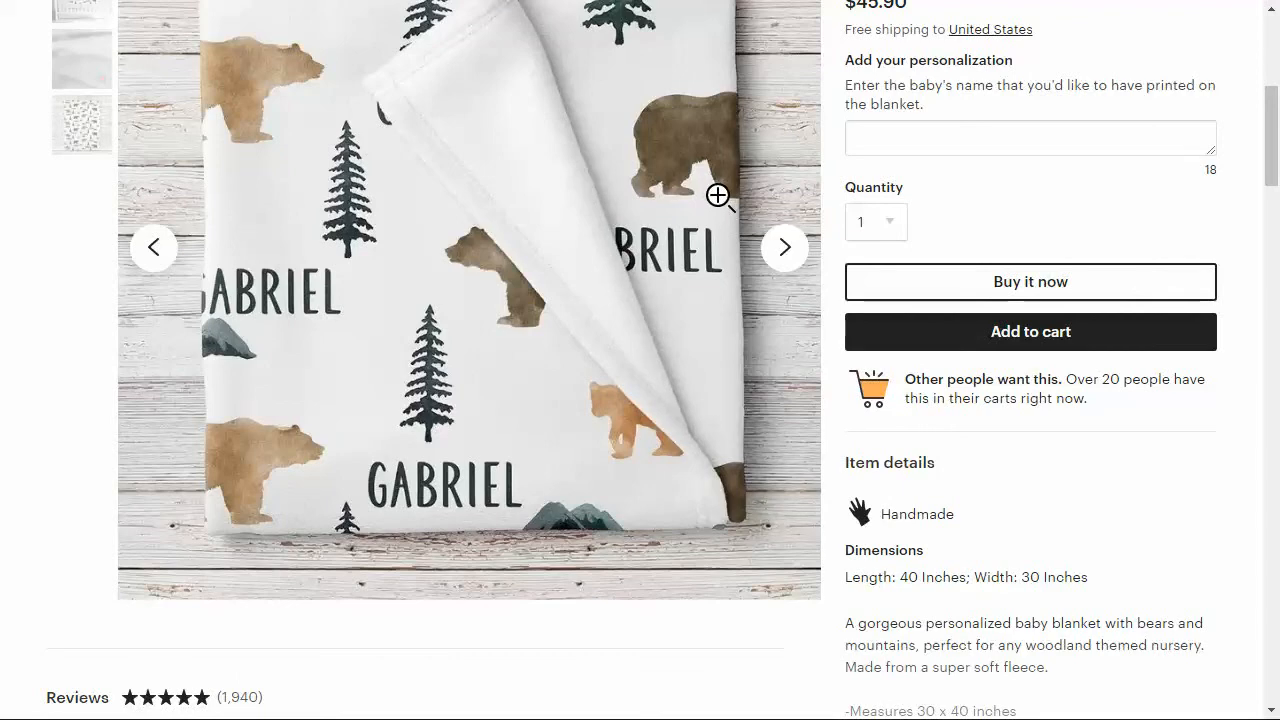
mouse_move(424, 238)
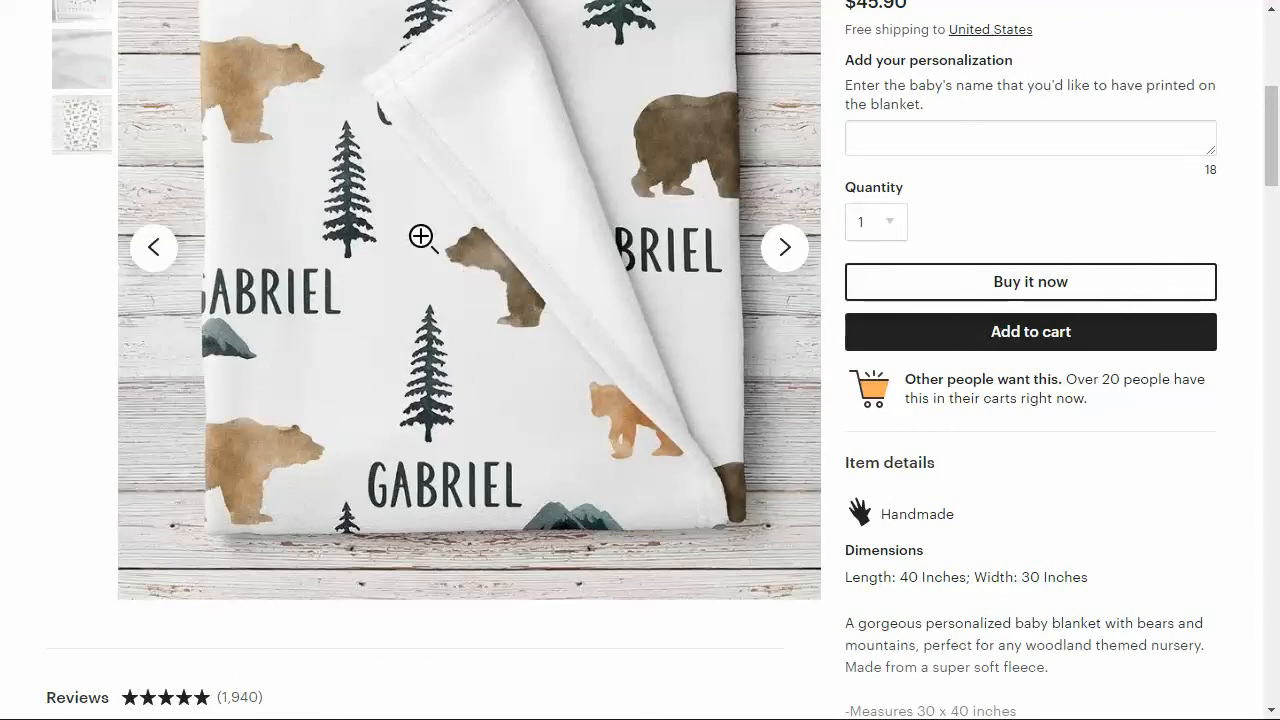
scroll(up, 3)
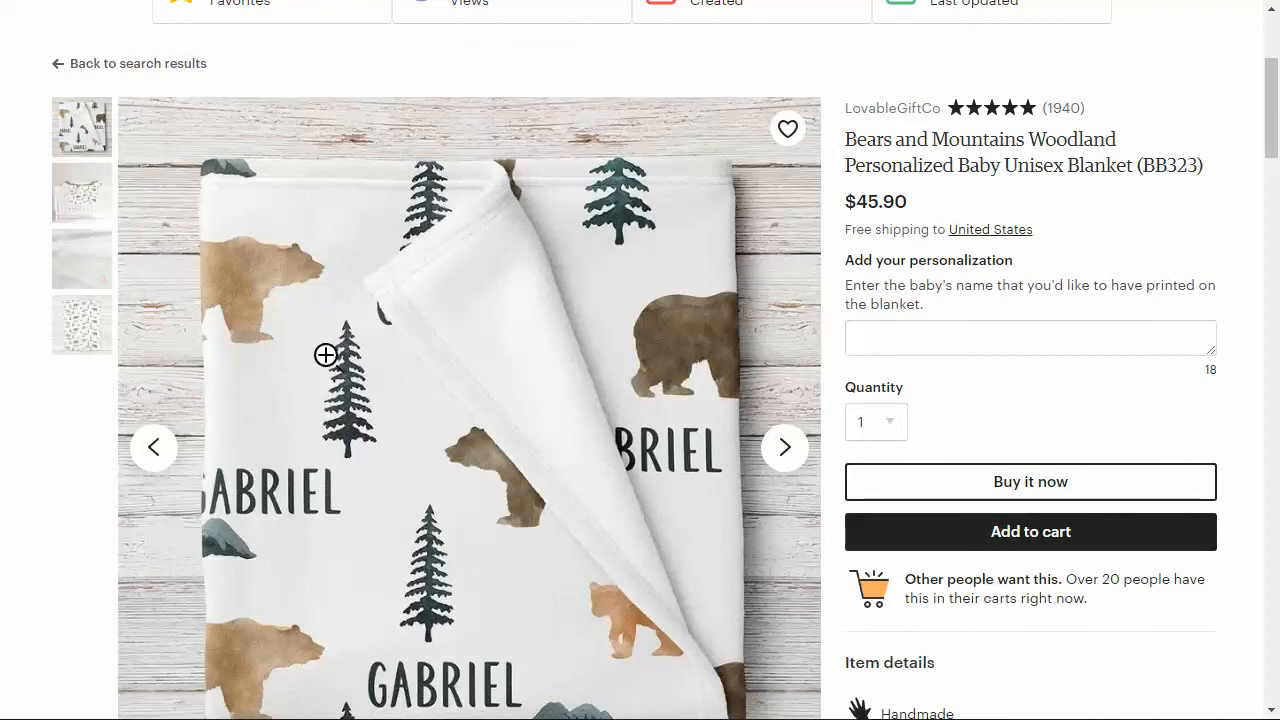
mouse_move(308, 370)
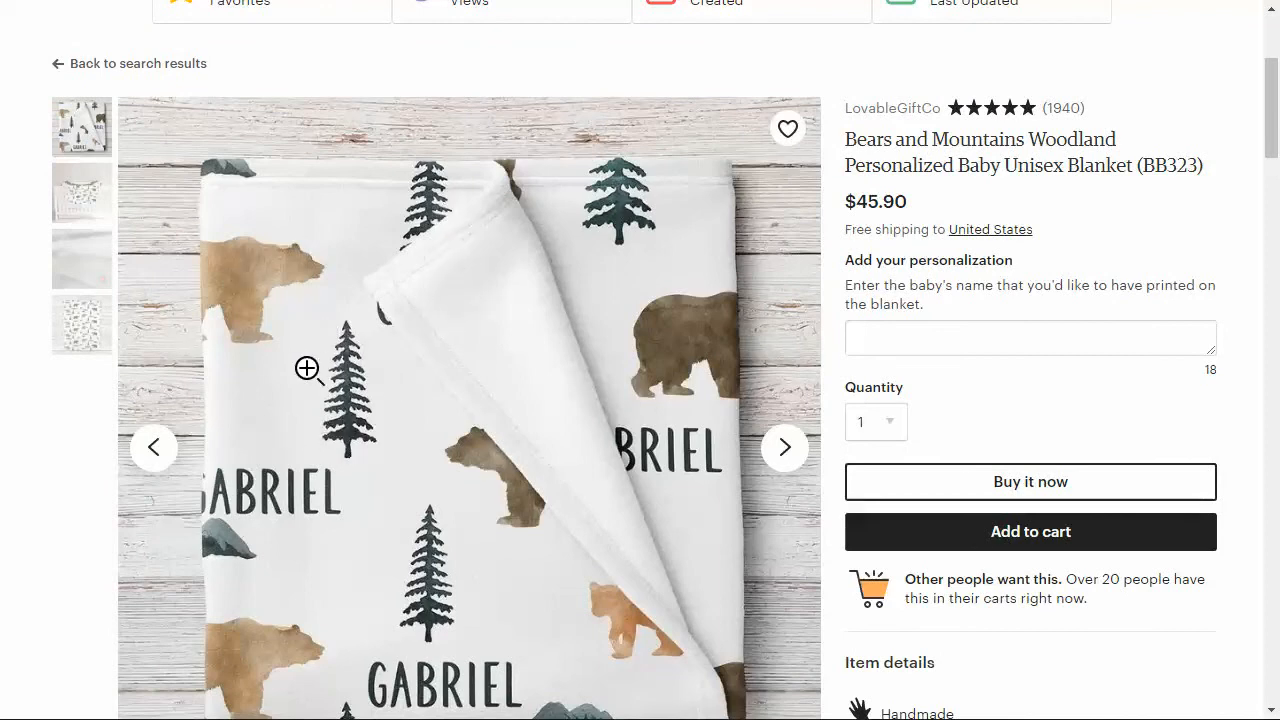
mouse_move(600, 224)
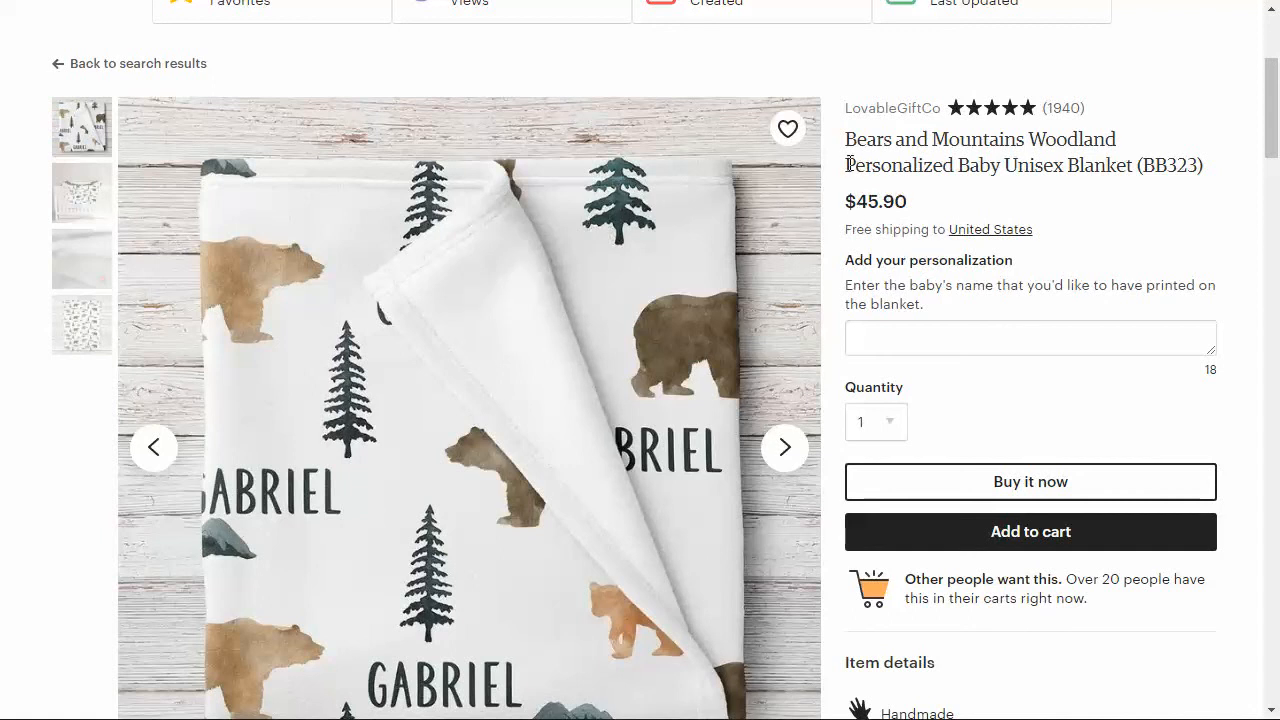
double_click(900, 164)
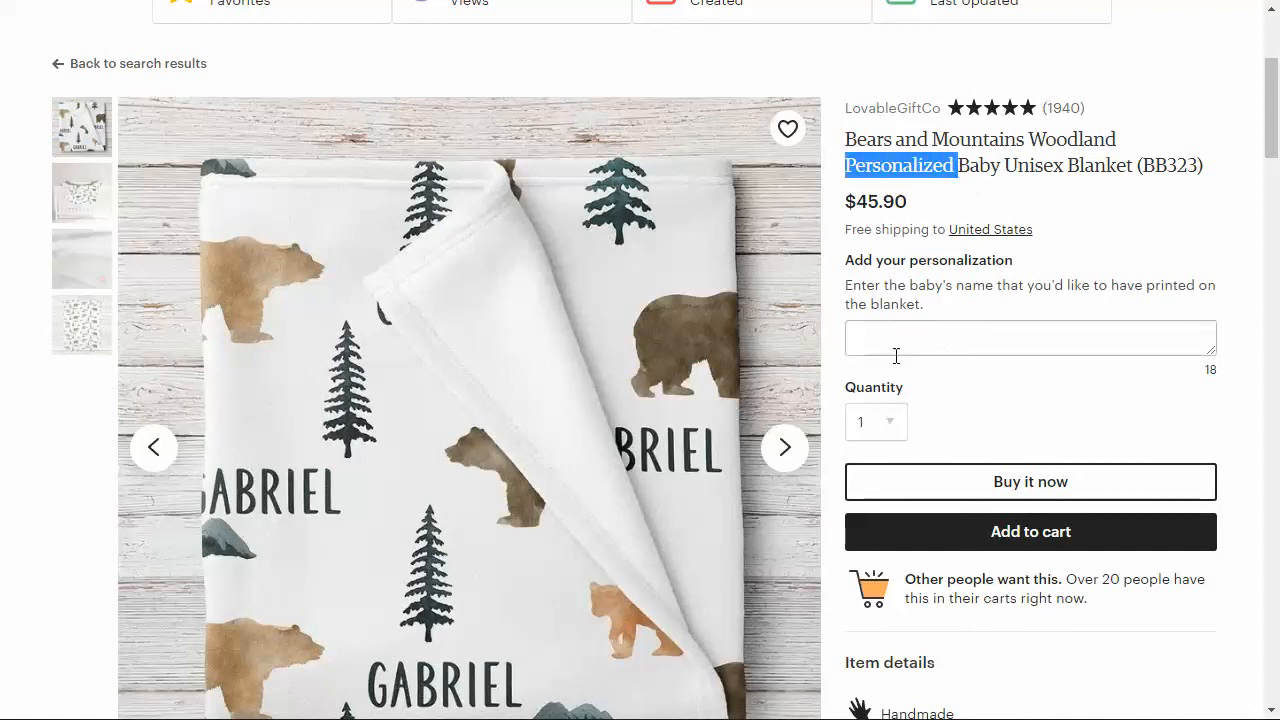
mouse_move(610, 596)
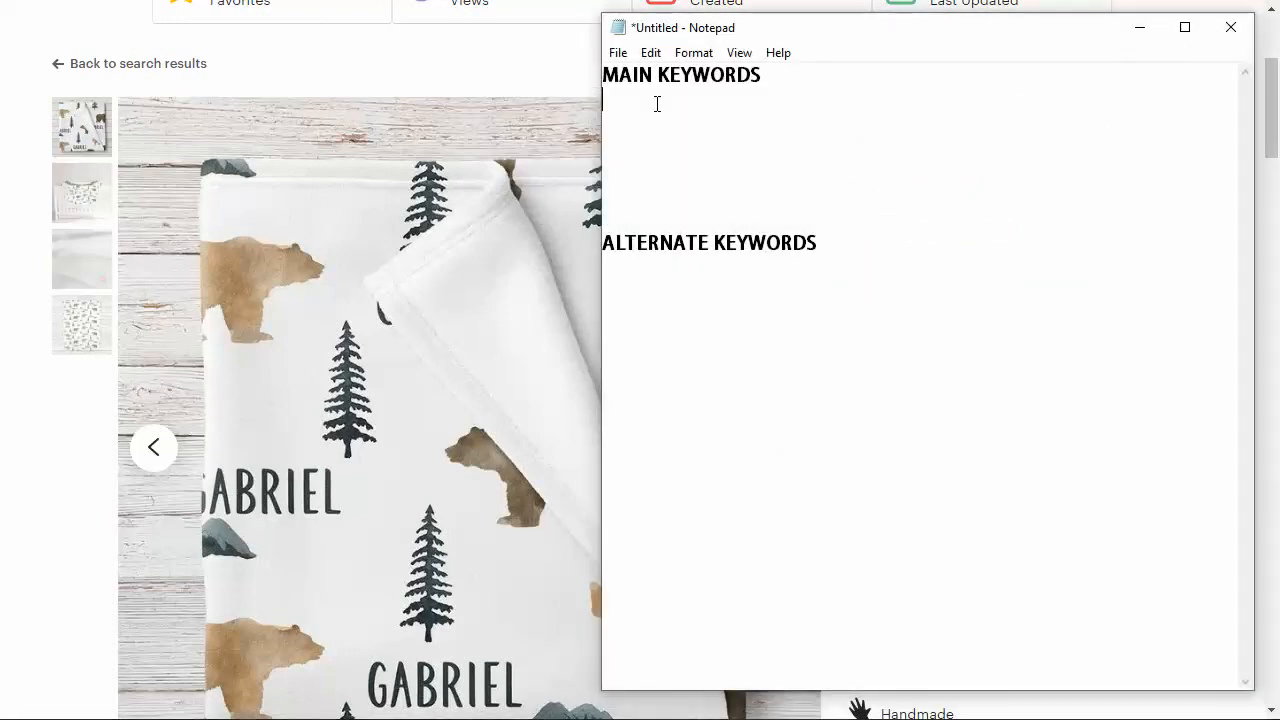
List Personalized, Custom, Bears, Mountains and Trees under MAIN KEYWORDS
text(Personal)
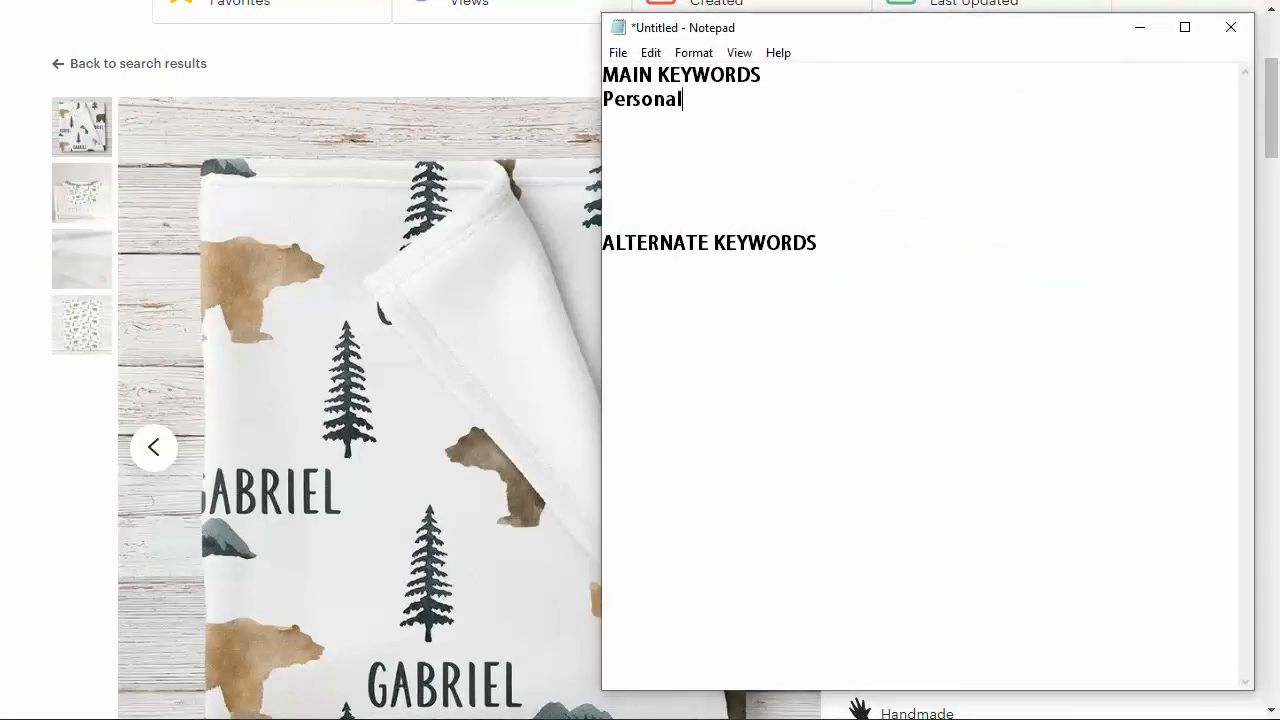
text(ized)
text(Custom)
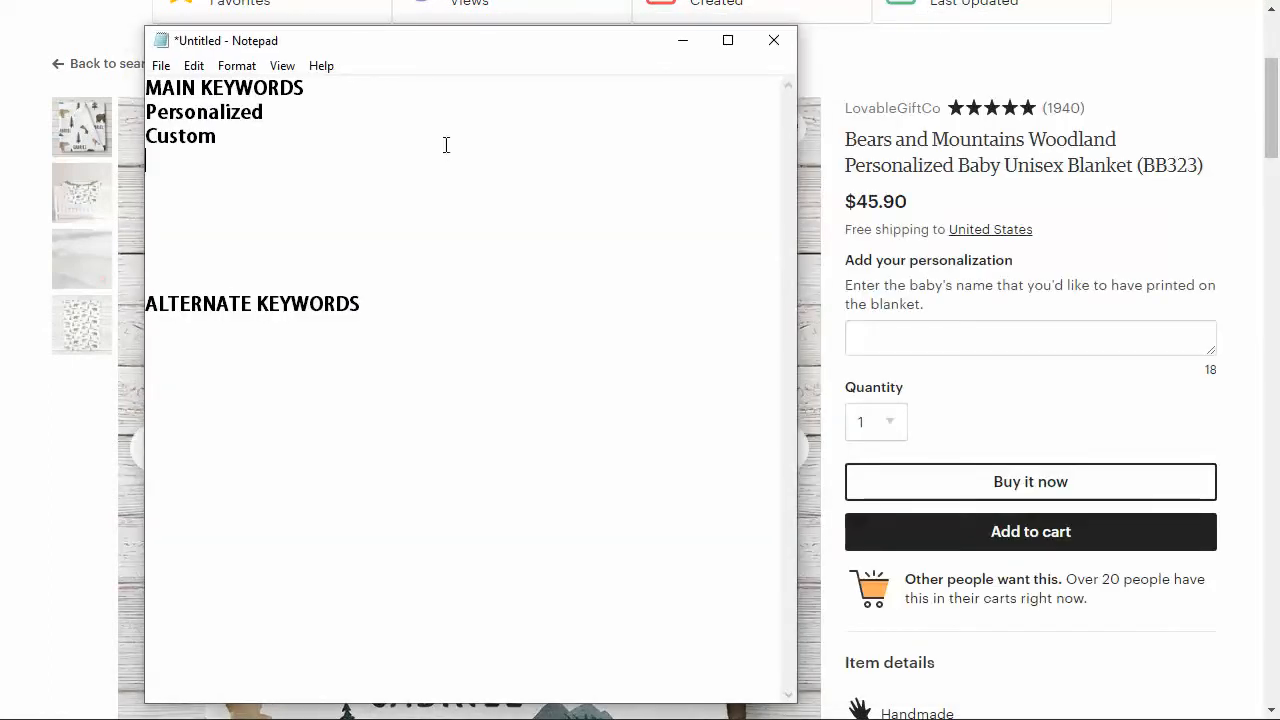
text(Bear)
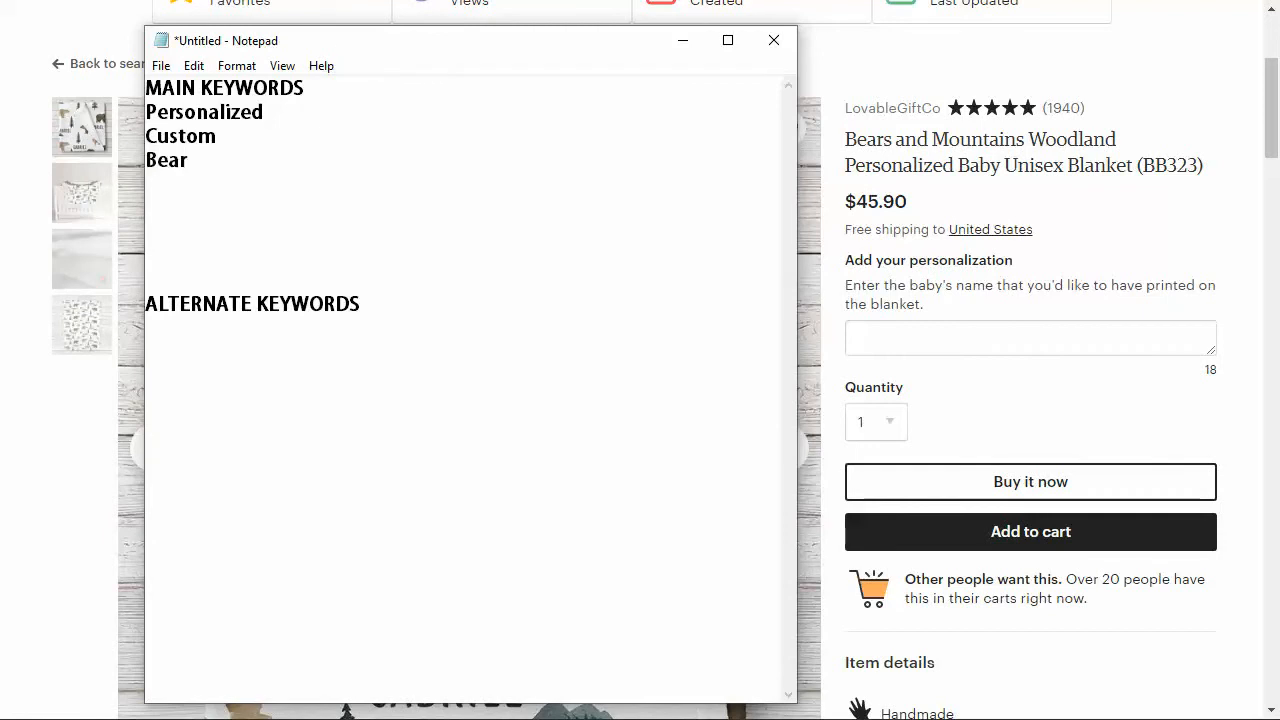
text(s)
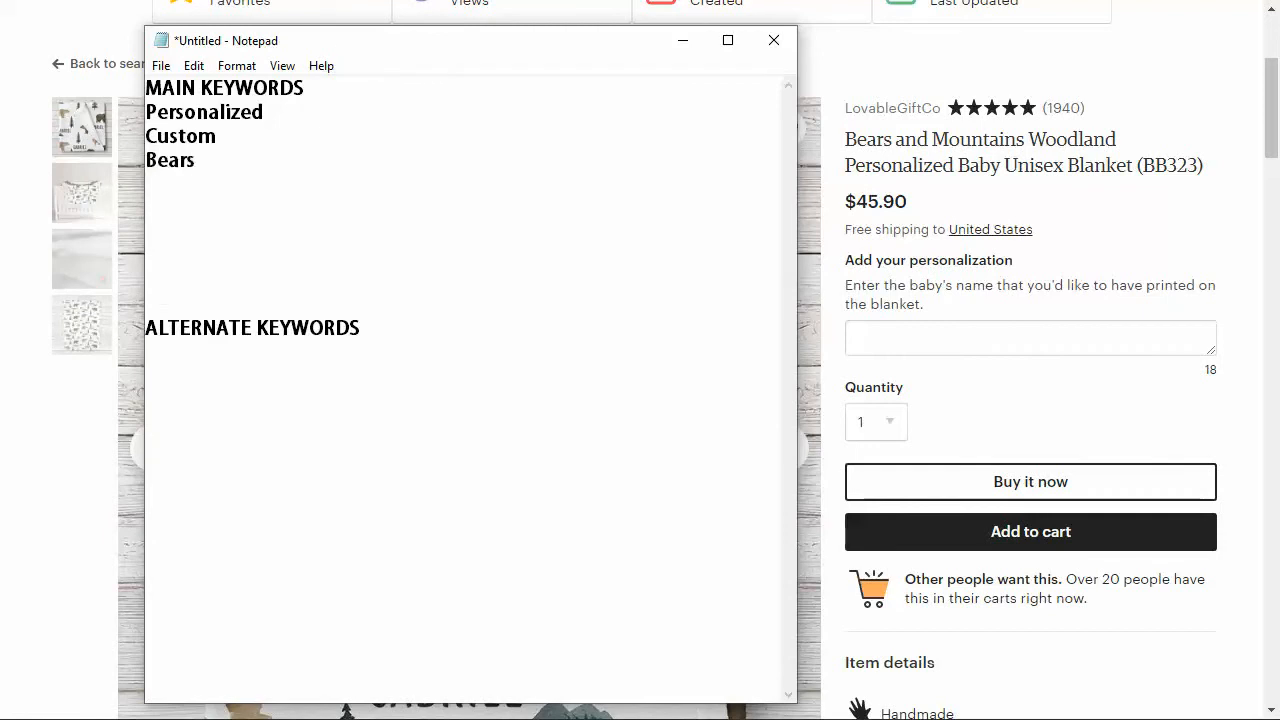
text(Mountains)
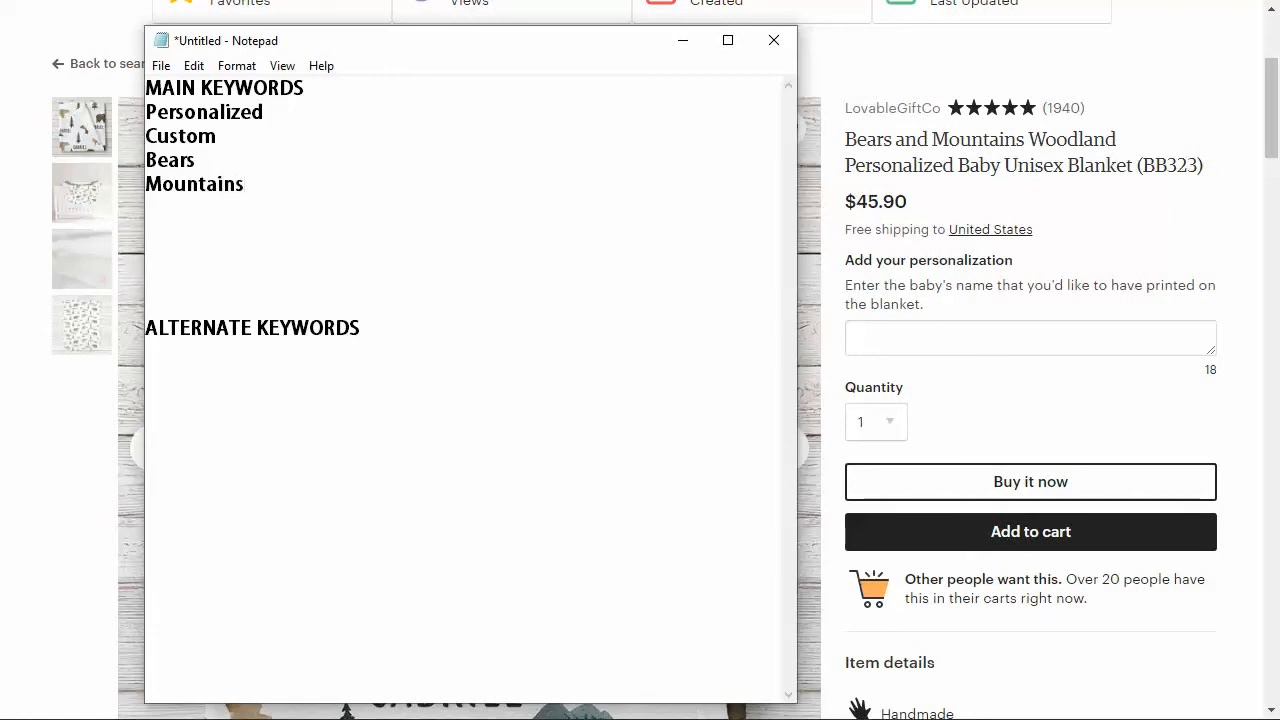
text(Trees)
text(Un)
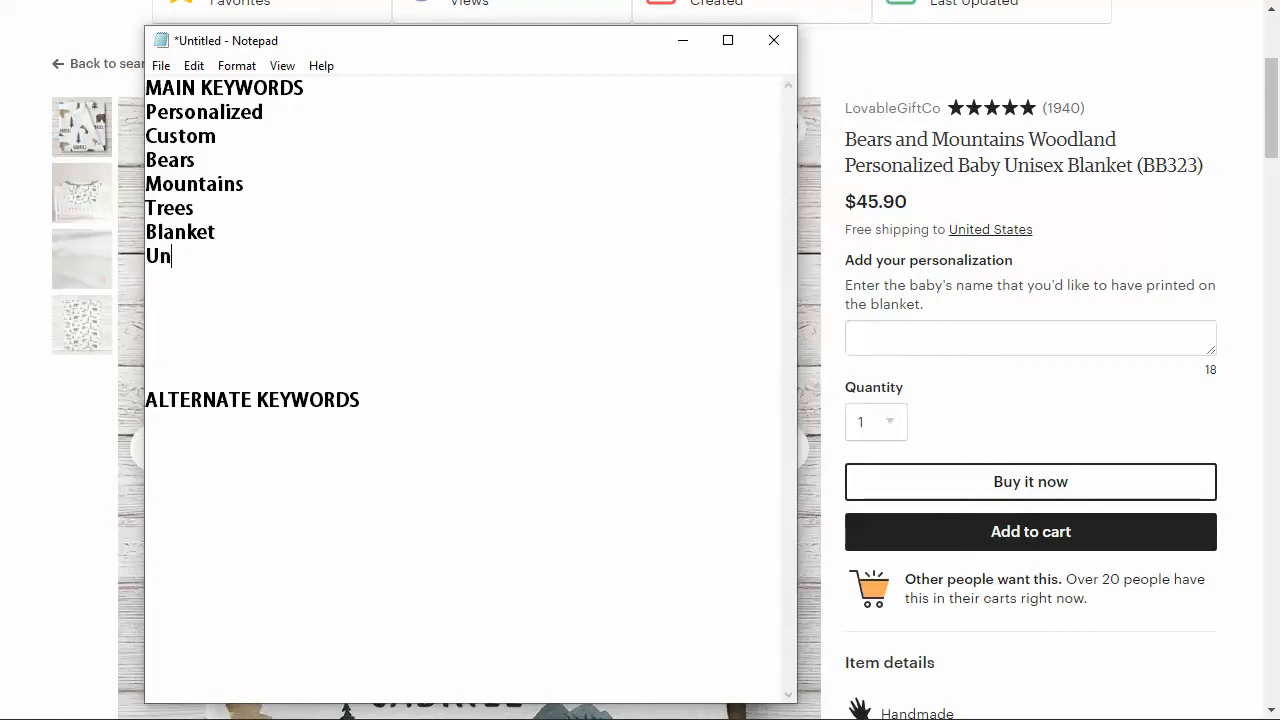
Add Blanket and Unisex (boy/girl) to the main keywords, then minimize the notes
text(isex (boy)
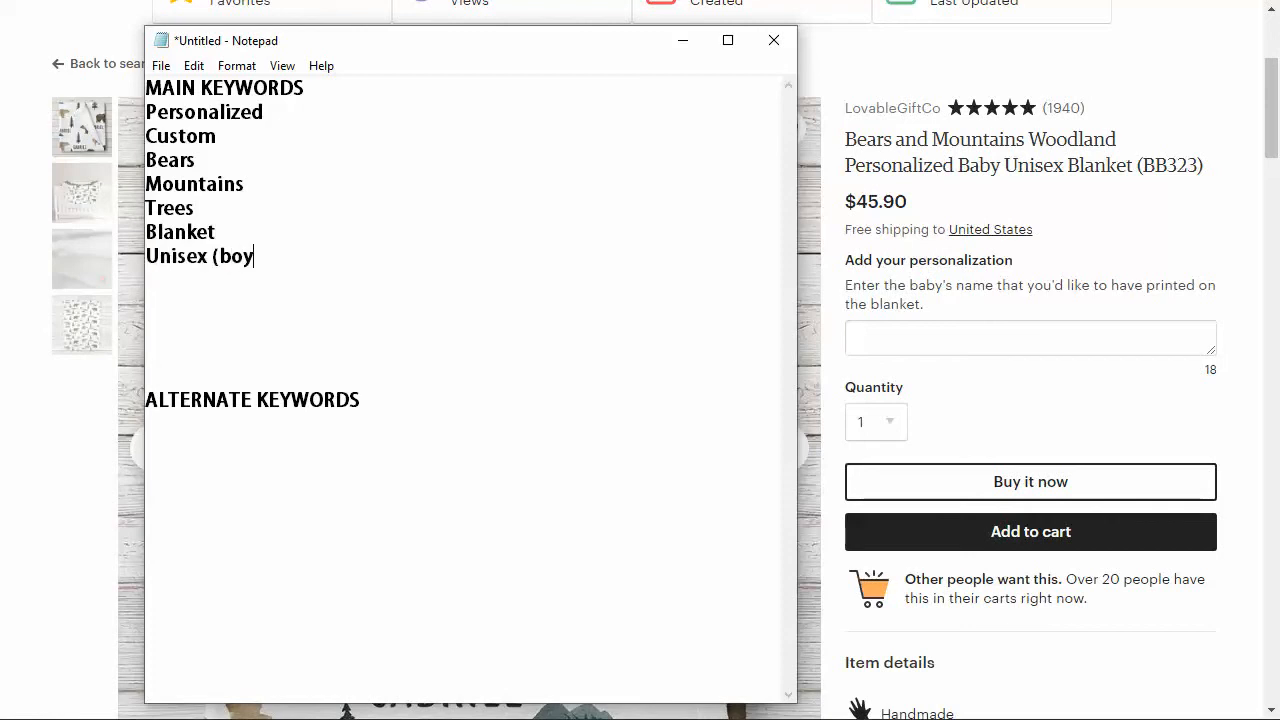
text(/girl))
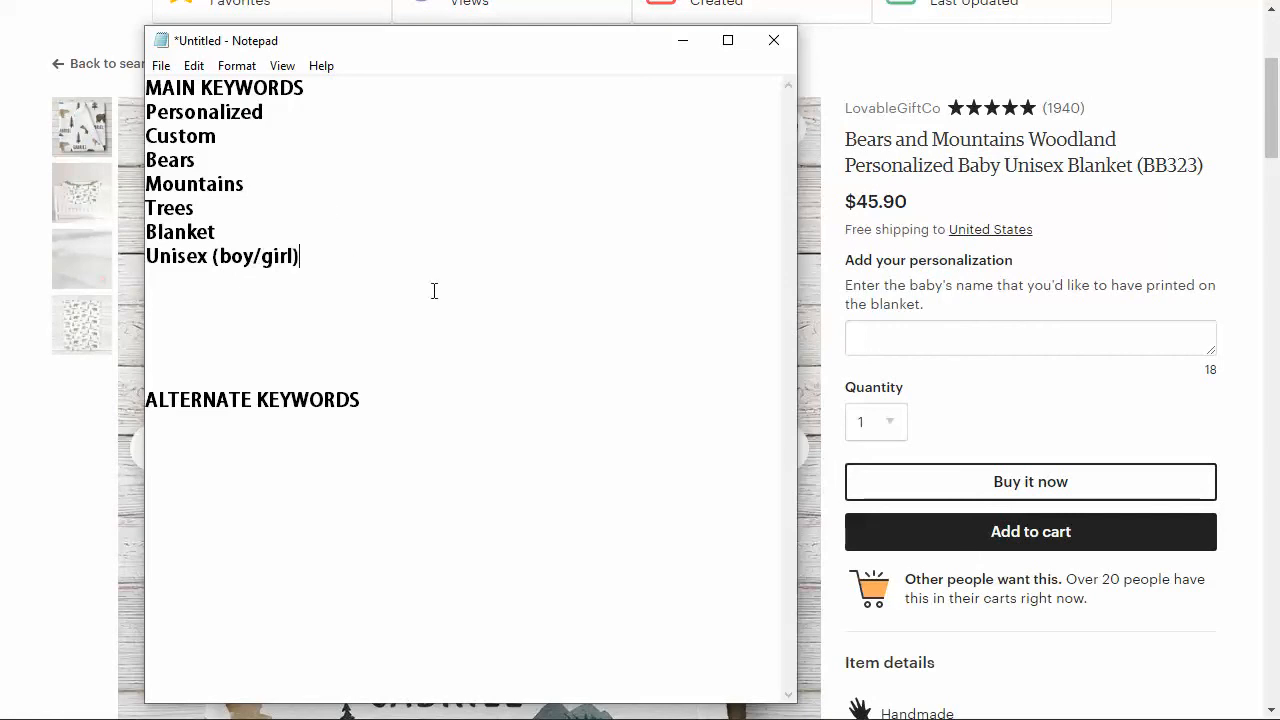
mouse_move(388, 244)
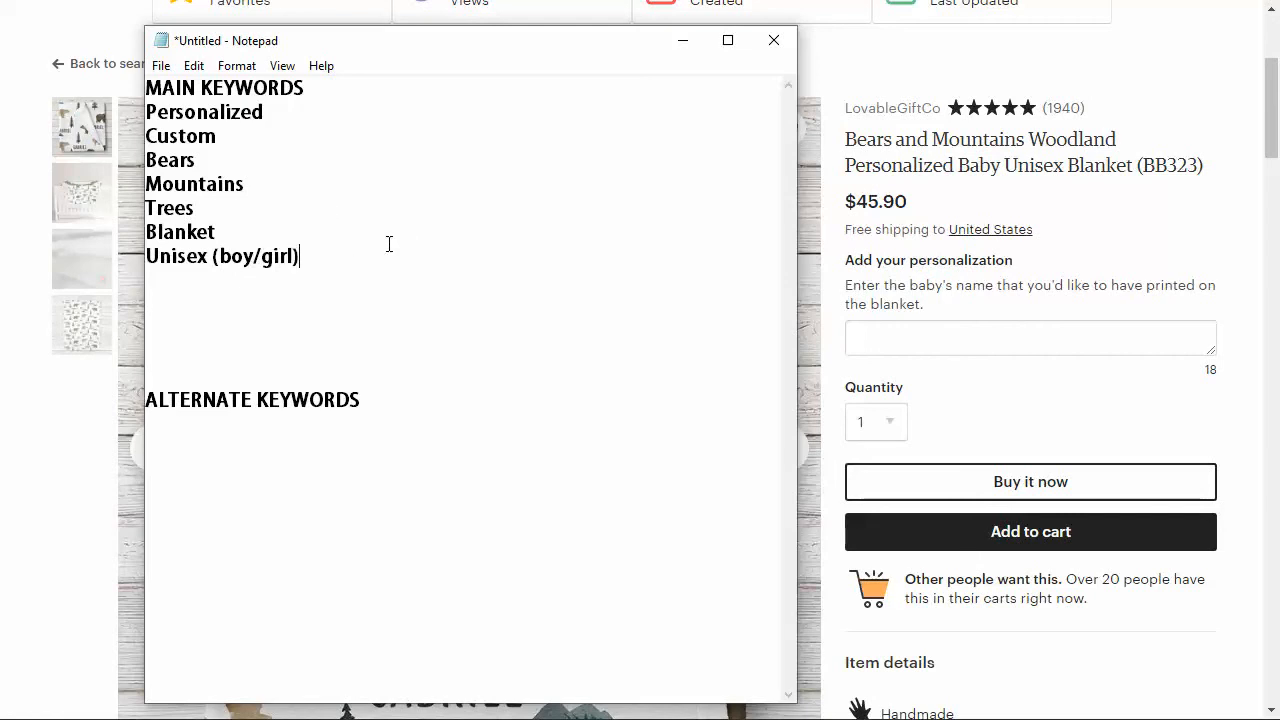
mouse_move(624, 78)
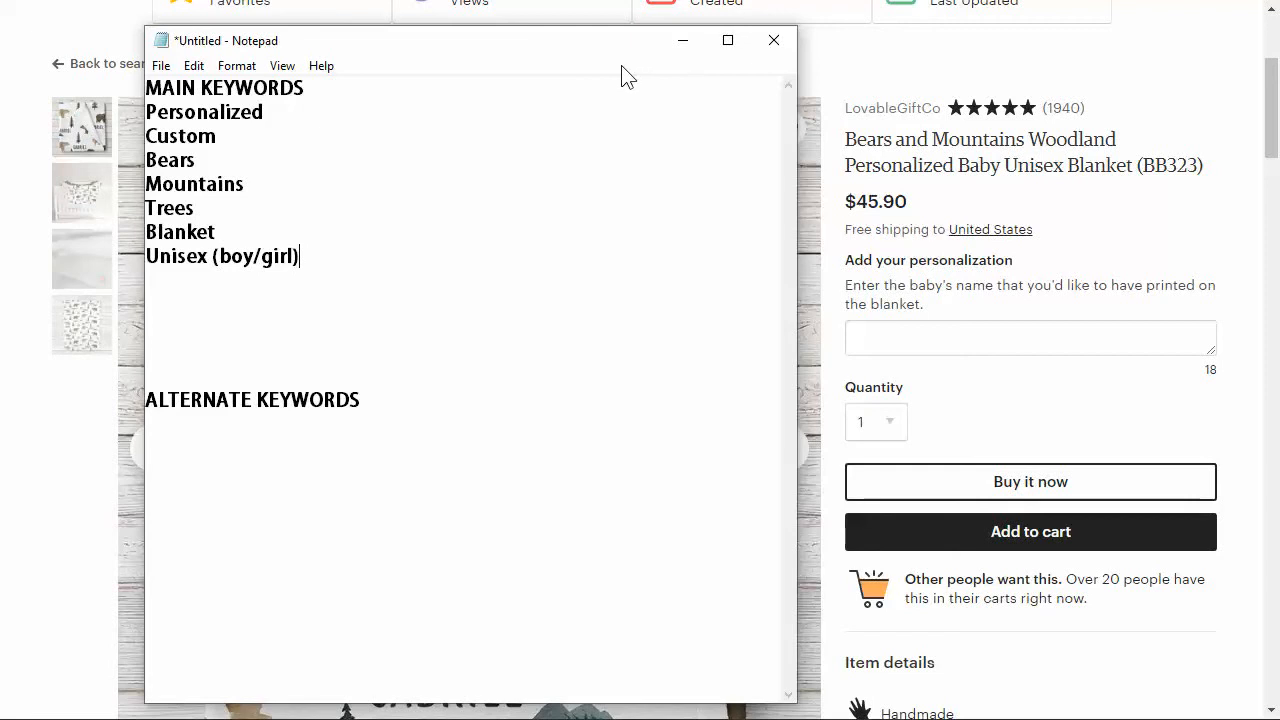
mouse_move(616, 78)
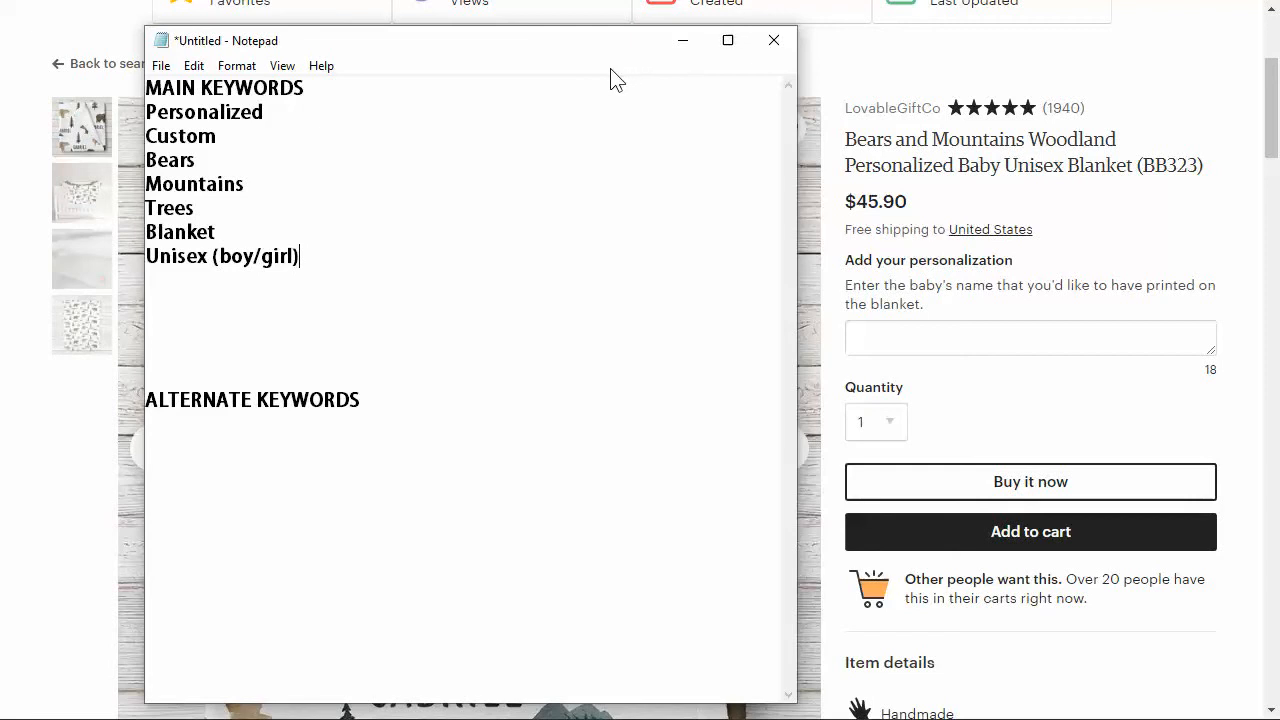
mouse_move(484, 144)
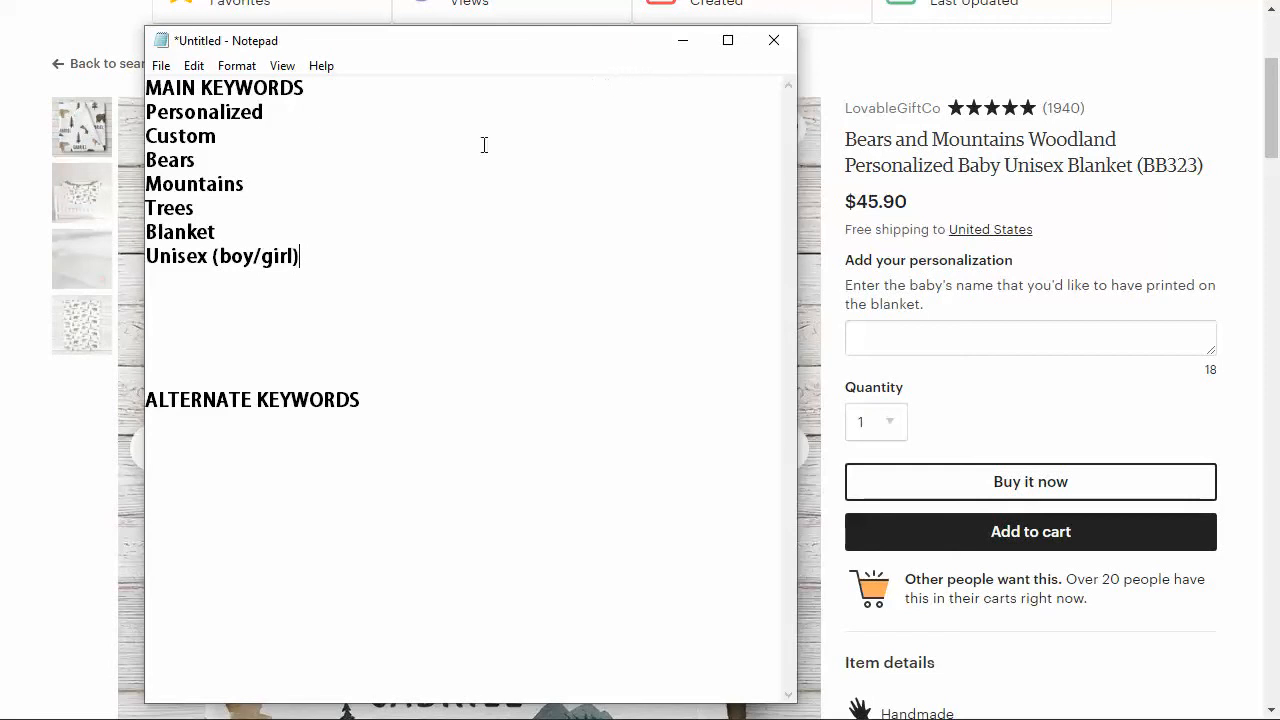
double_click(276, 256)
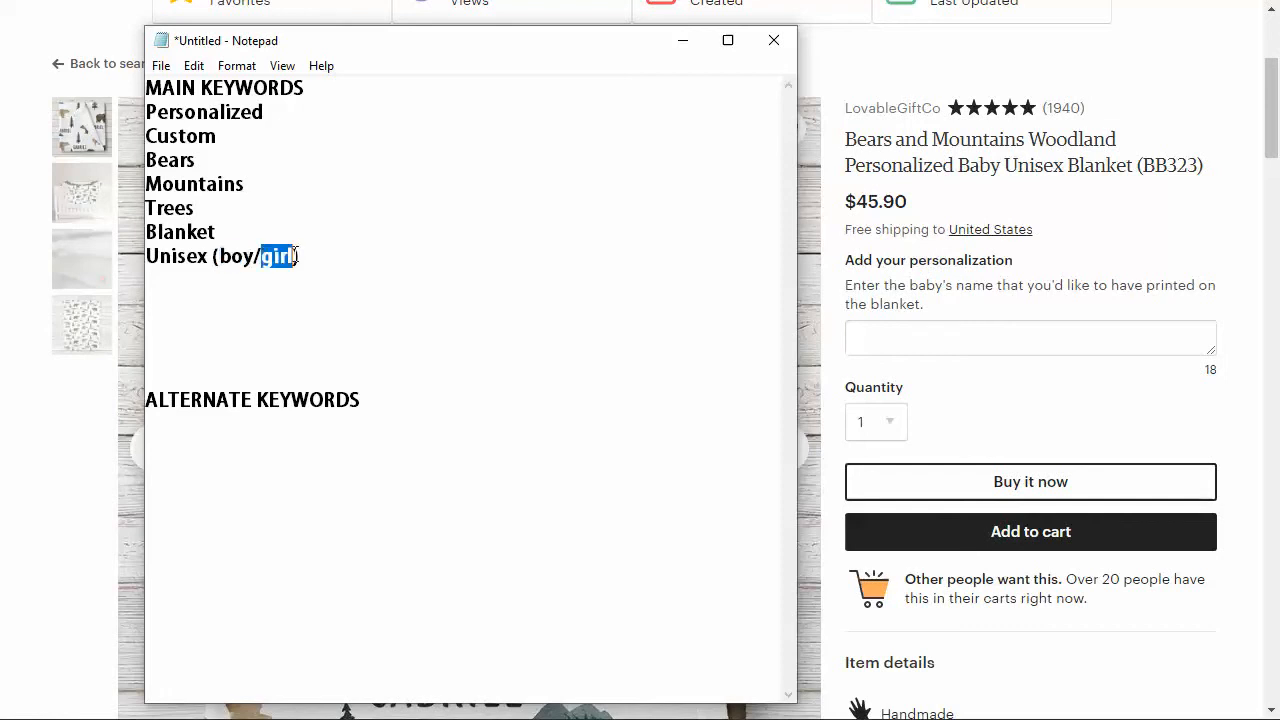
mouse_move(598, 70)
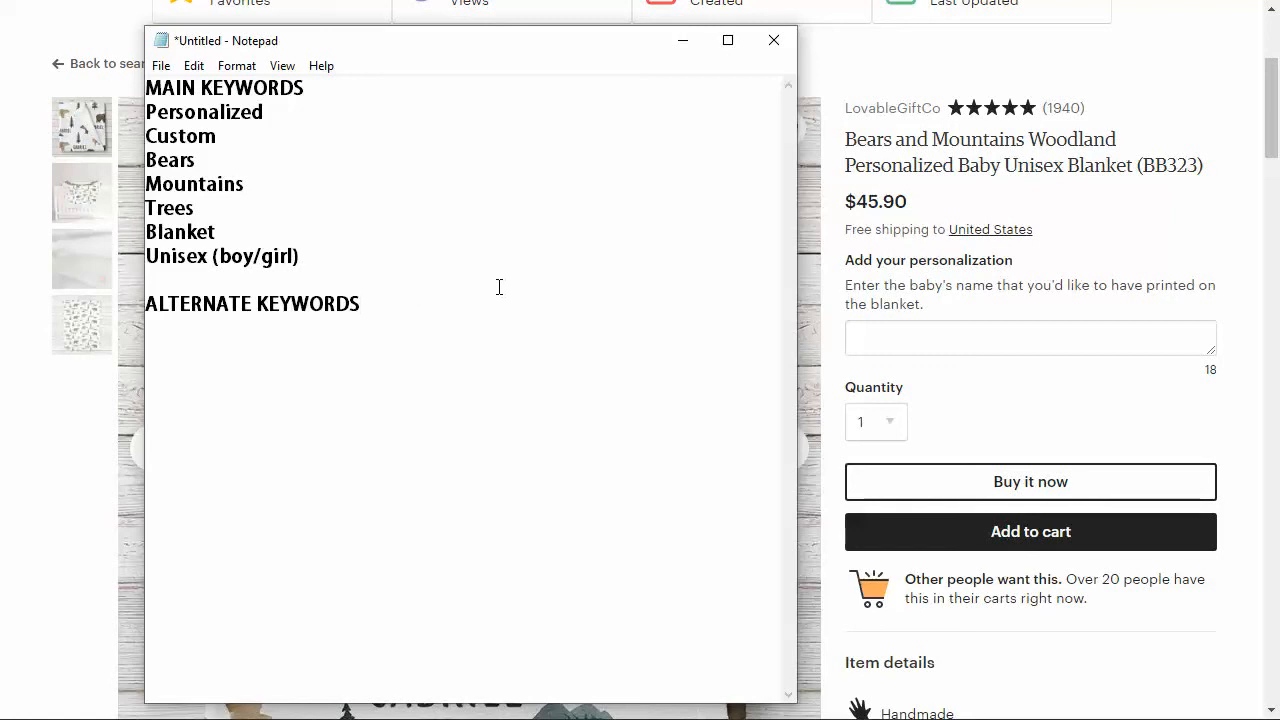
mouse_move(680, 64)
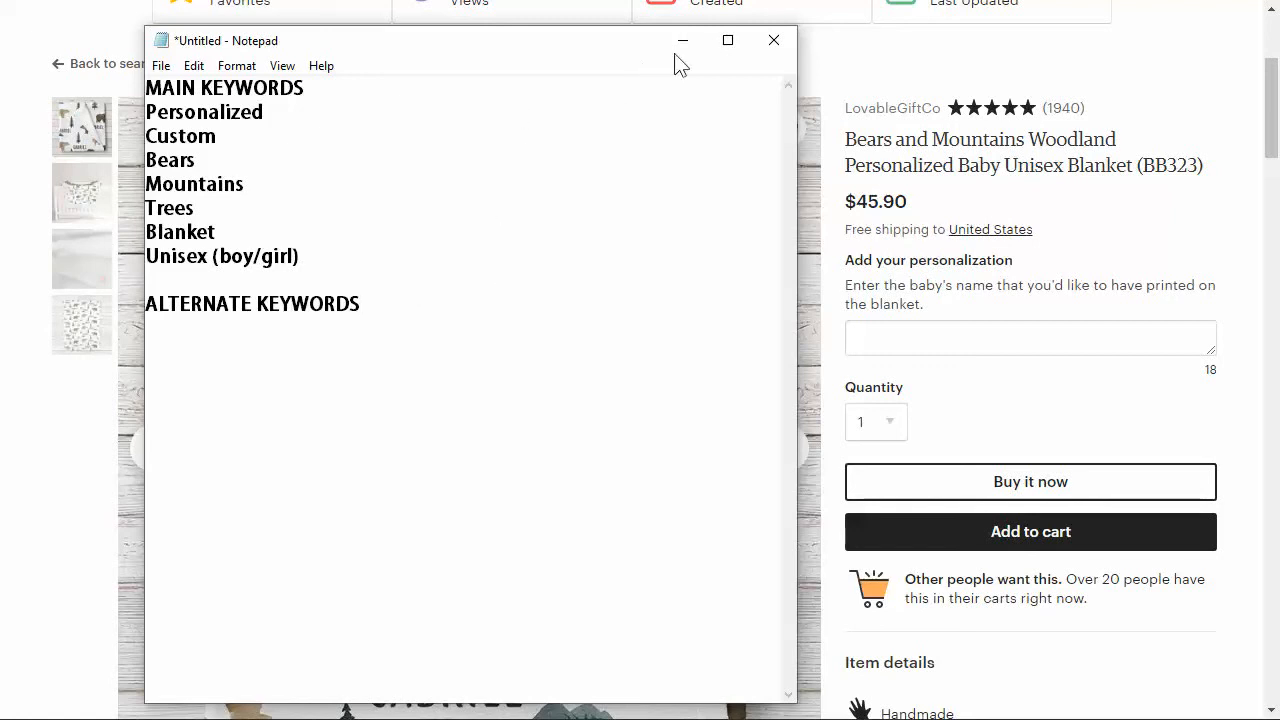
mouse_move(684, 40)
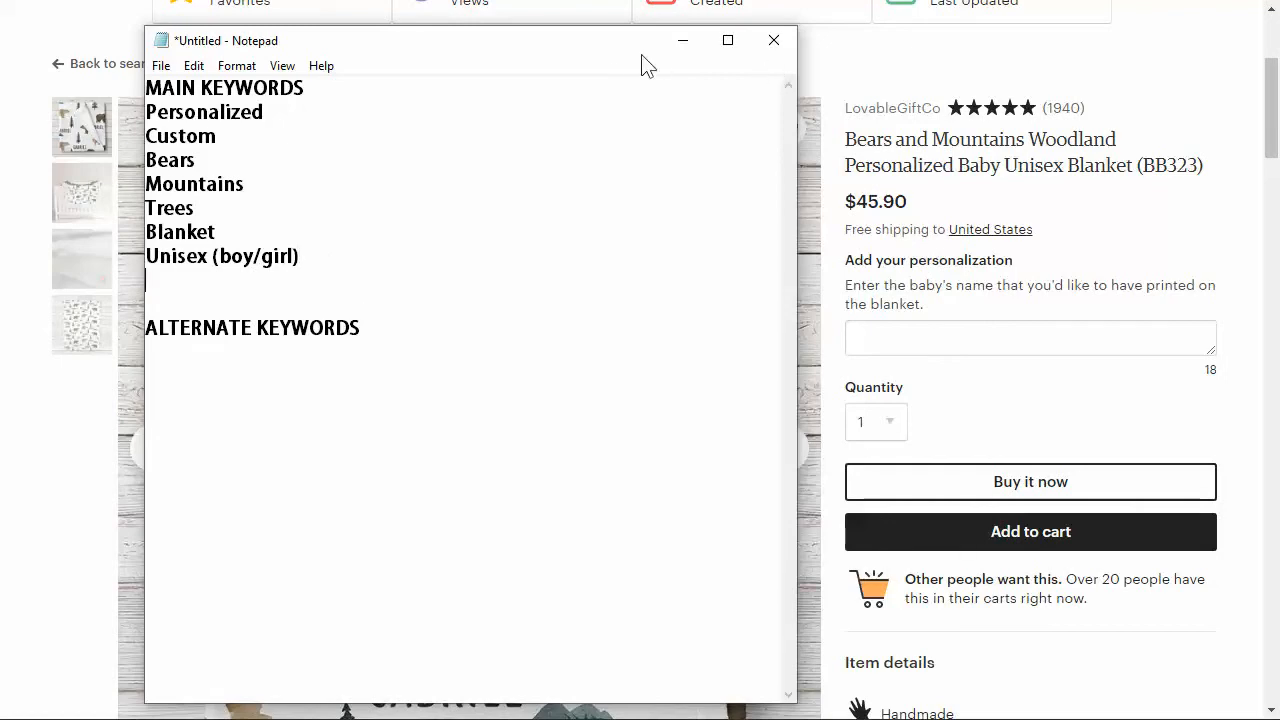
click(772, 40)
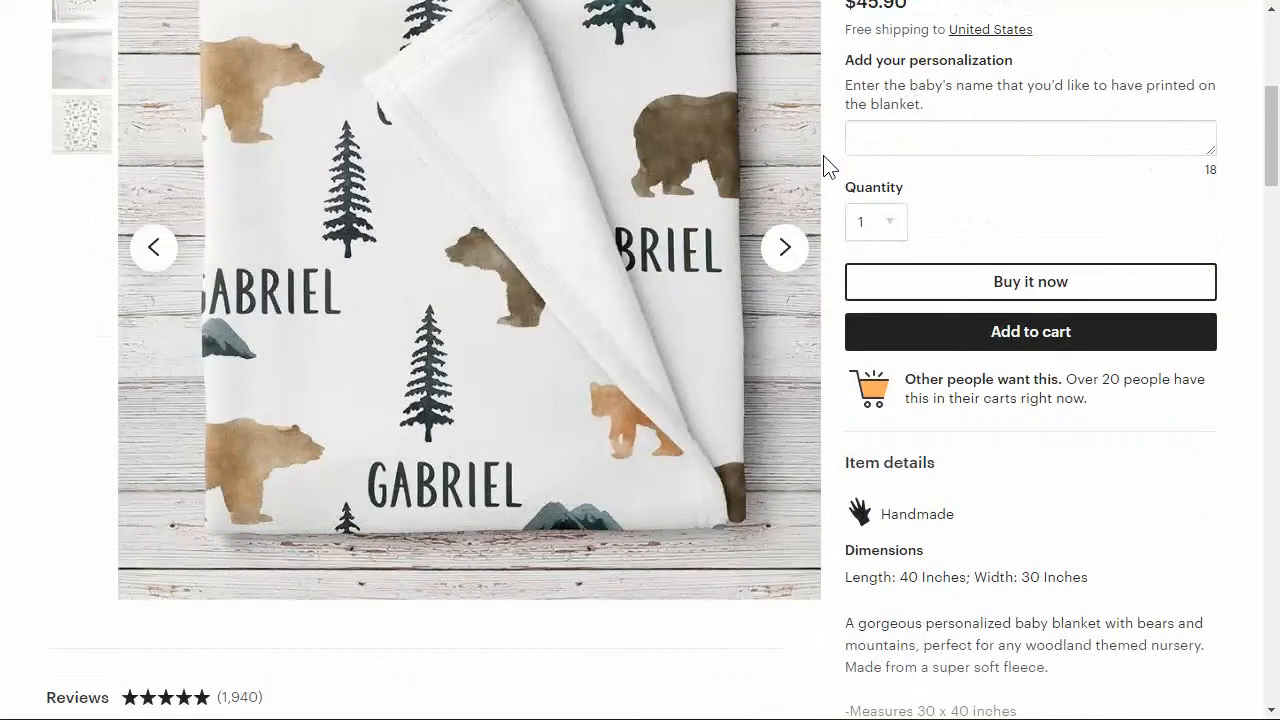
Browse the search results and open the SALE! personalized bear and fox blanket listing
scroll(up, 3)
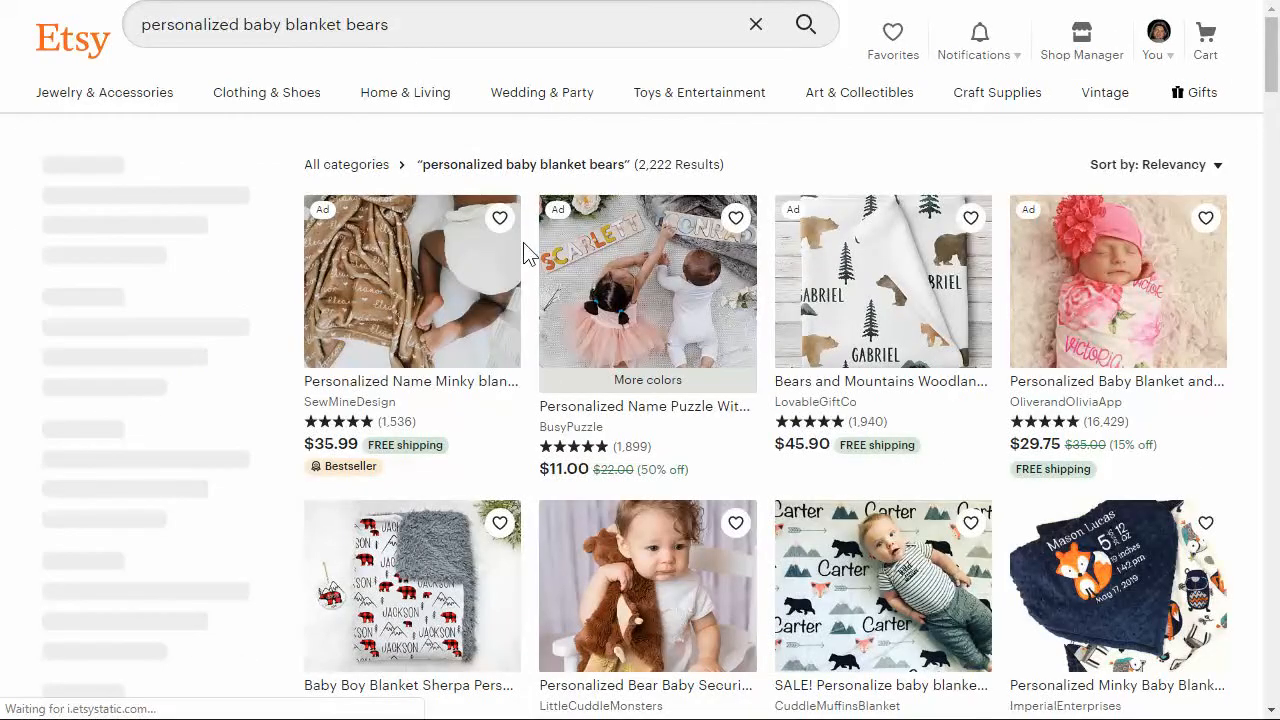
scroll(down, 3)
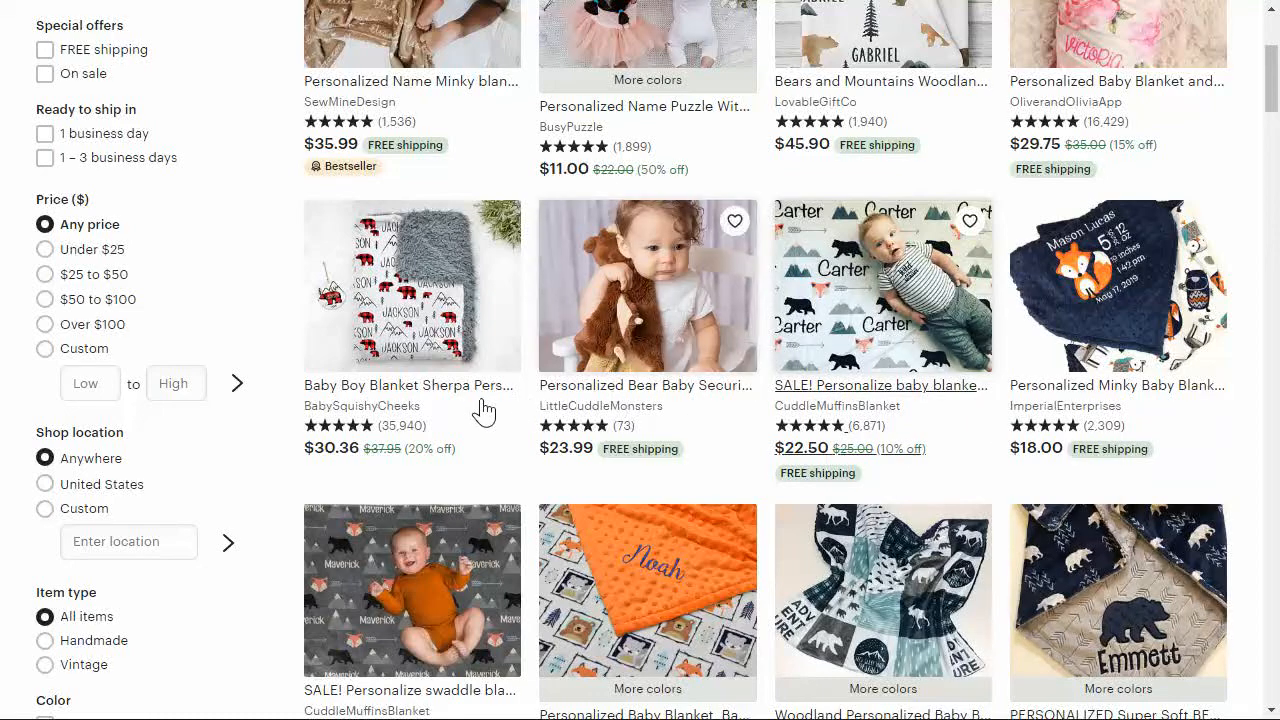
scroll(down, 3)
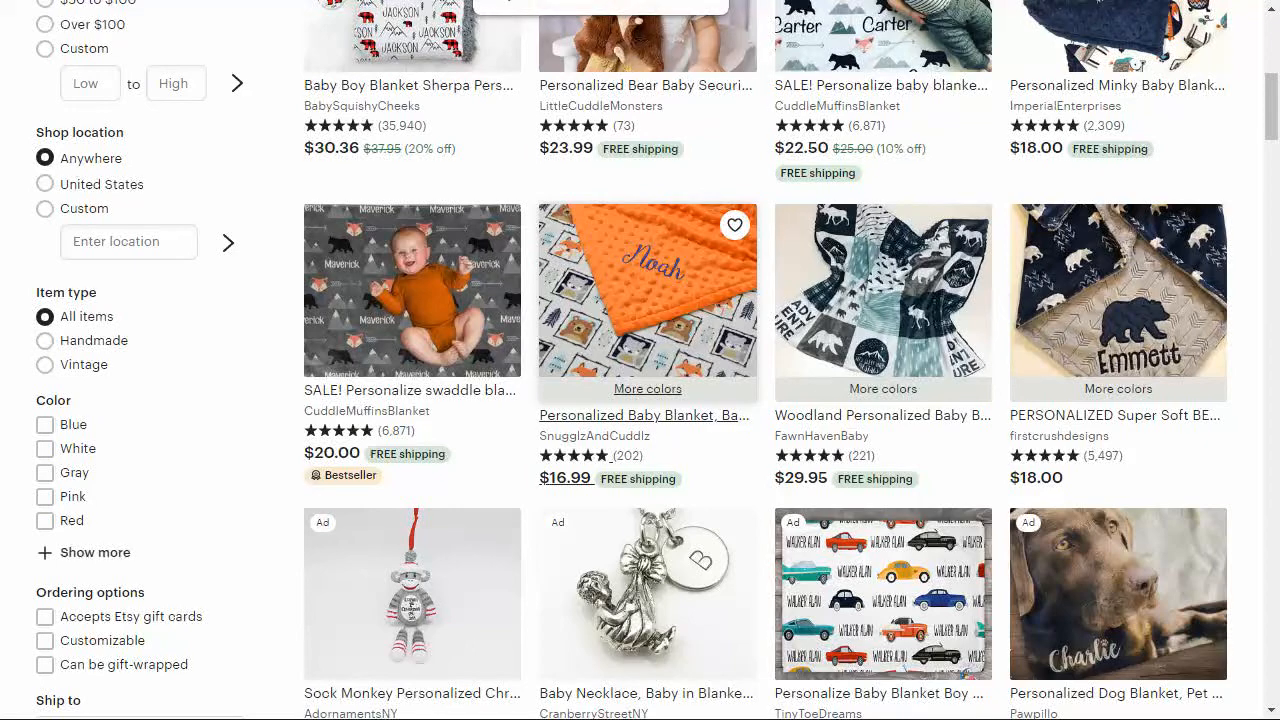
click(882, 84)
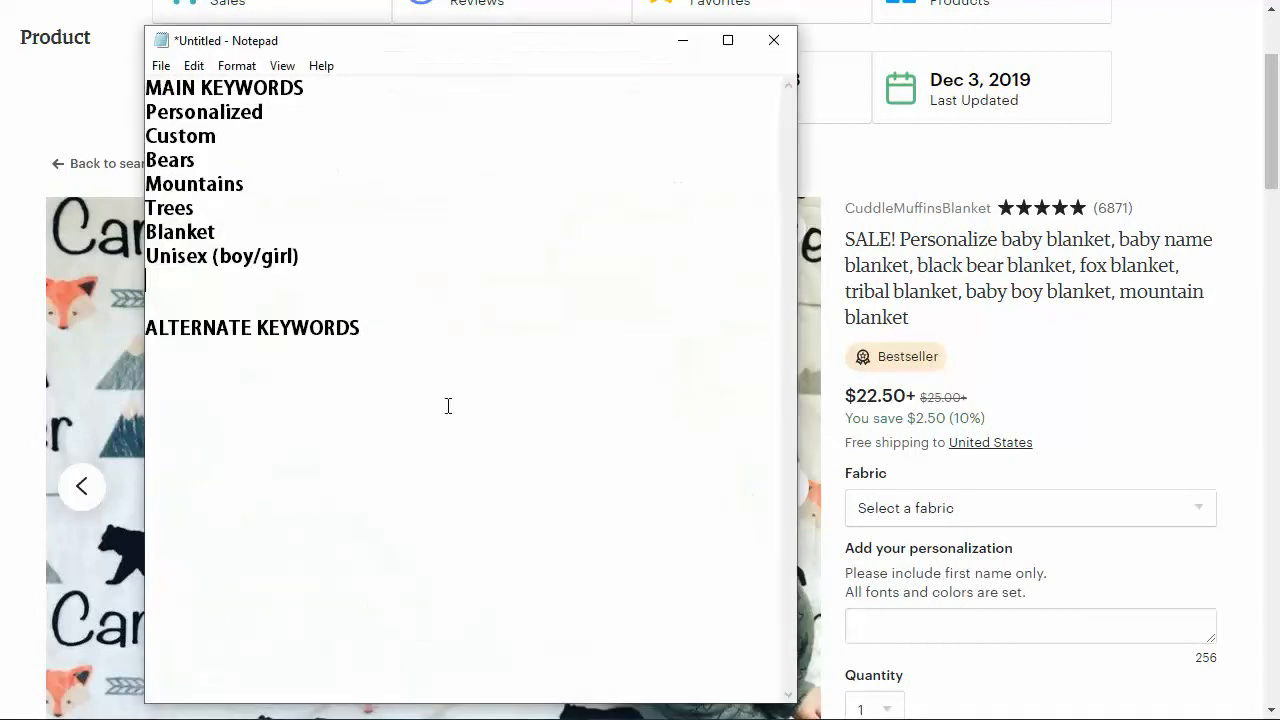
Add Name to the main keywords and Baby before (boy/girl)
text(Name)
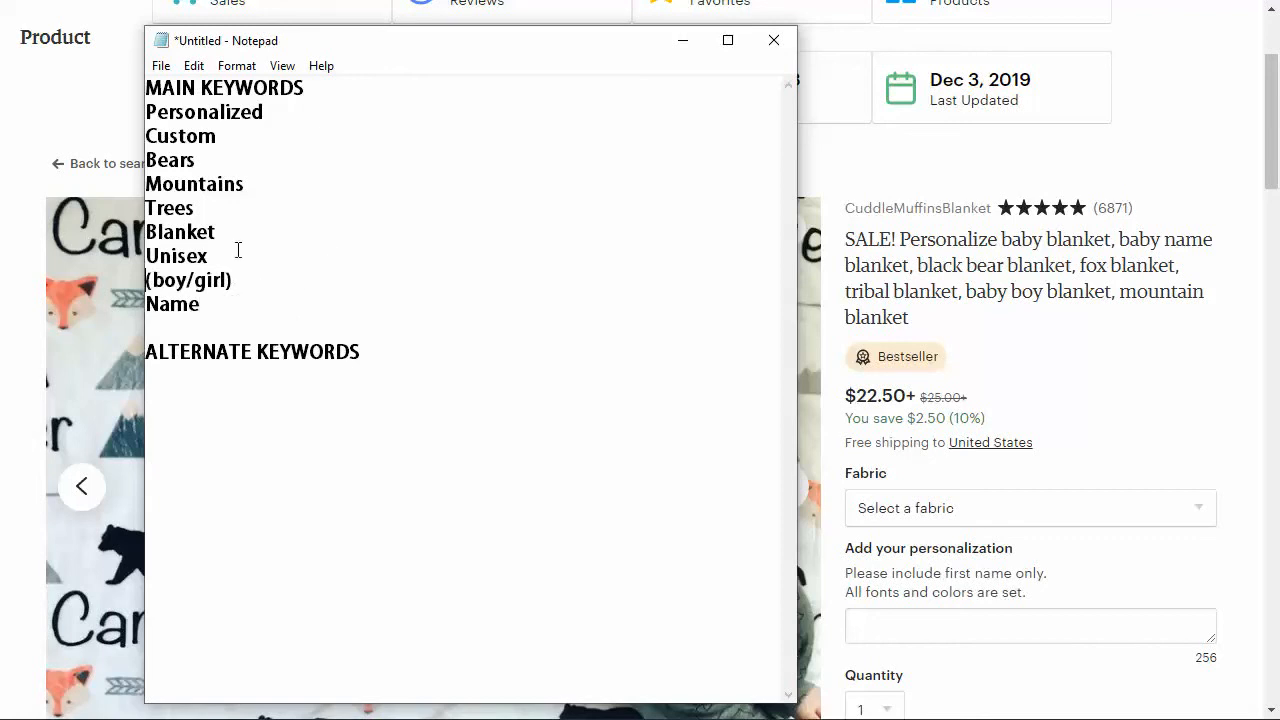
text(Baby)
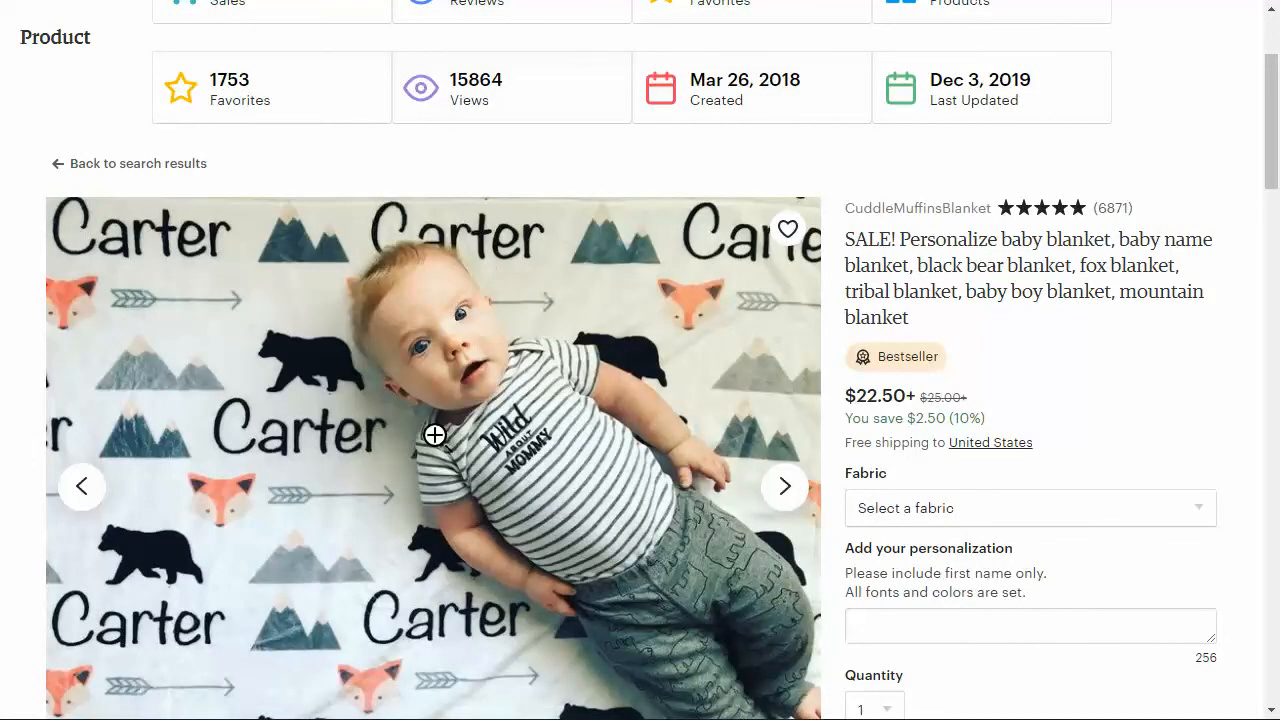
mouse_move(256, 420)
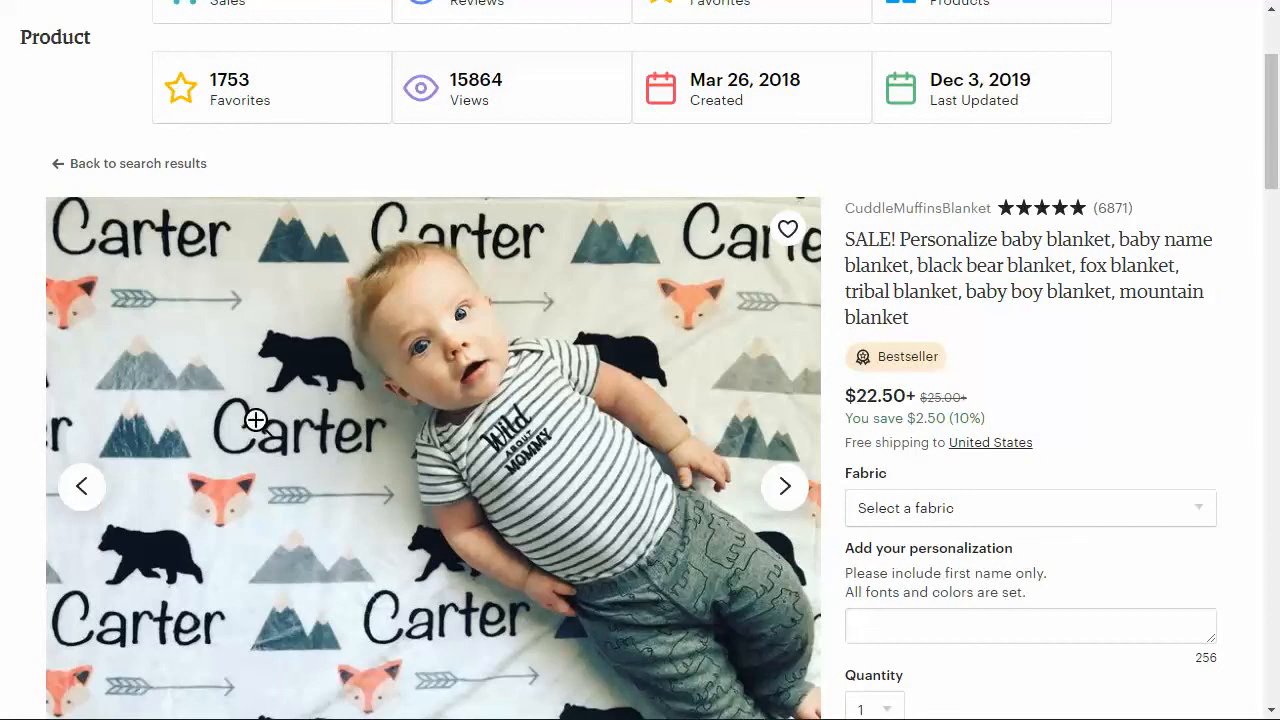
mouse_move(148, 306)
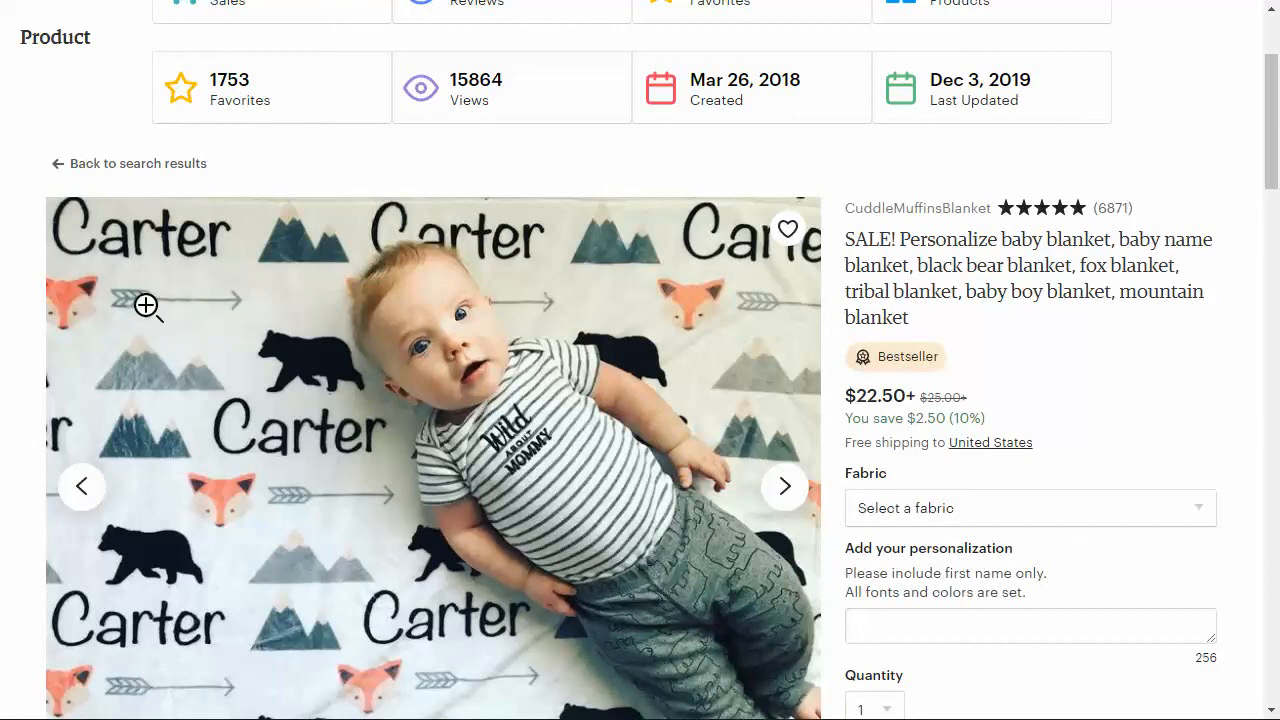
mouse_move(296, 238)
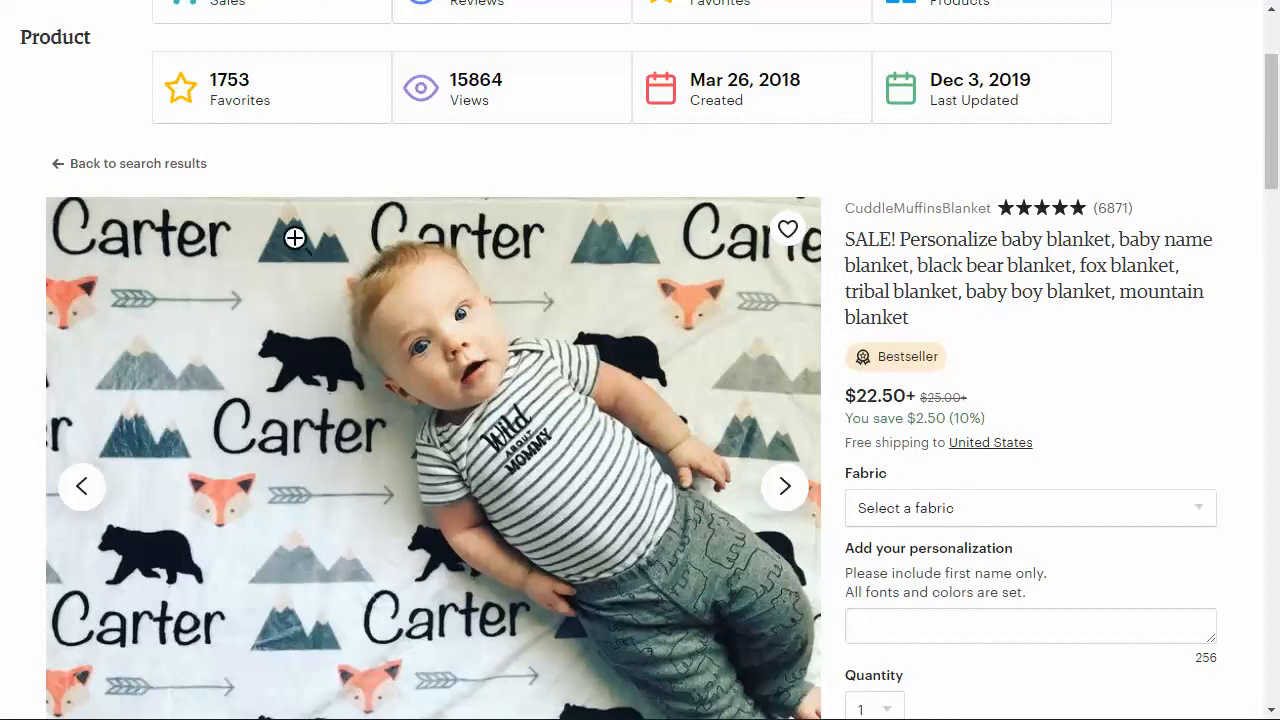
mouse_move(332, 350)
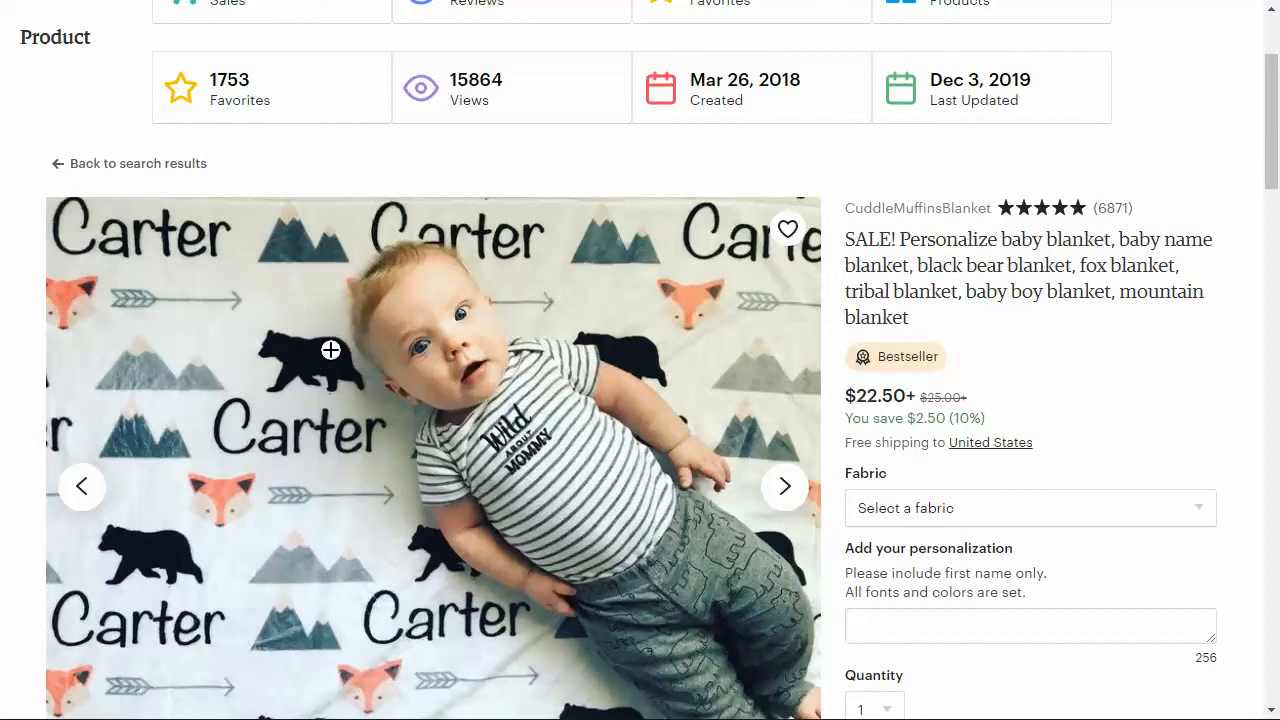
mouse_move(644, 524)
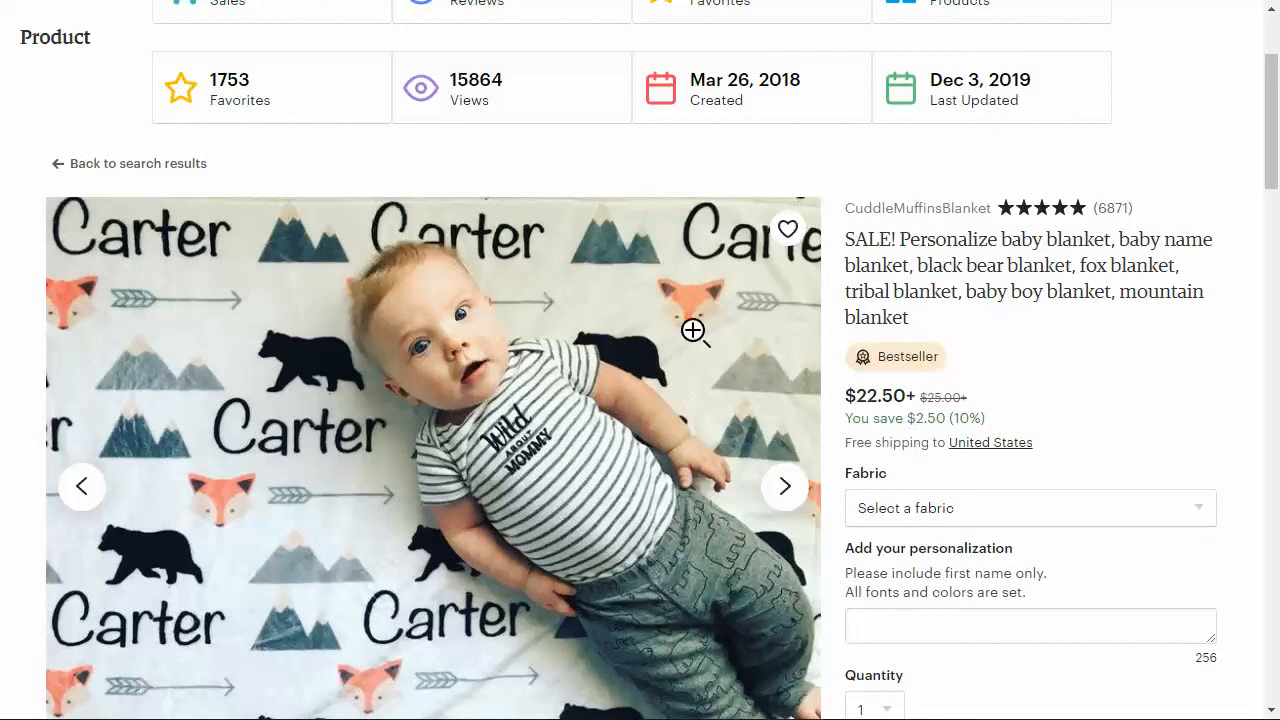
mouse_move(280, 496)
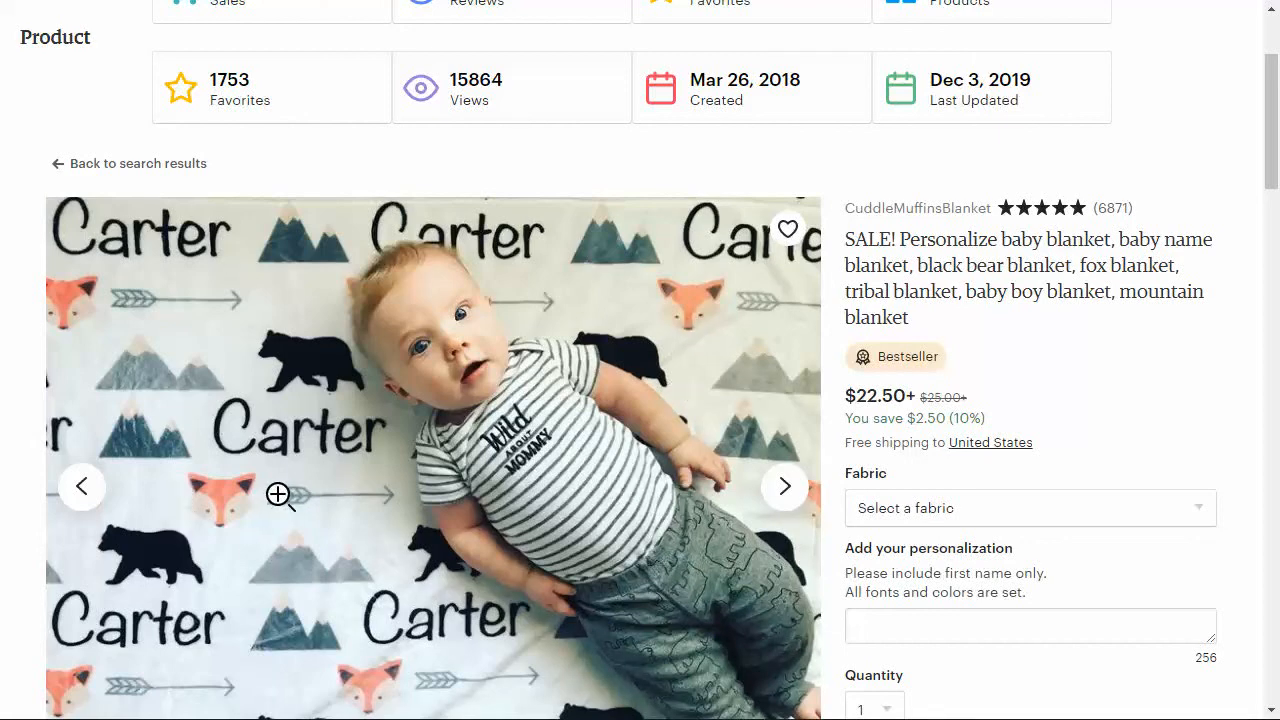
mouse_move(272, 504)
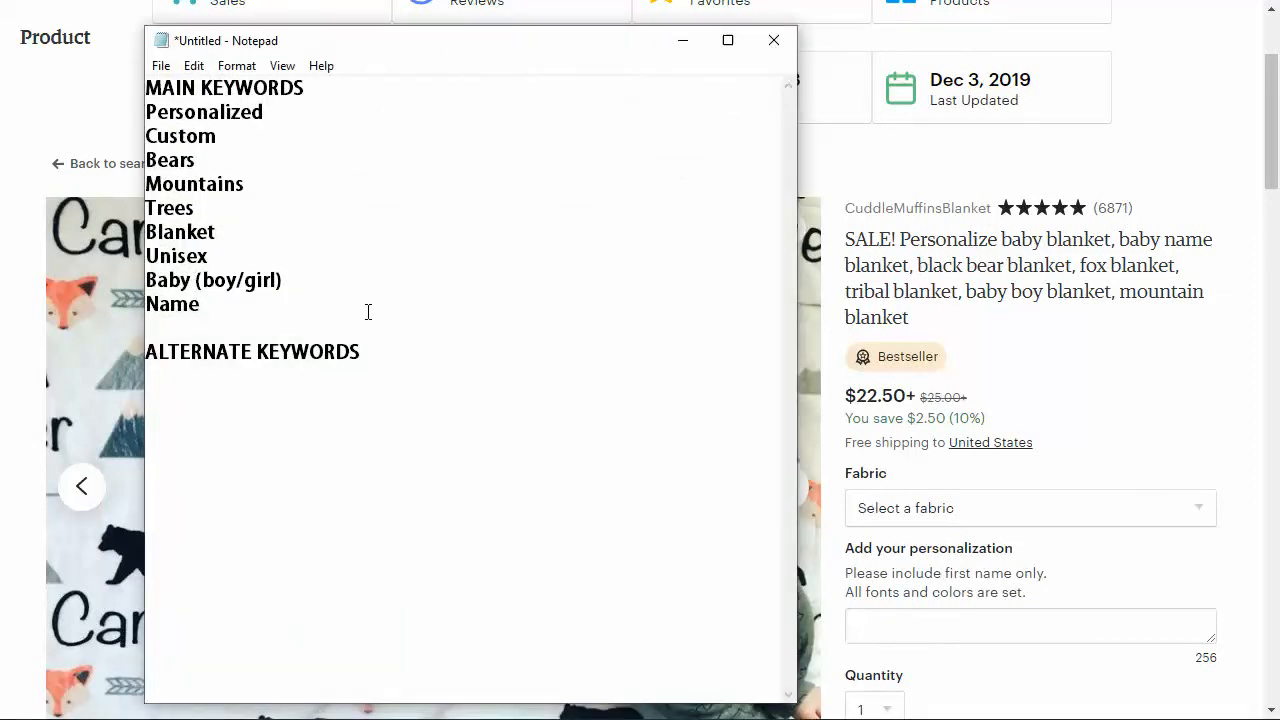
Highlight the main keywords from Personalized down to Name, then clear the selection
drag(146, 112, 200, 304)
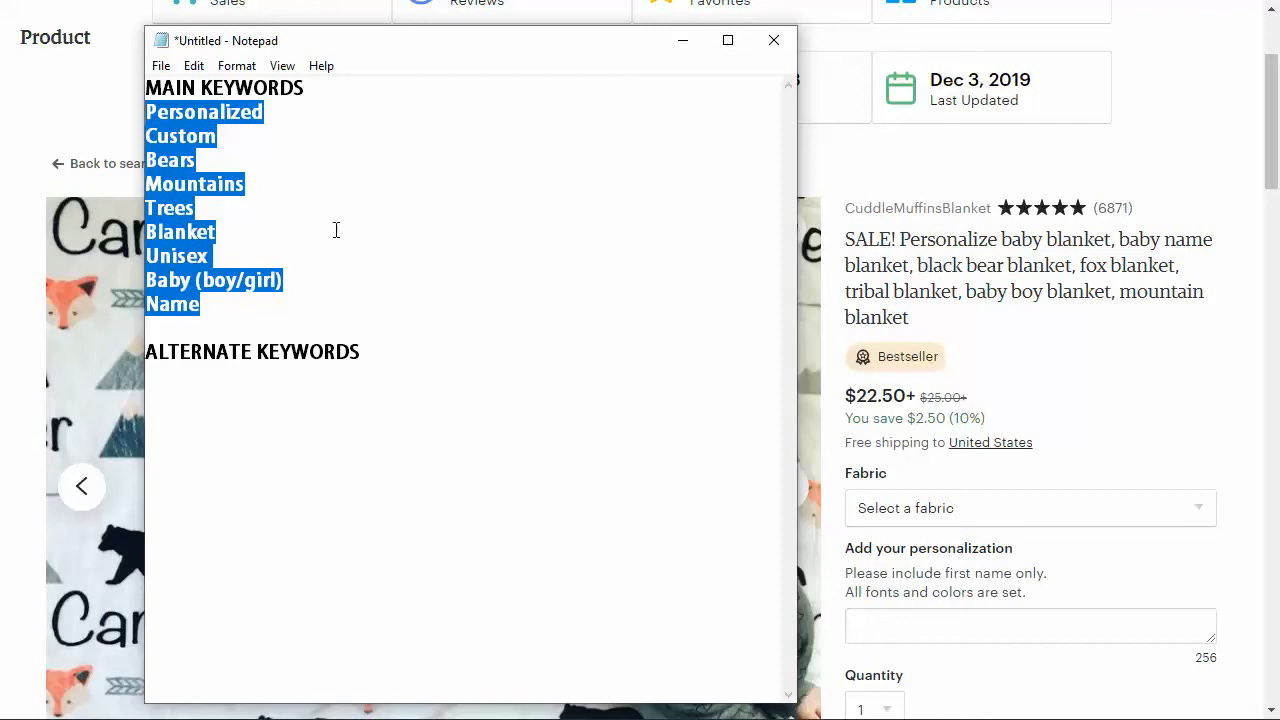
click(260, 256)
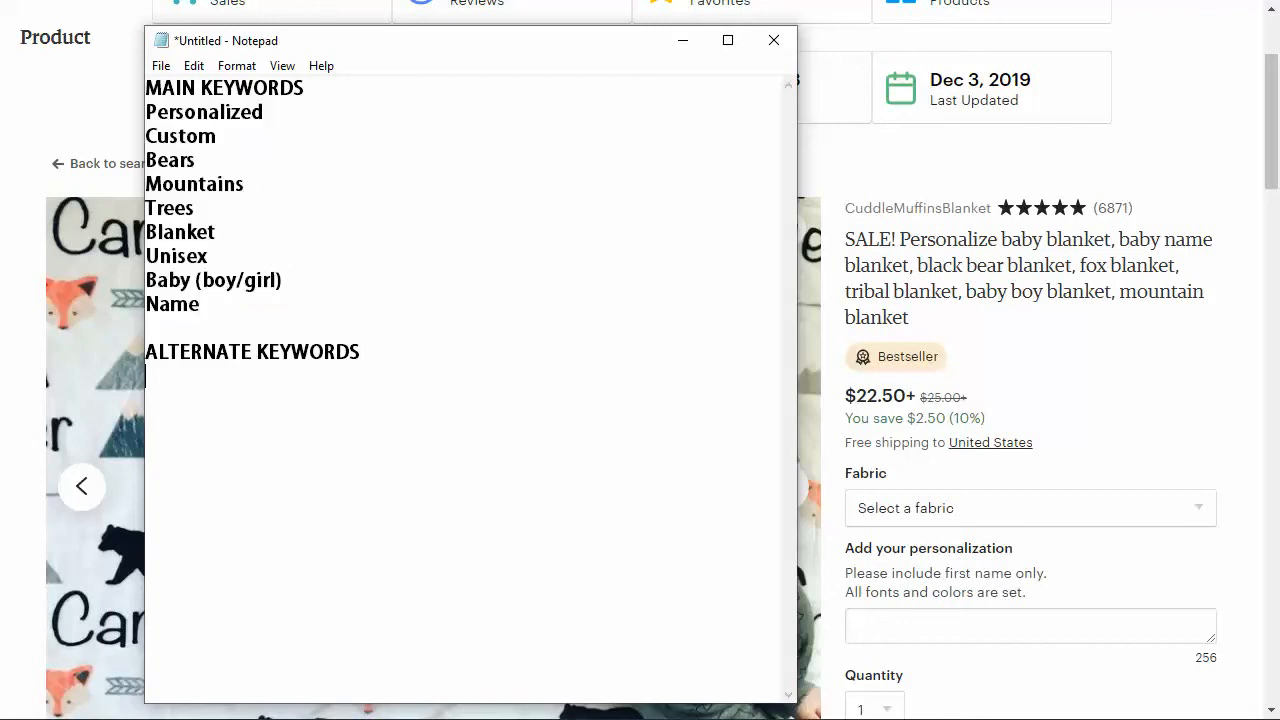
mouse_move(1128, 176)
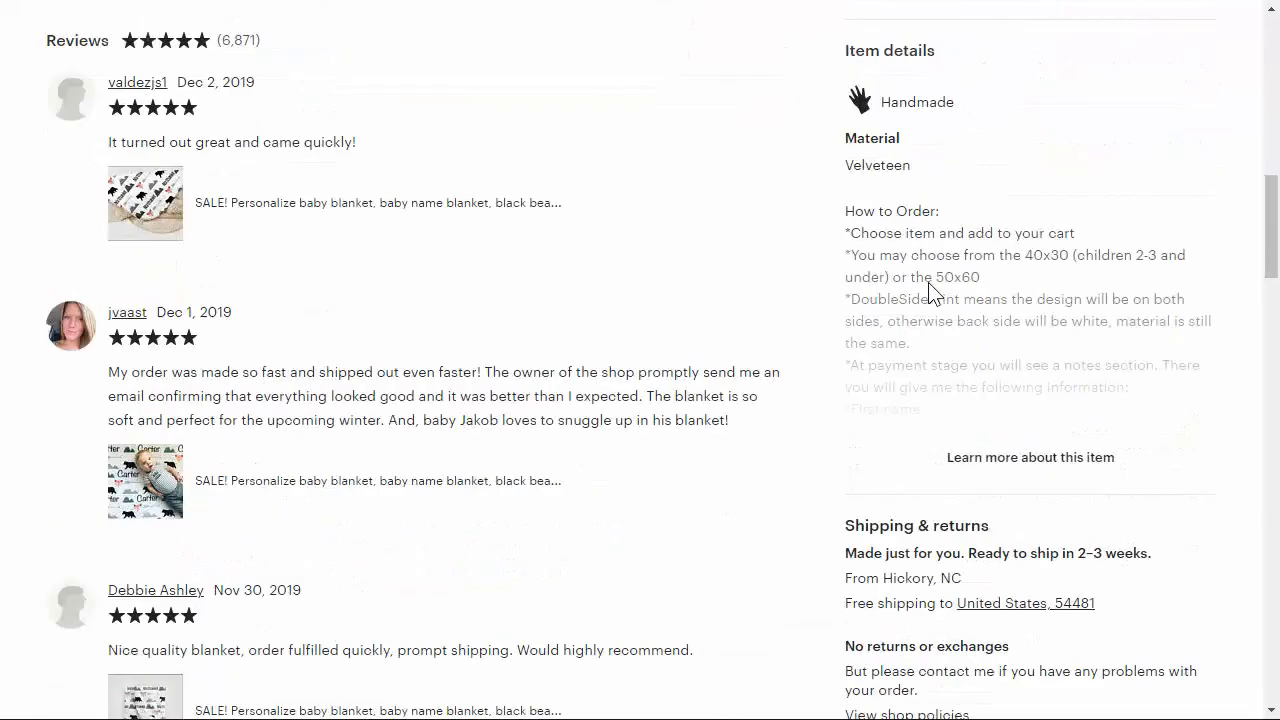
Scroll through the sherpa bear blanket listing's reviews, item details and description
scroll(up, 3)
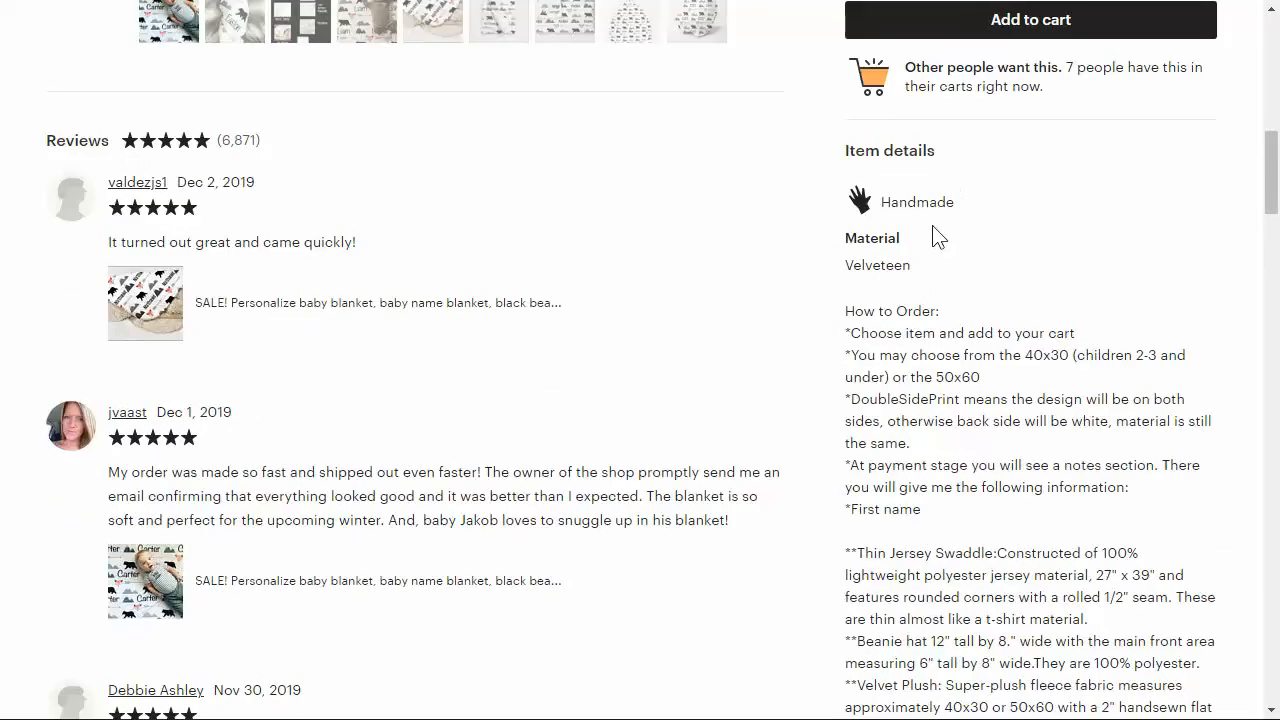
mouse_move(910, 392)
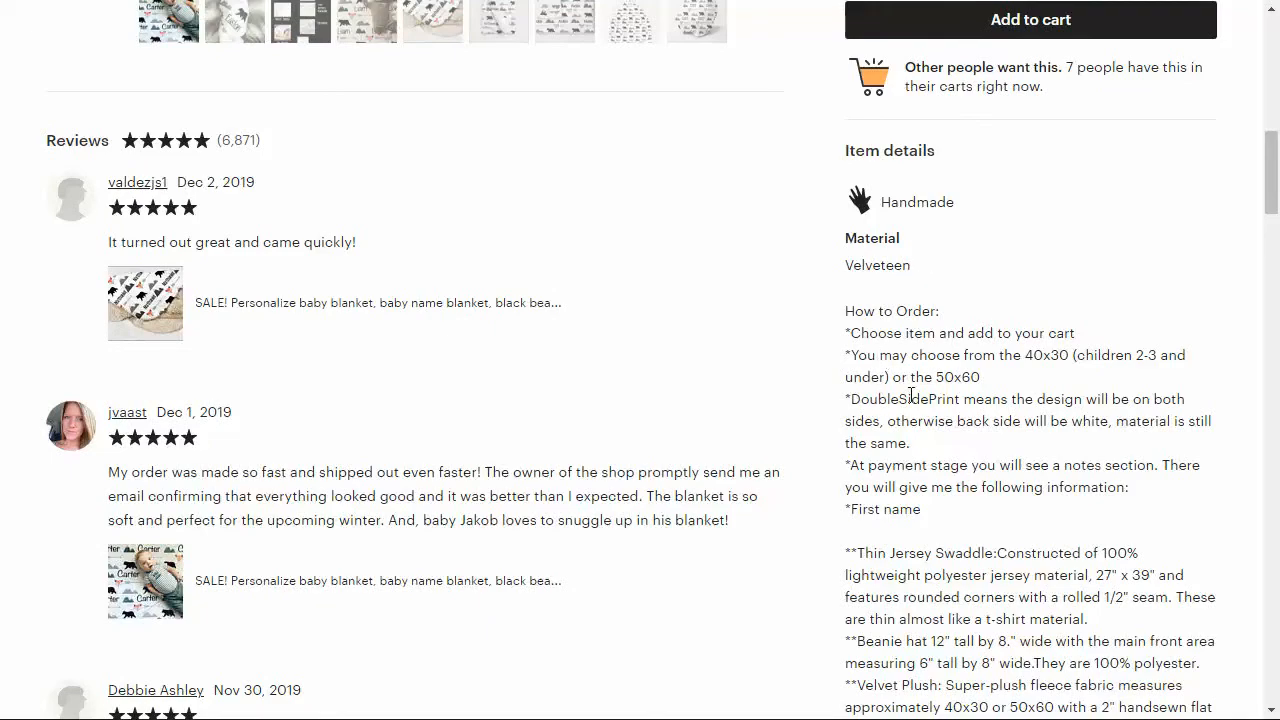
scroll(down, 3)
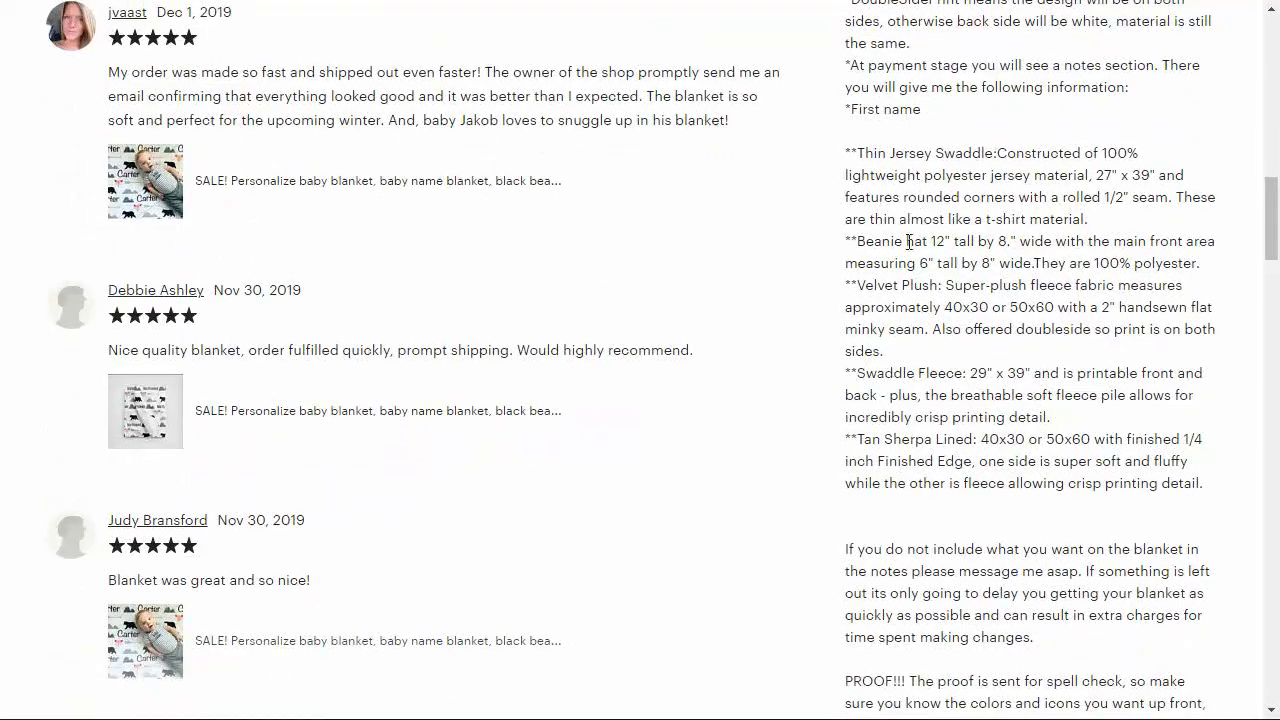
scroll(down, 3)
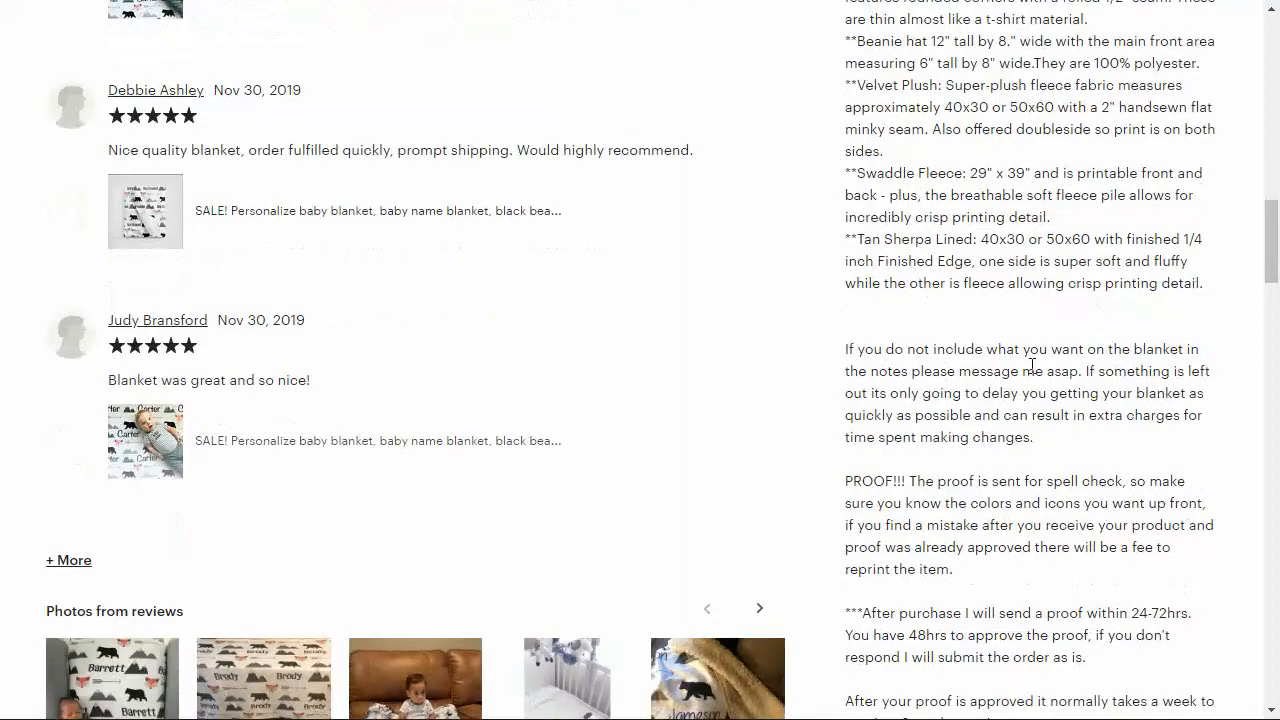
scroll(up, 3)
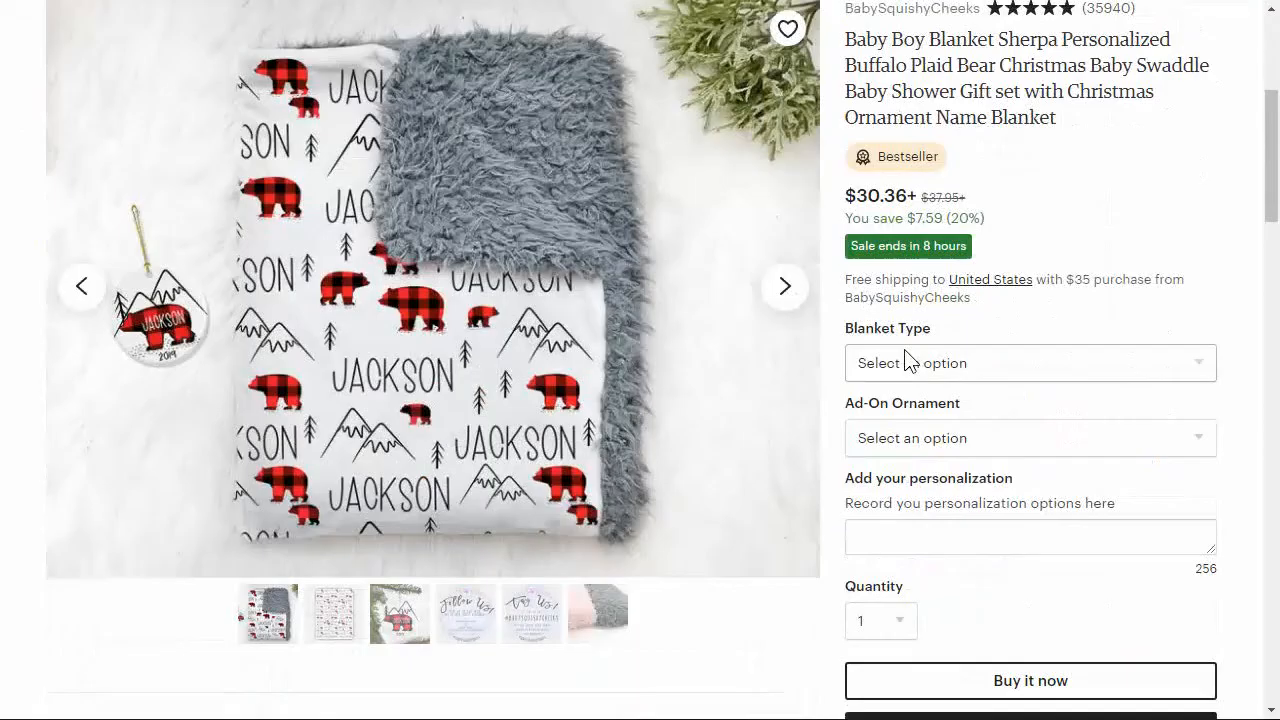
scroll(up, 3)
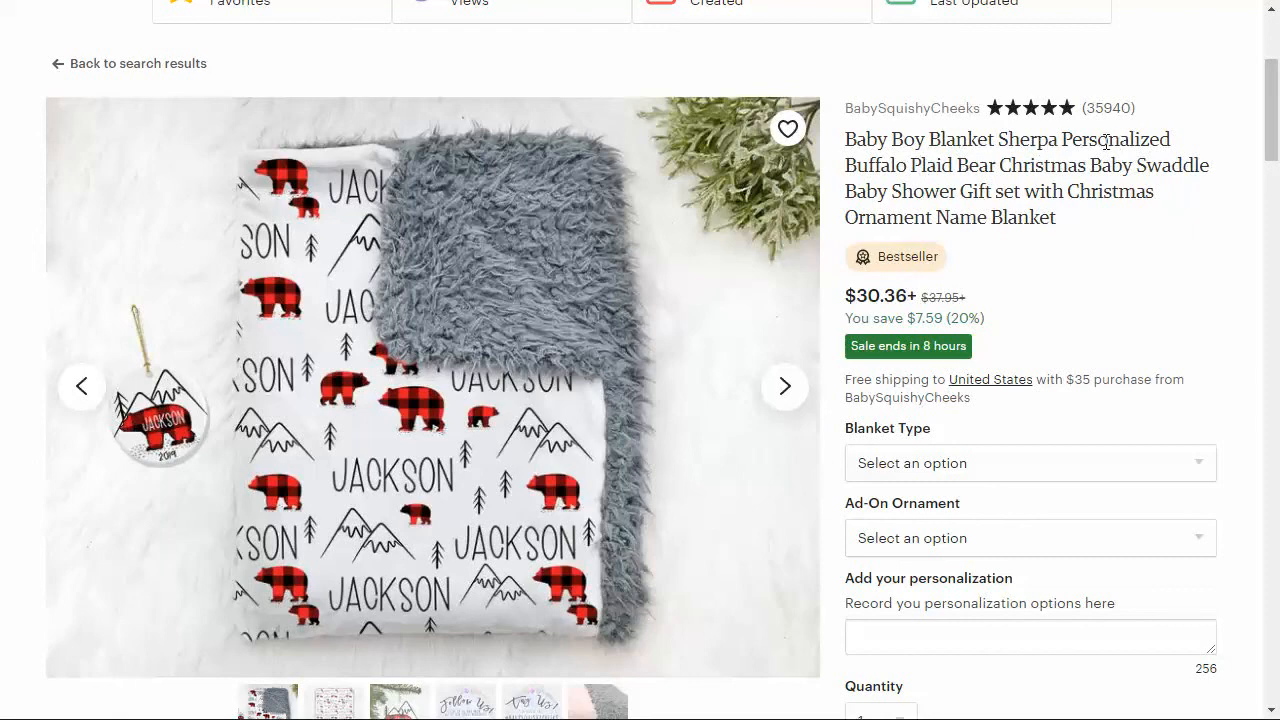
mouse_move(396, 264)
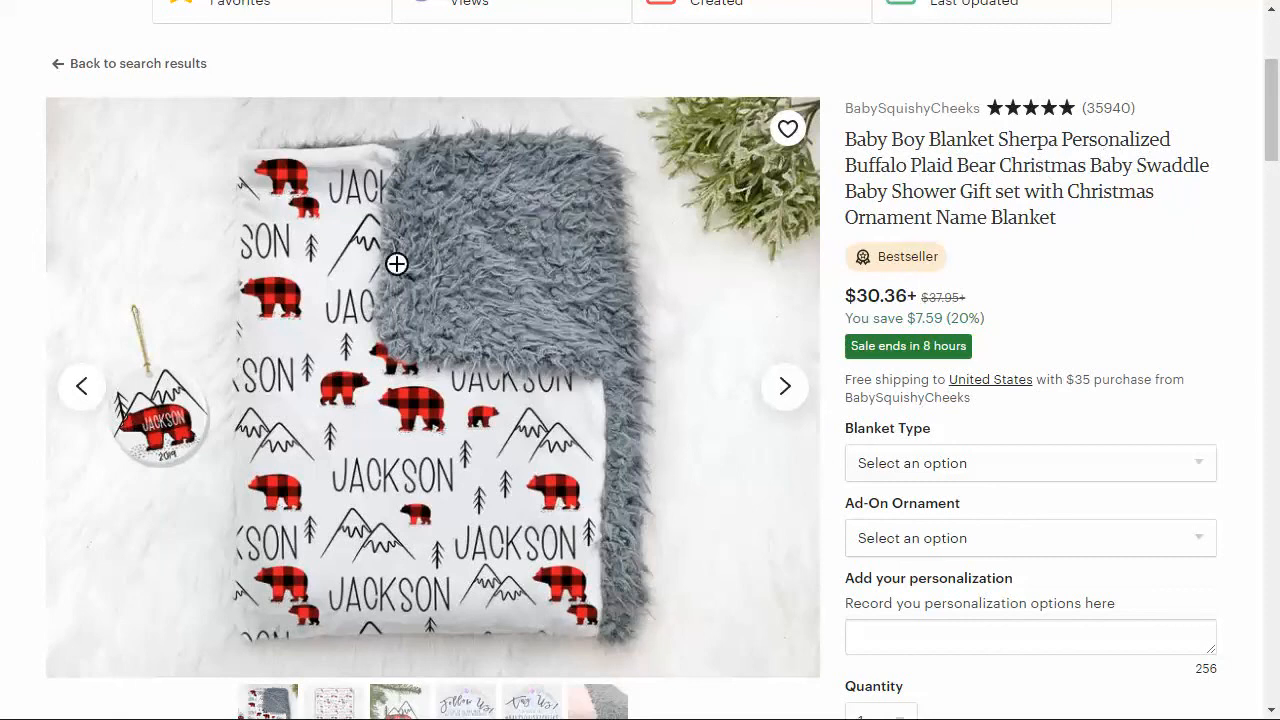
mouse_move(1014, 250)
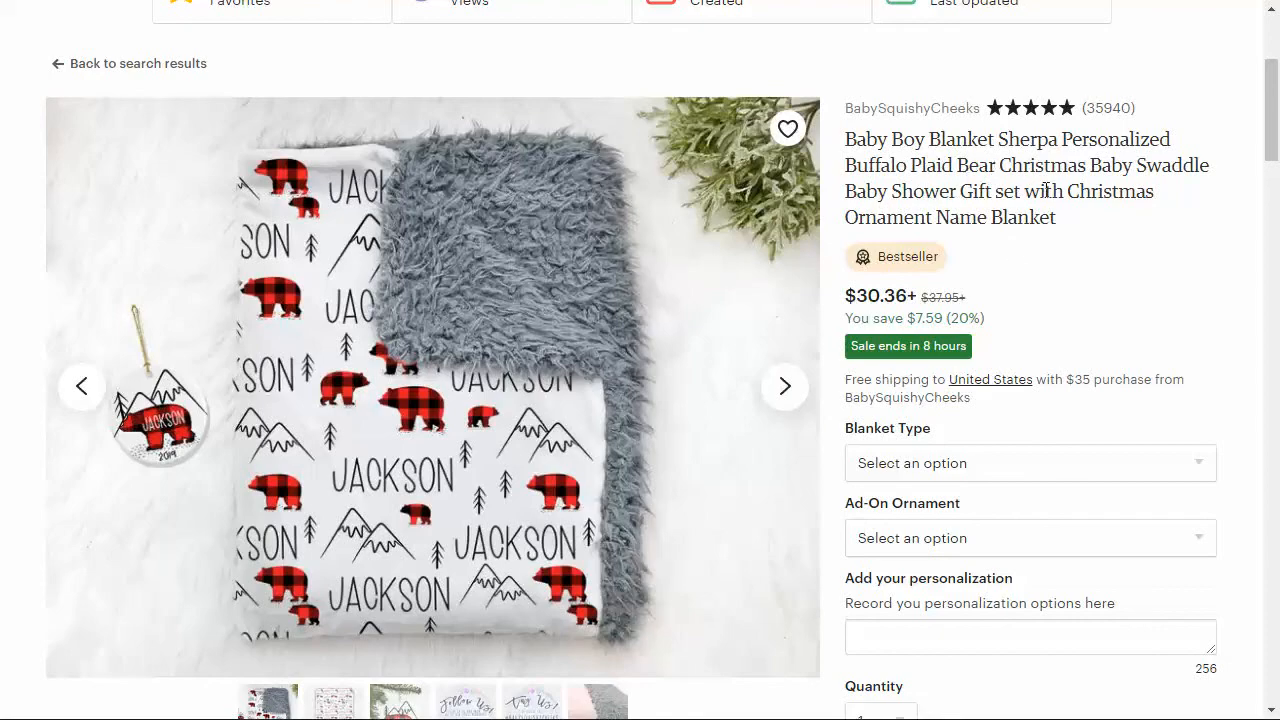
mouse_move(1160, 310)
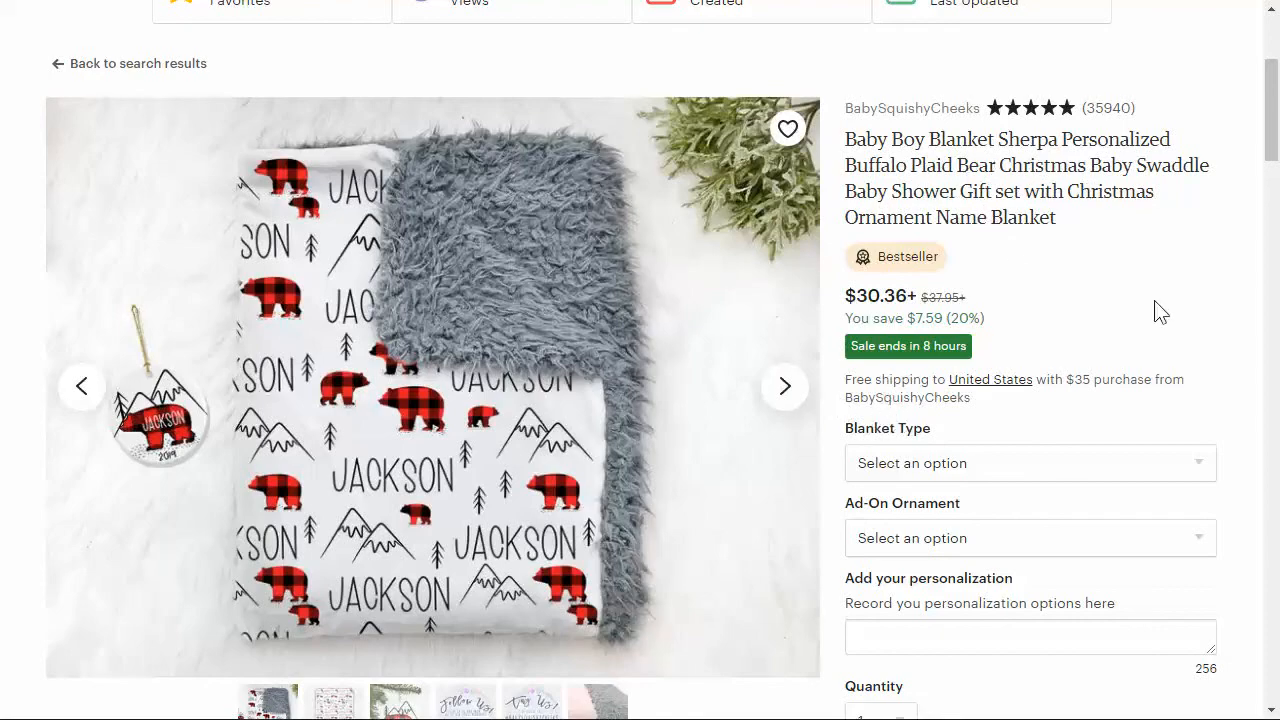
scroll(down, 3)
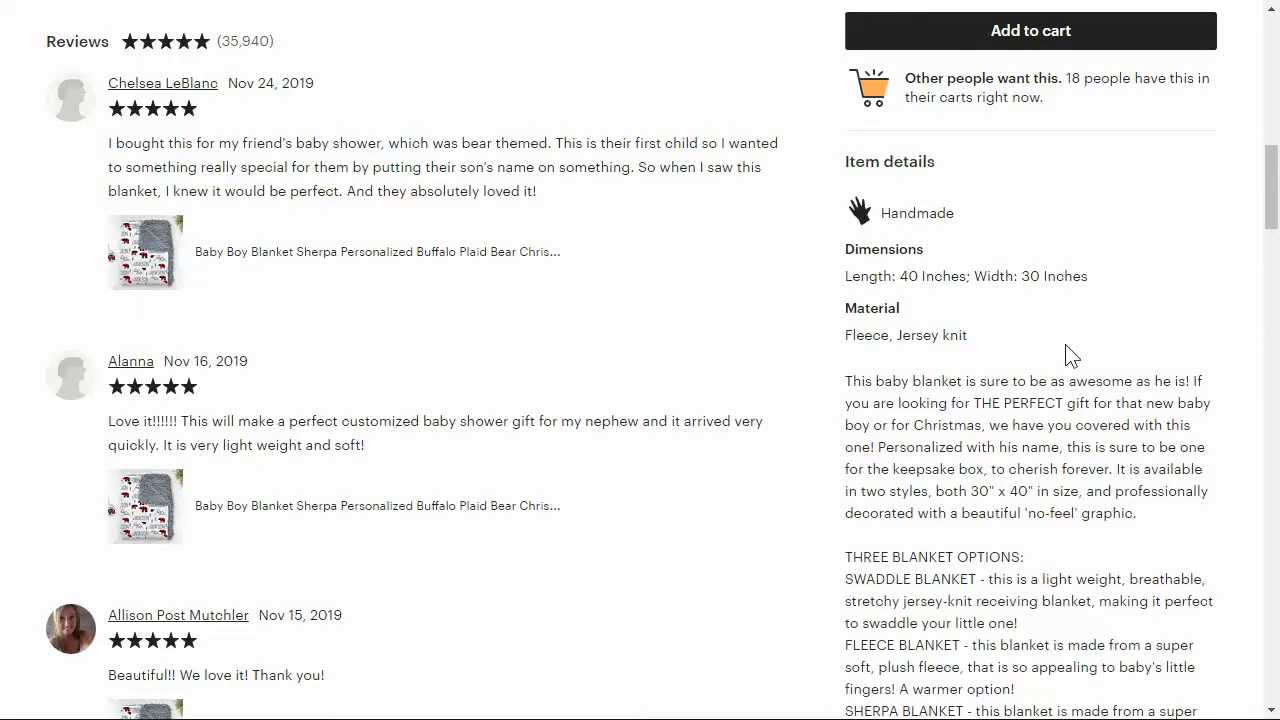
scroll(down, 3)
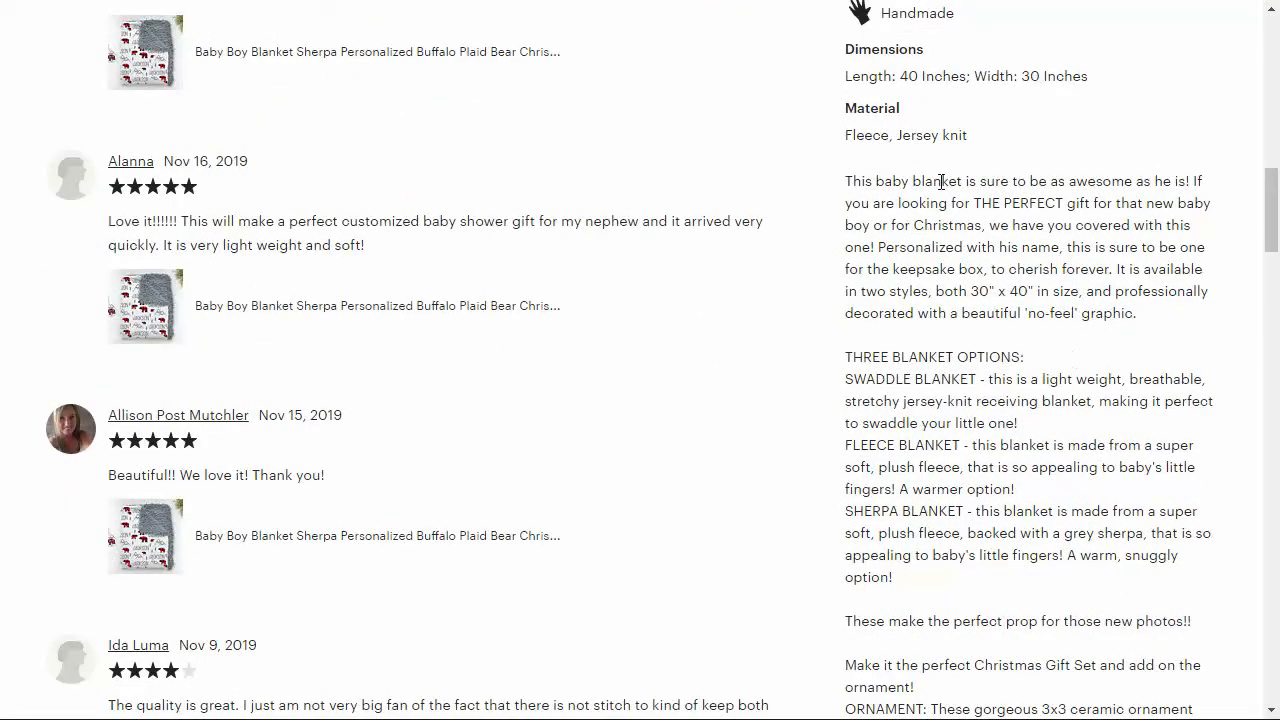
mouse_move(1084, 202)
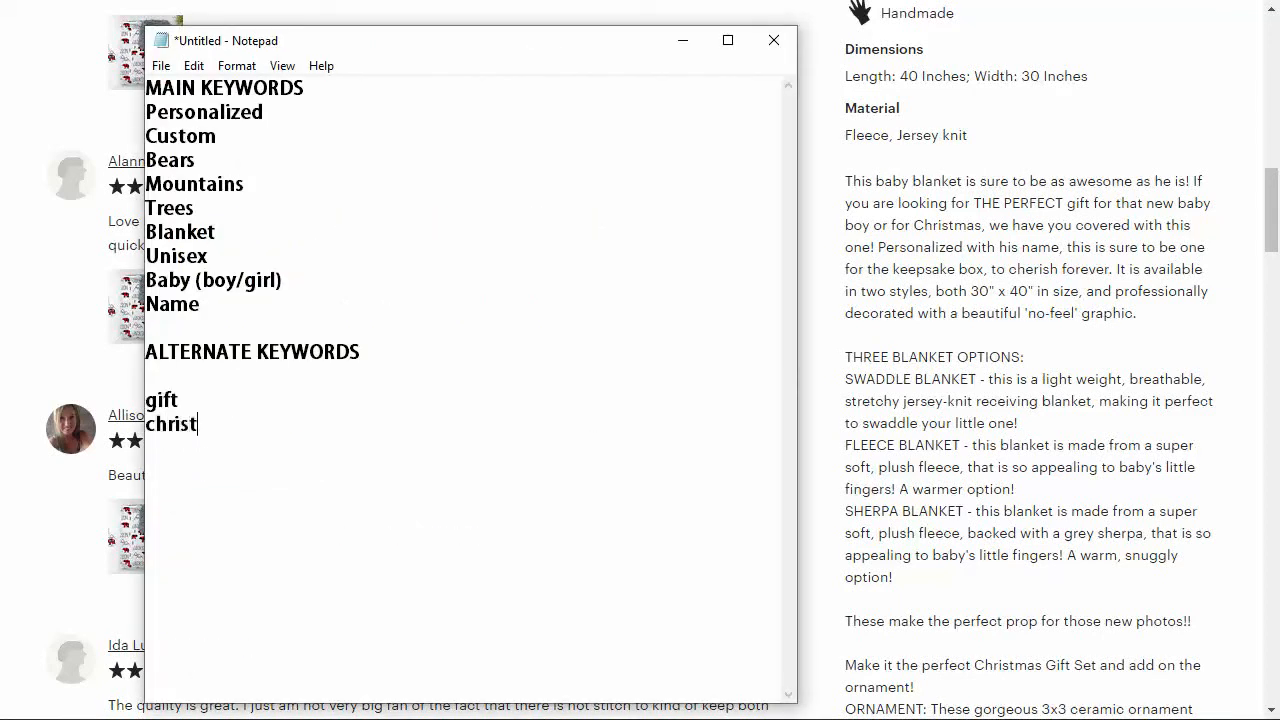
Finish 'christmas' under gift in the alternate keywords and return to the browser
text(mas)
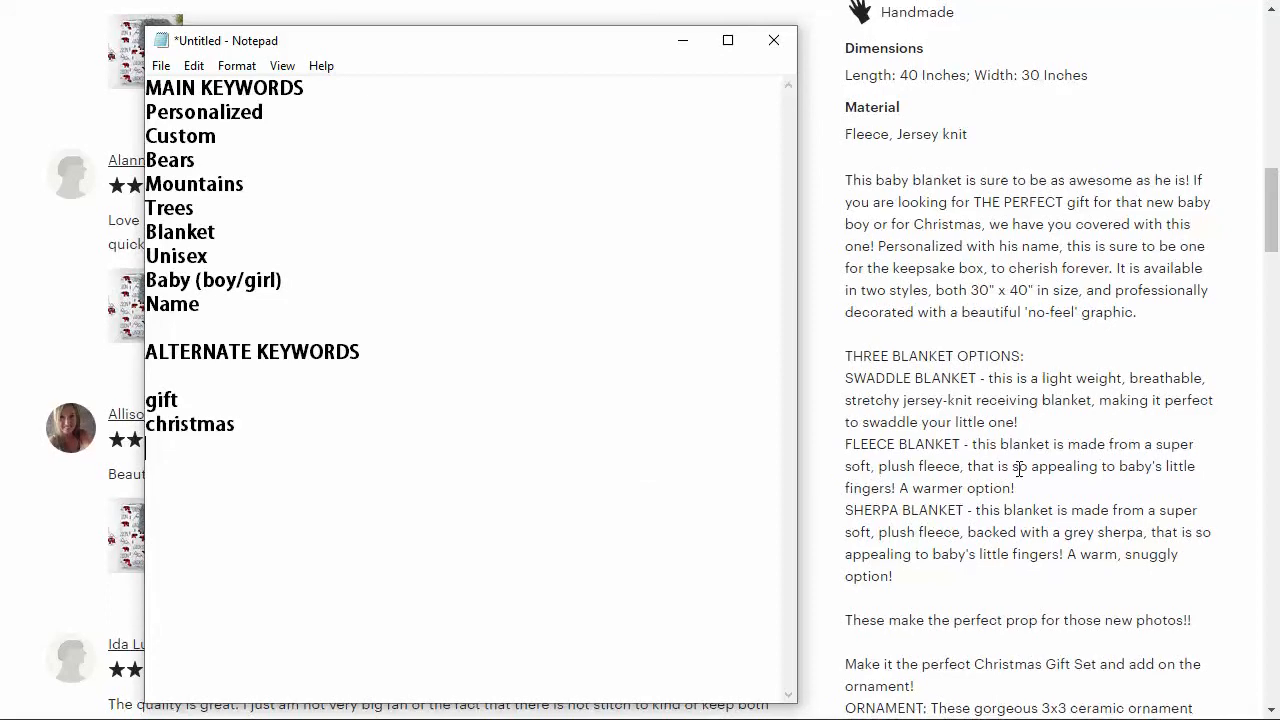
scroll(down, 3)
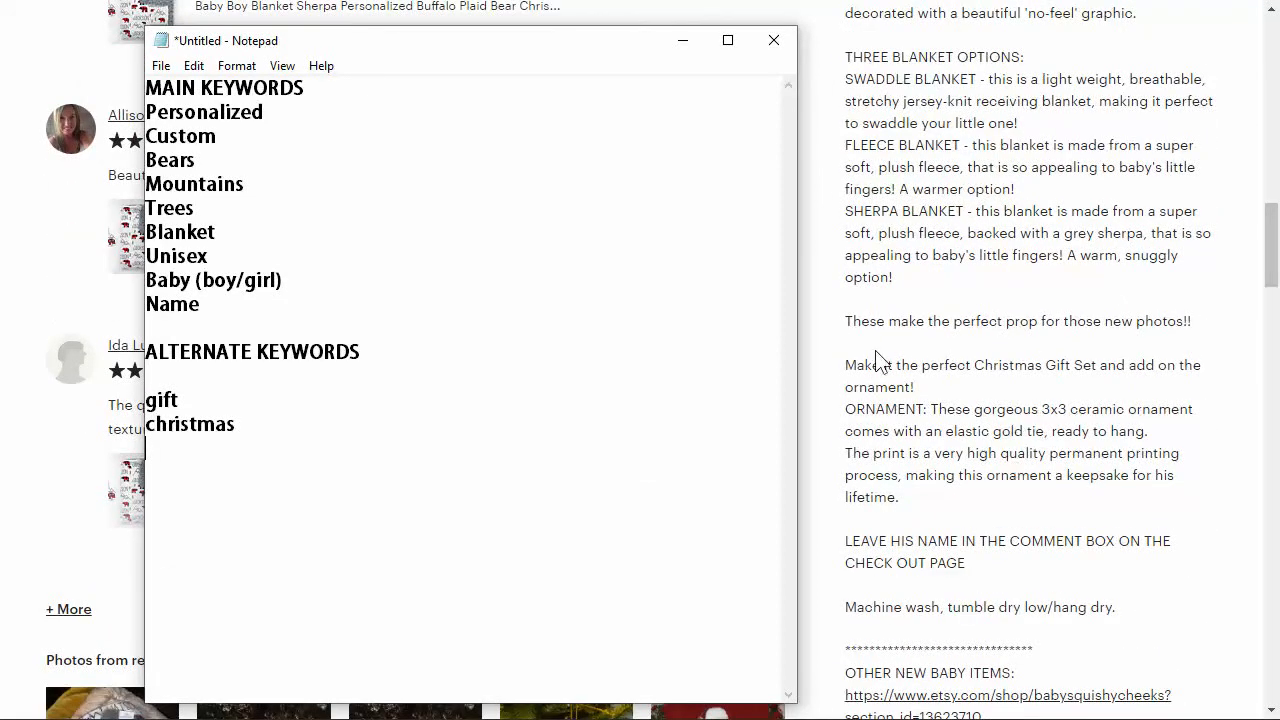
click(772, 40)
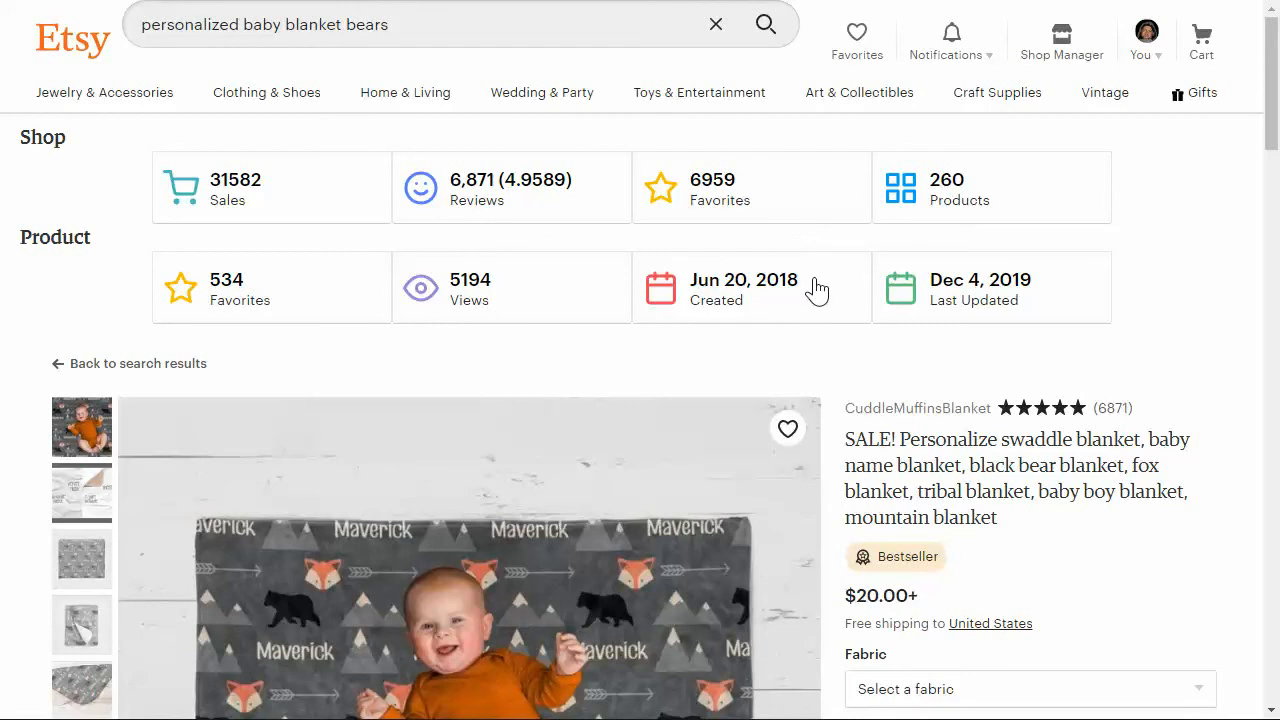
mouse_move(828, 372)
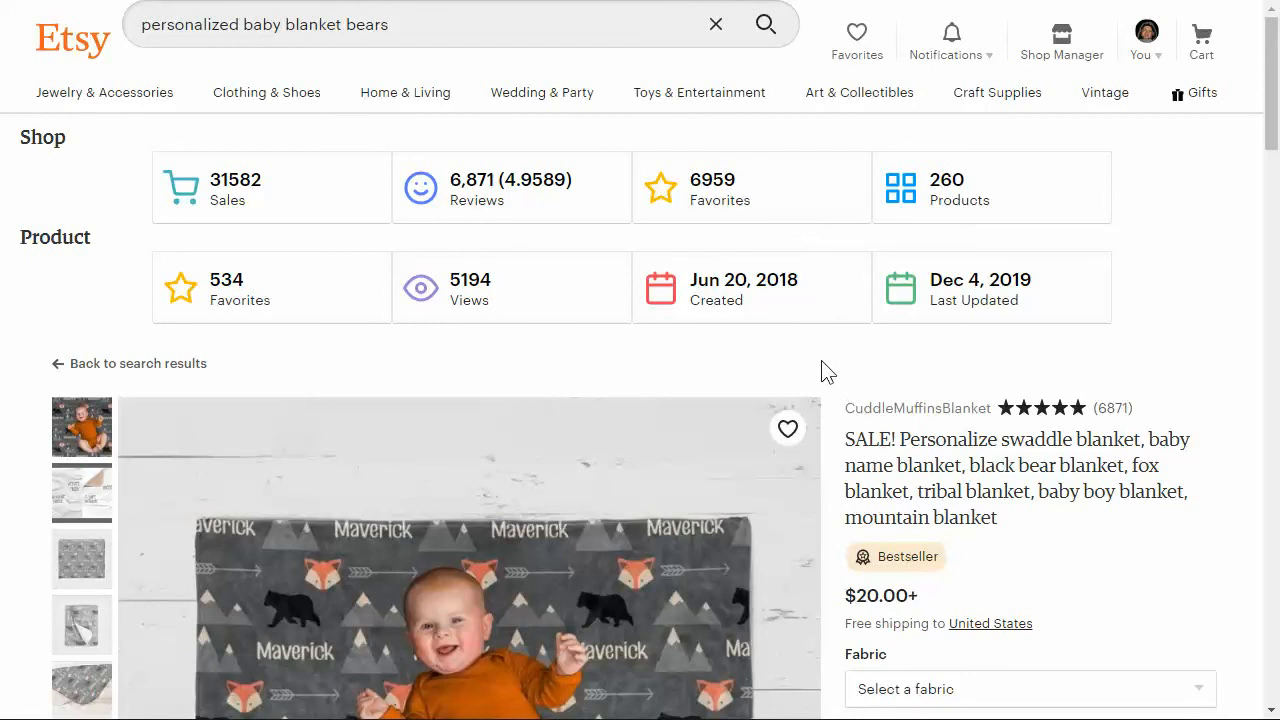
Scroll the bear and fox swaddle listing to read its stats, reviews and material details
scroll(down, 3)
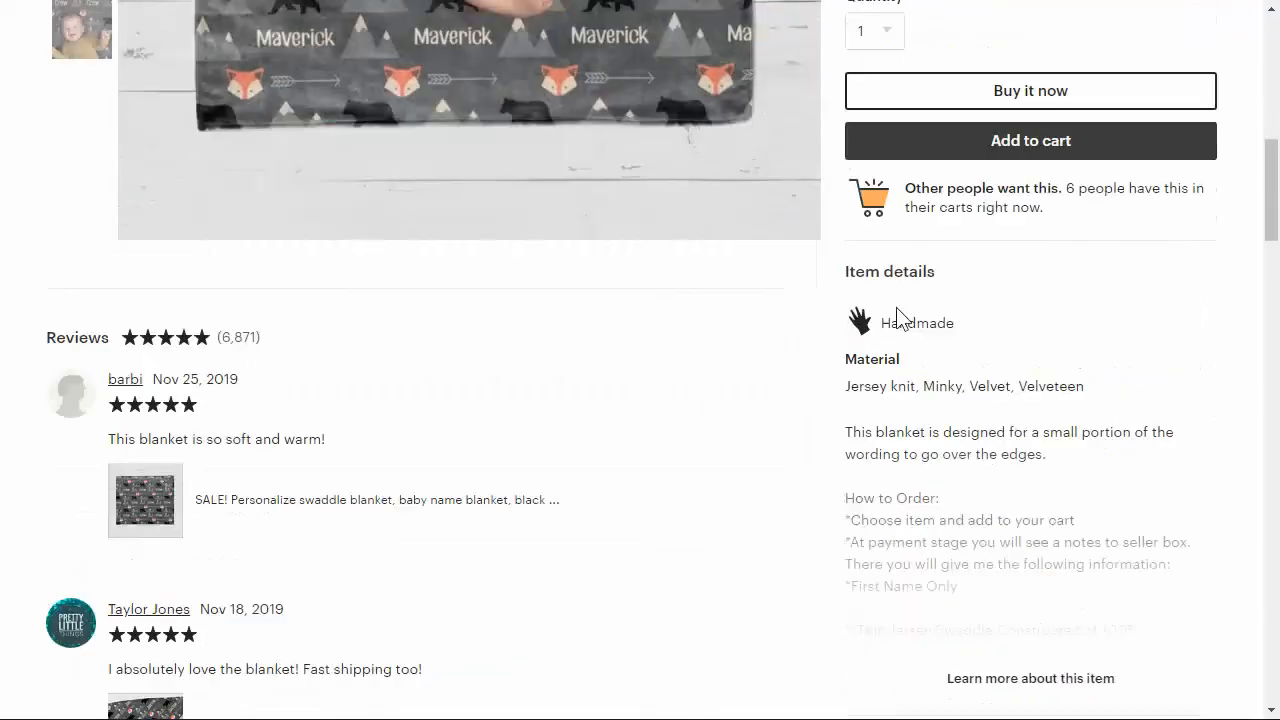
scroll(down, 3)
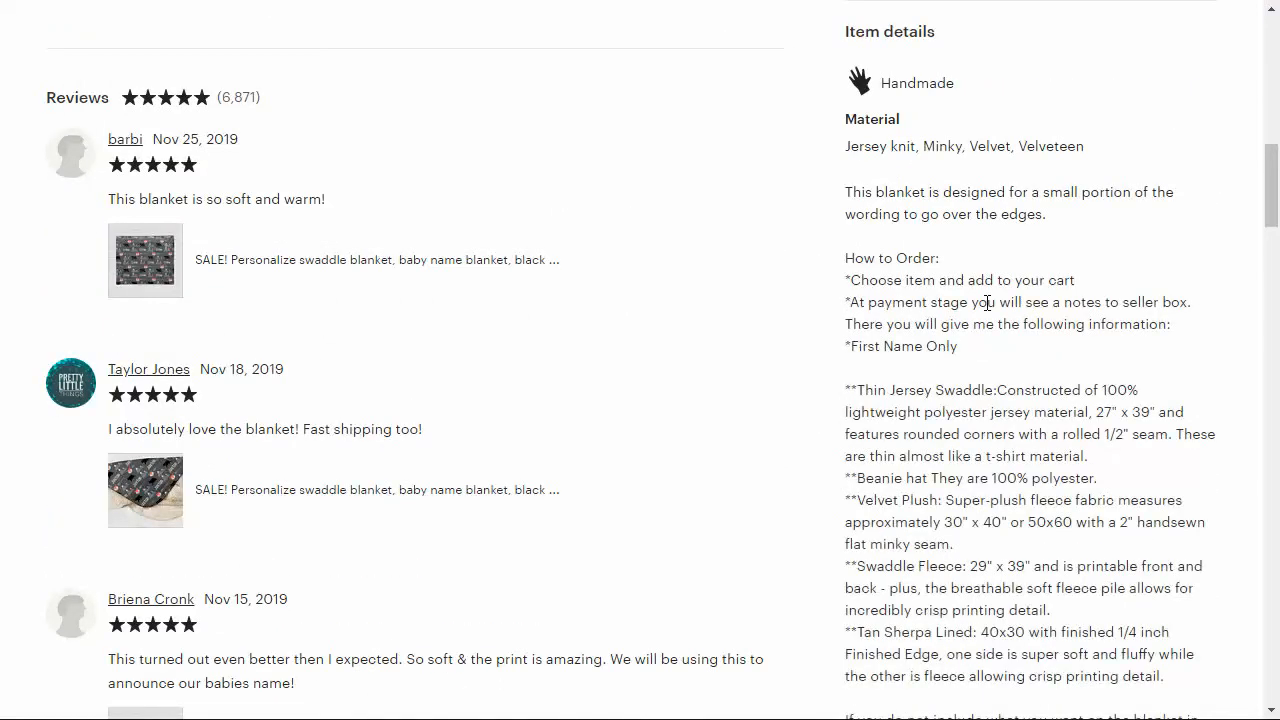
scroll(up, 3)
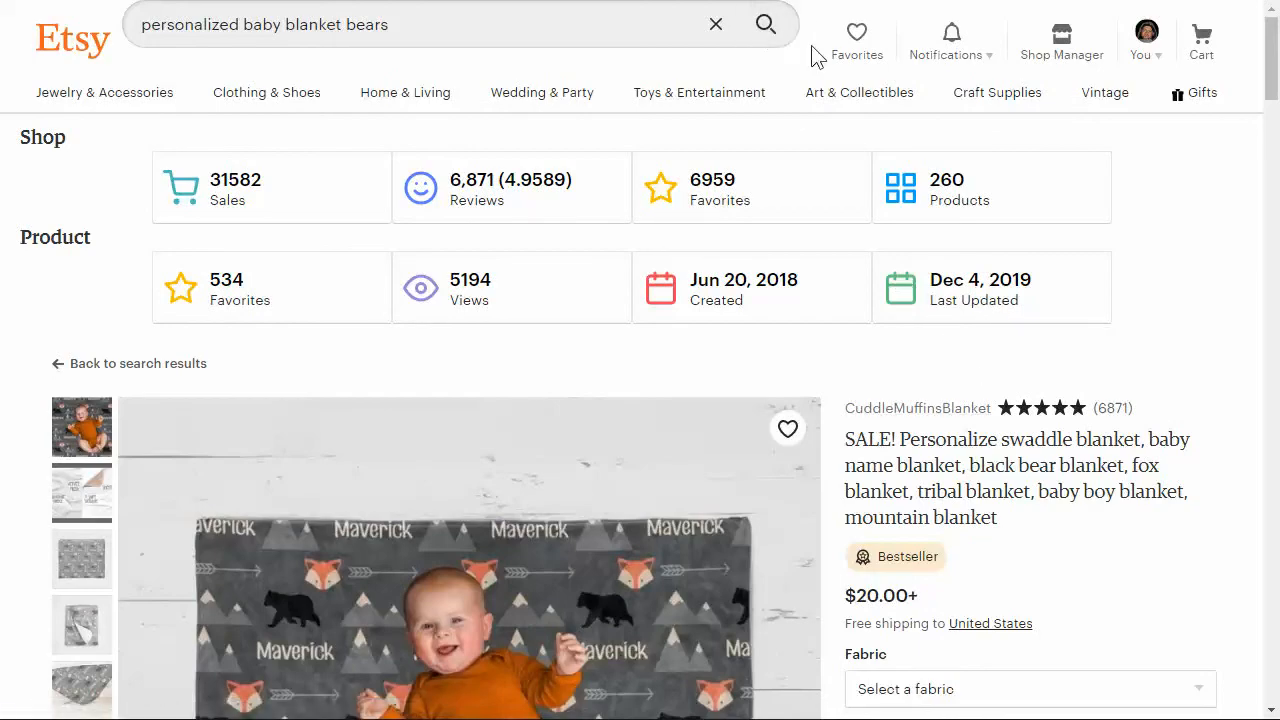
scroll(down, 3)
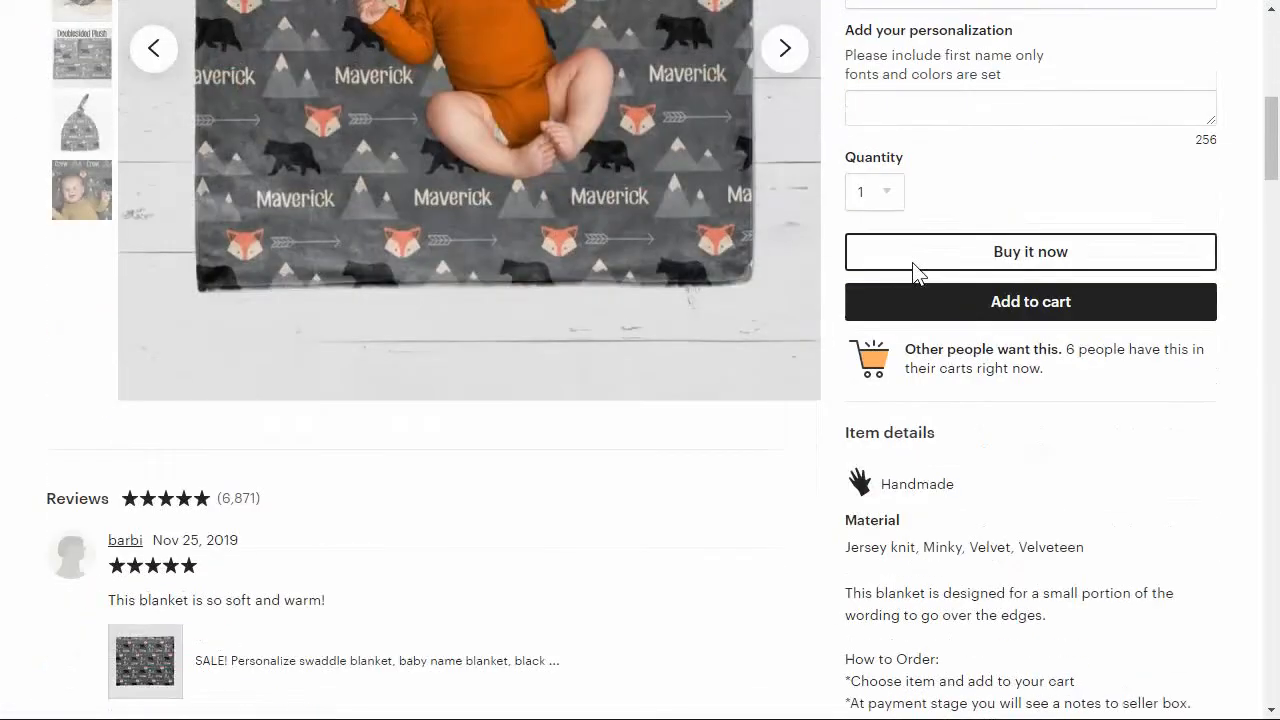
scroll(down, 3)
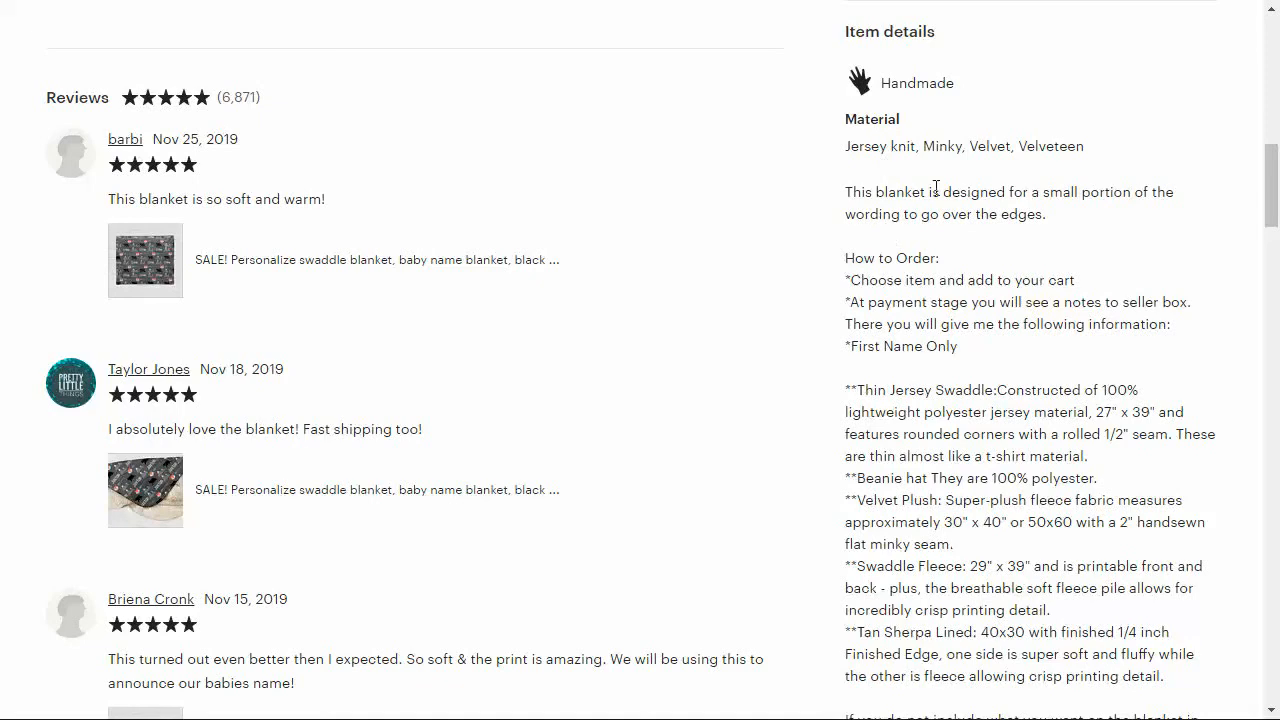
mouse_move(572, 220)
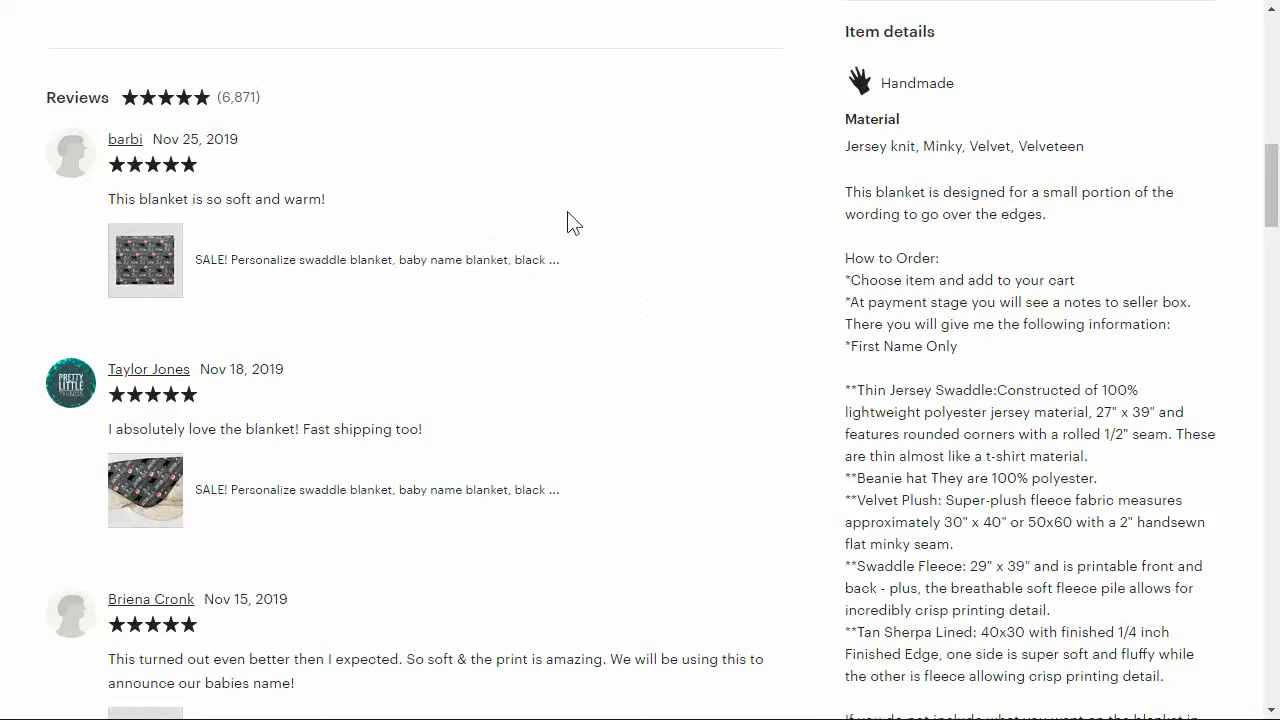
scroll(up, 3)
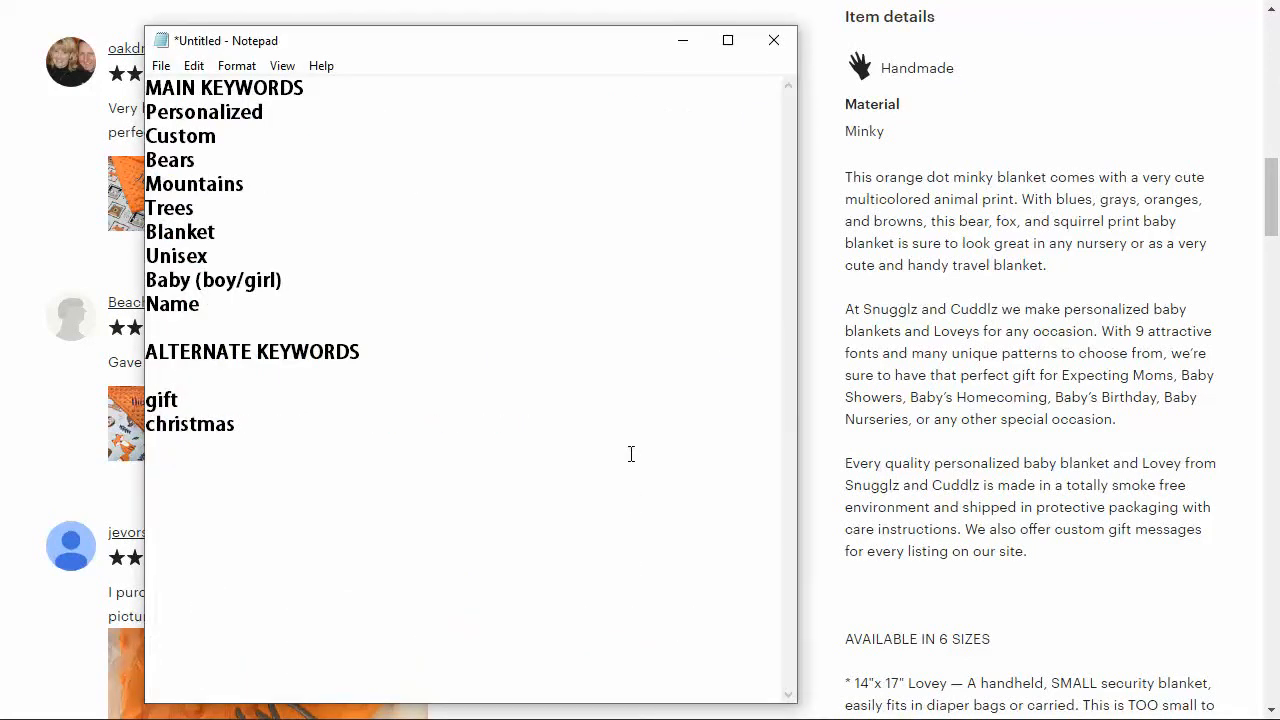
Type nursery, travel blanket, cute, handy, expecting moms, babys homecoming, babys birthday and nurseries under ALTERNATE KEYWORDS
text(nursery)
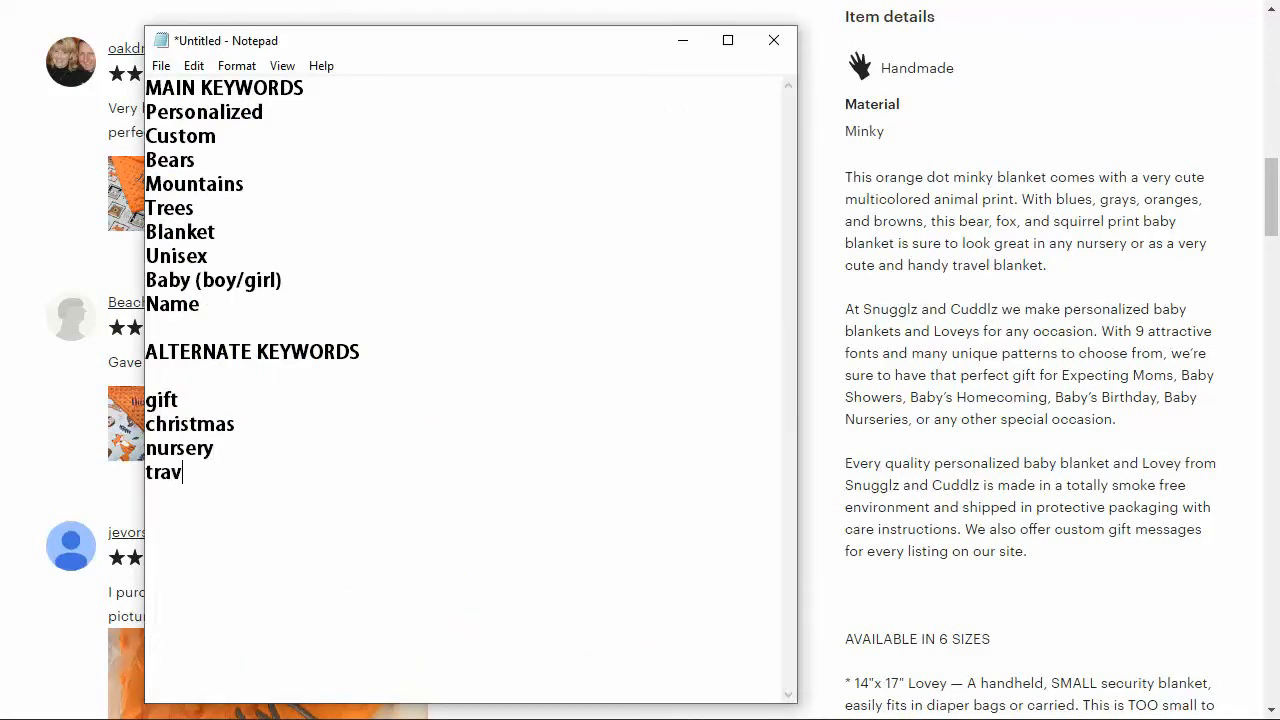
text(el blanket)
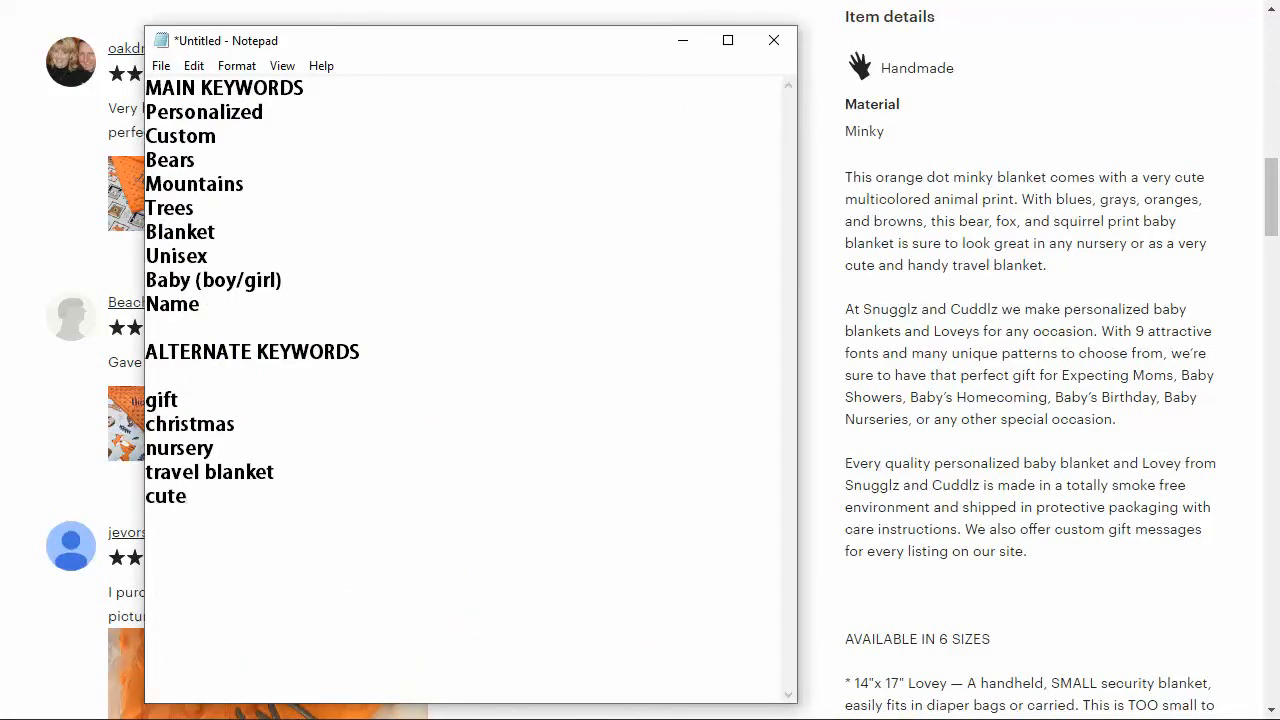
text(handy)
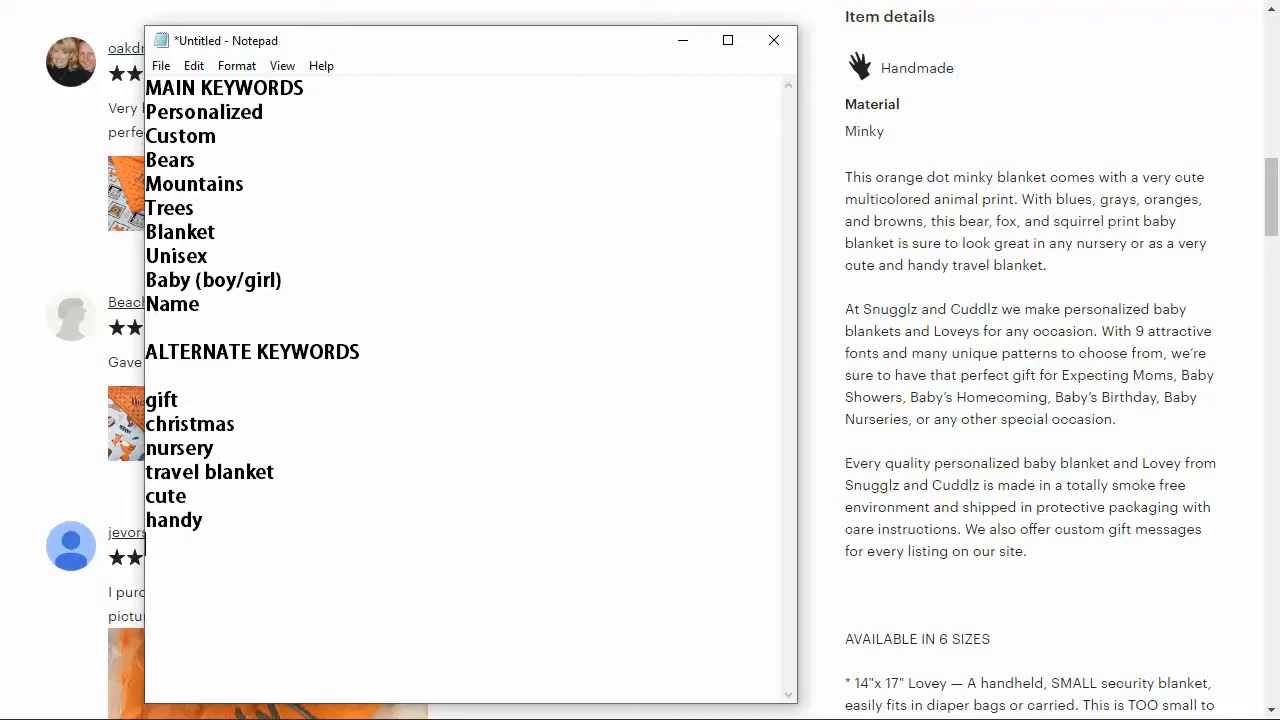
text(expecting moms)
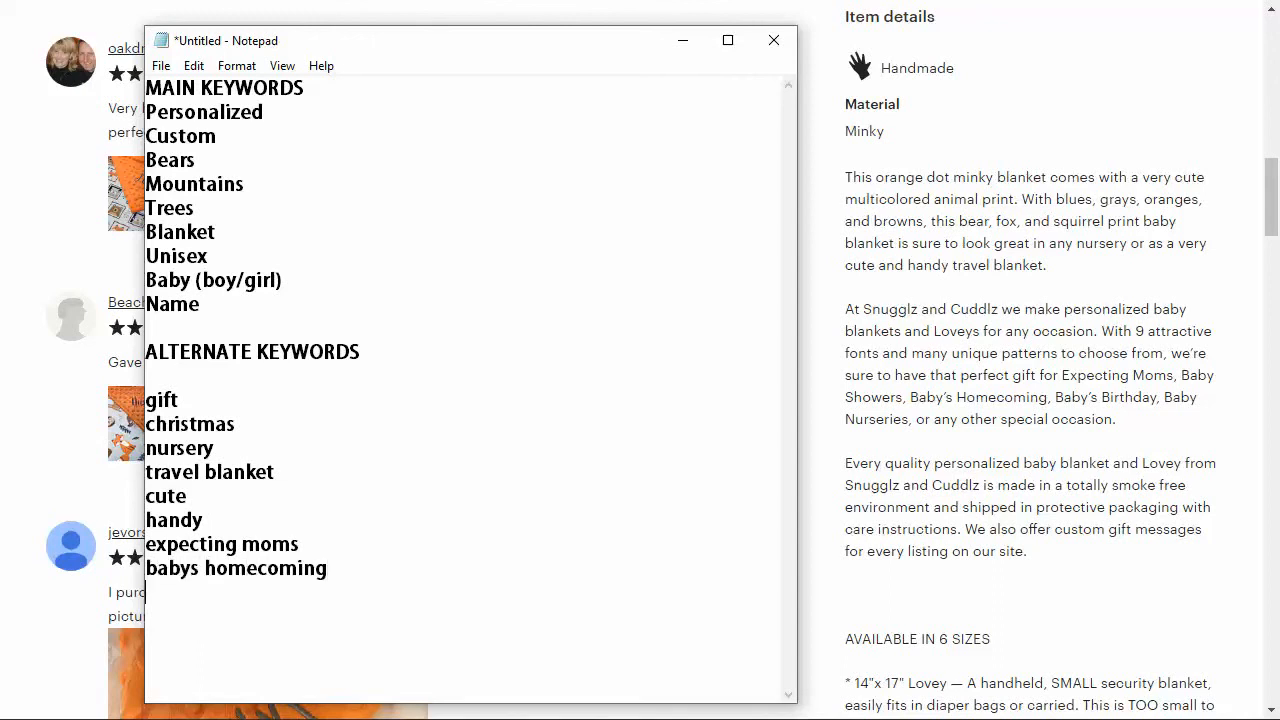
text(babys birthday)
text(nurs)
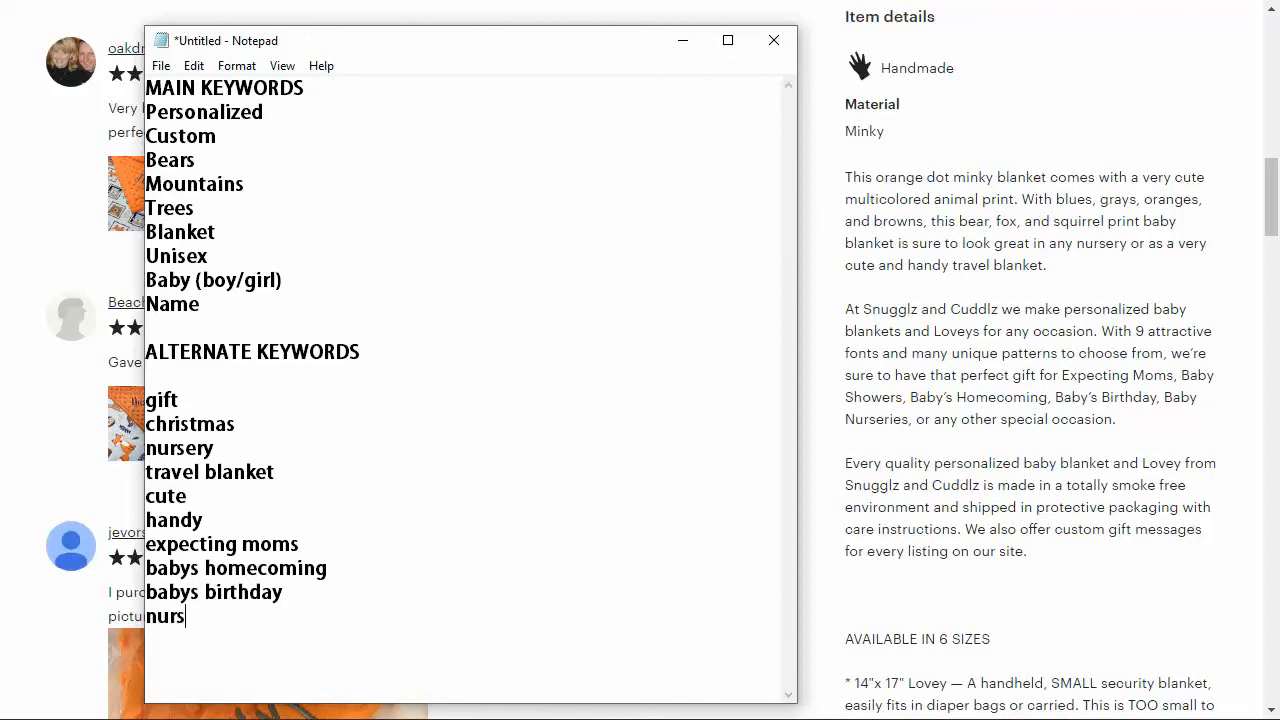
text(eries)
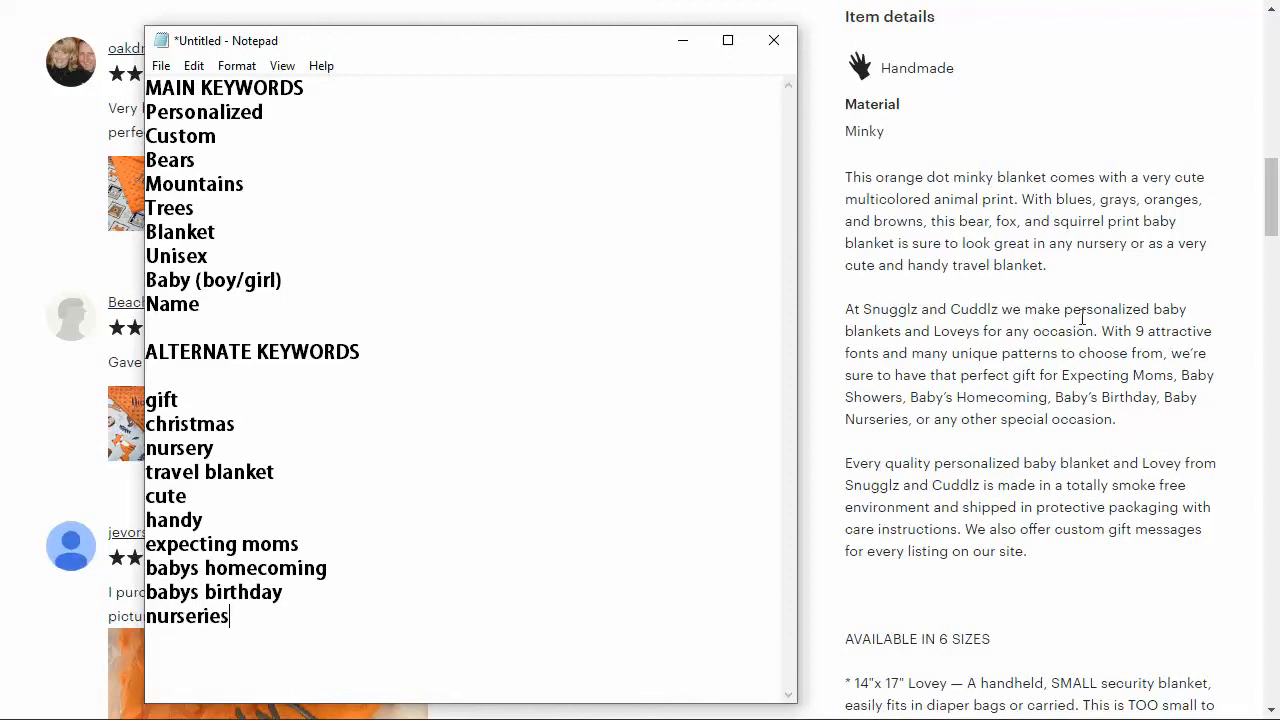
mouse_move(234, 158)
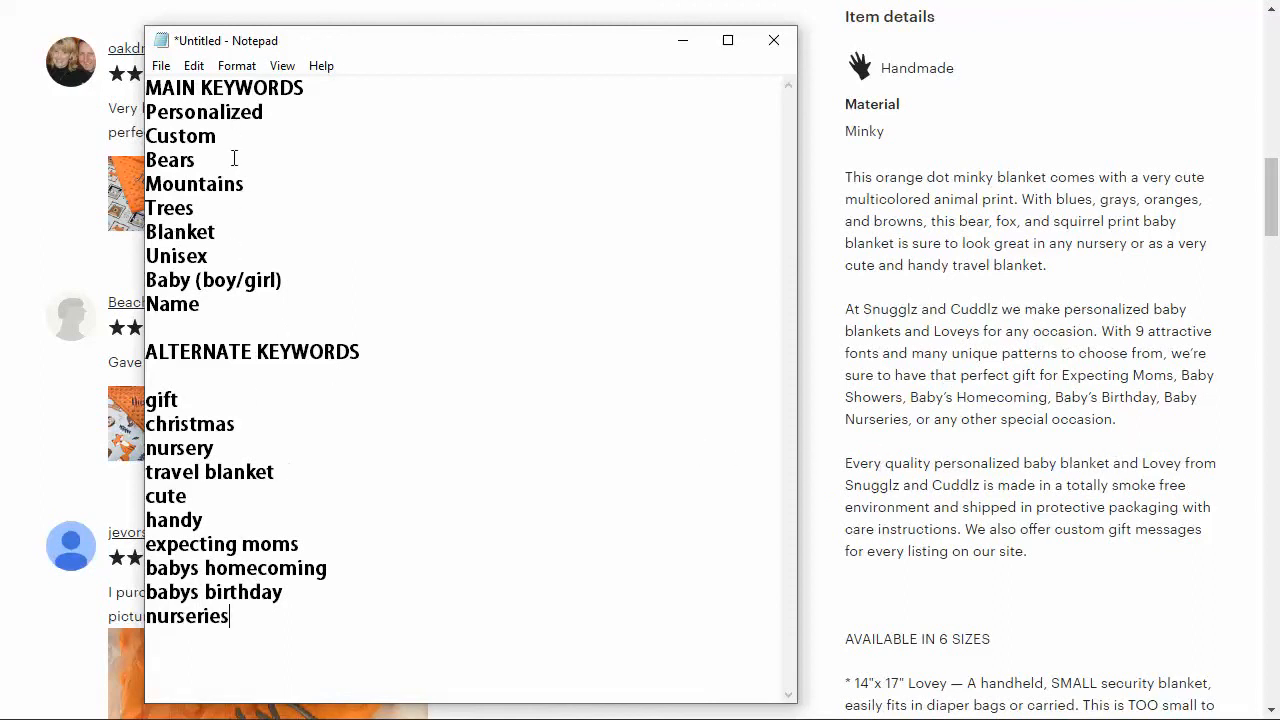
mouse_move(170, 512)
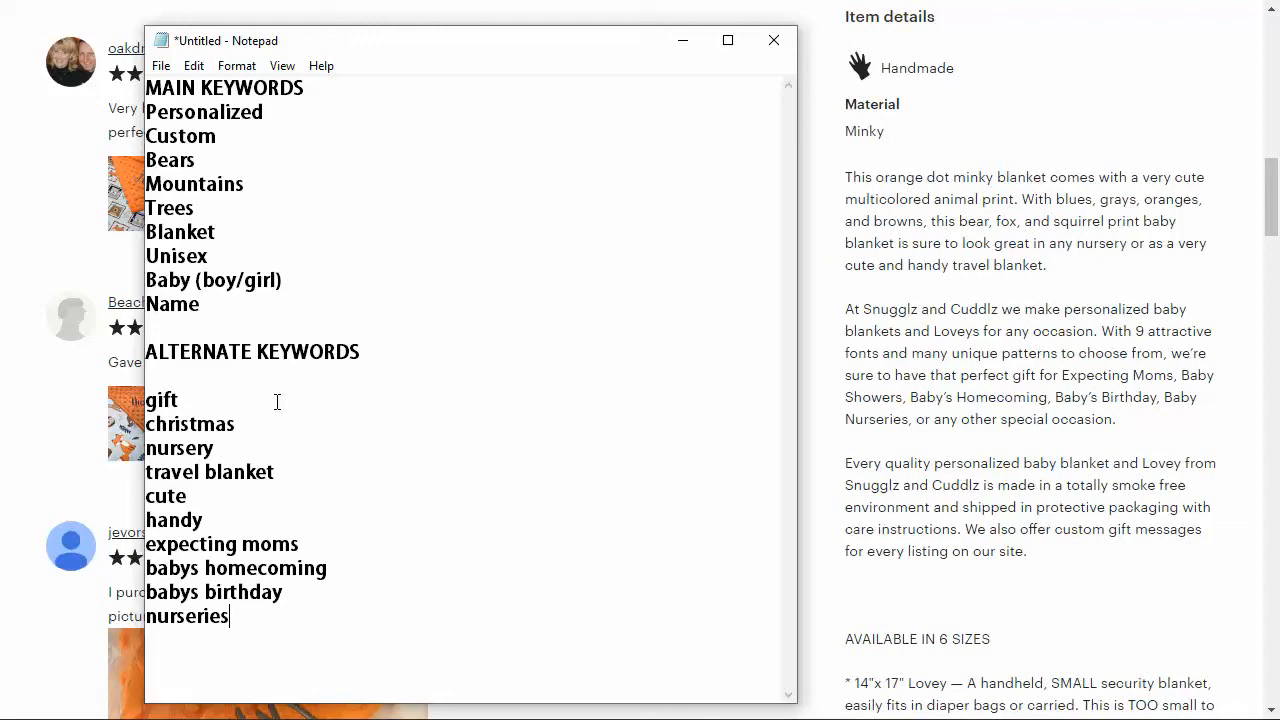
mouse_move(660, 80)
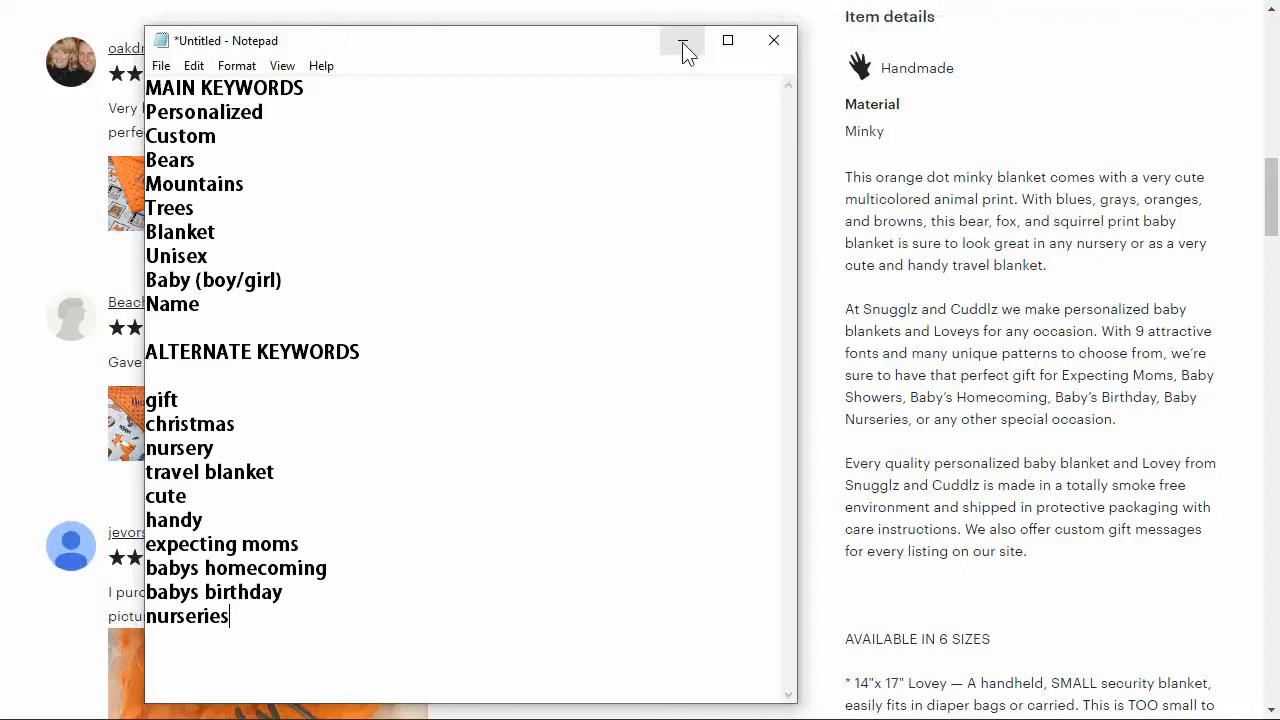
mouse_move(682, 40)
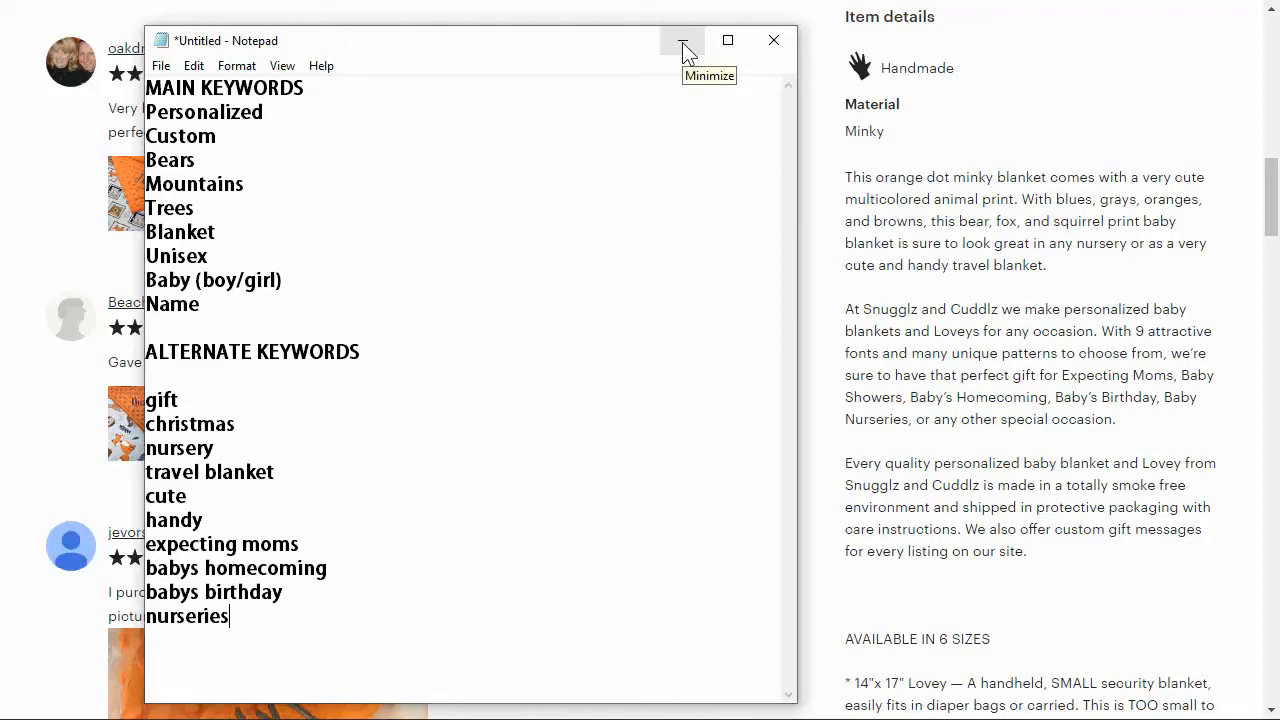
mouse_move(684, 48)
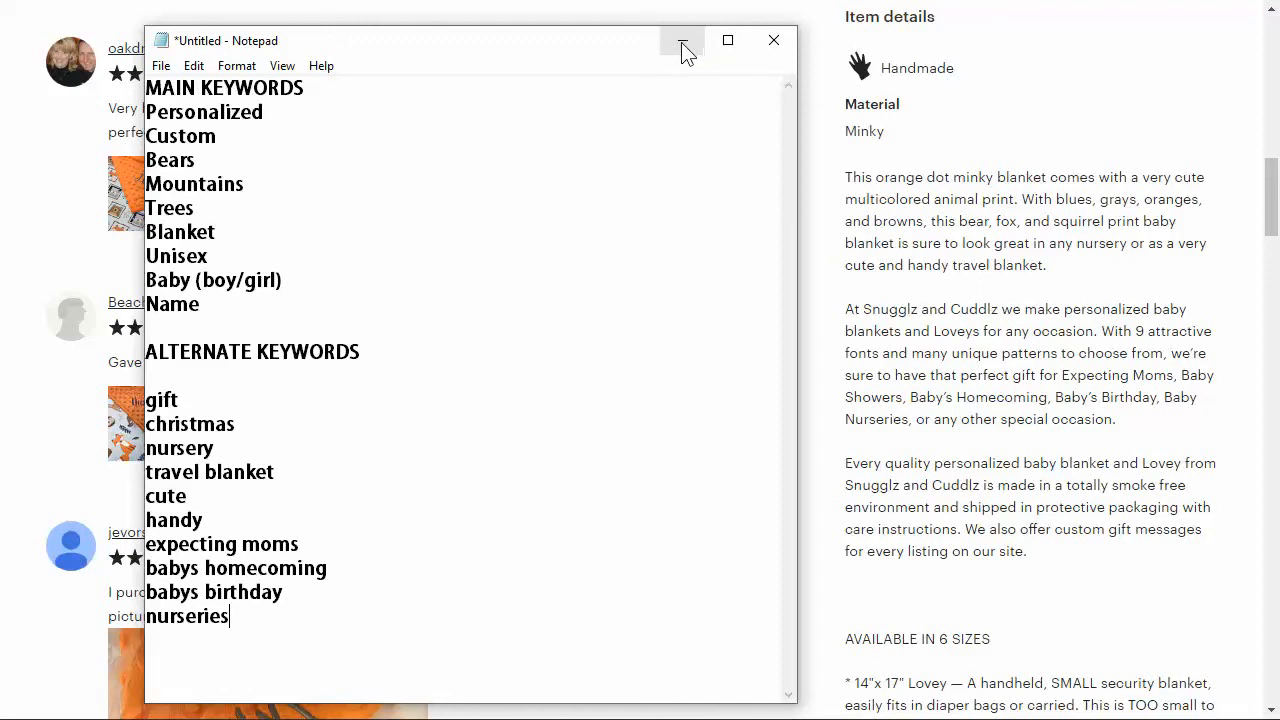
Minimize Notepad so Etsy's Add a new listing page is showing
click(680, 40)
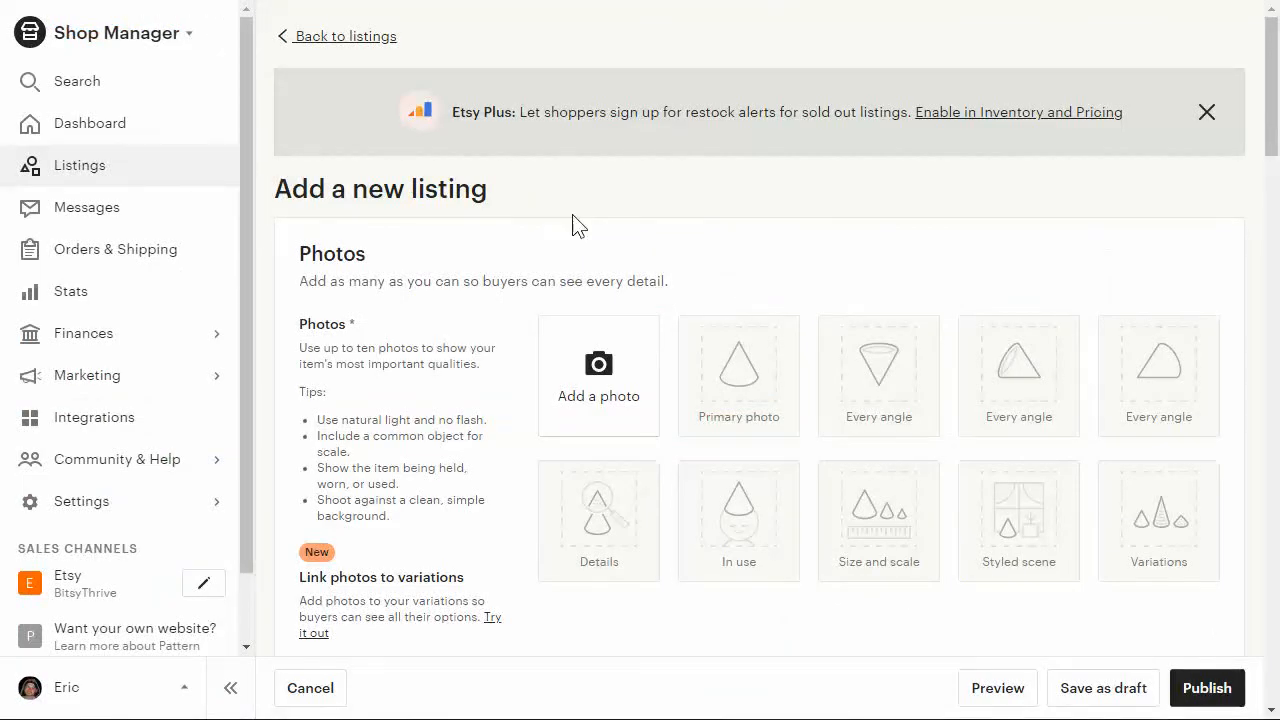
scroll(down, 3)
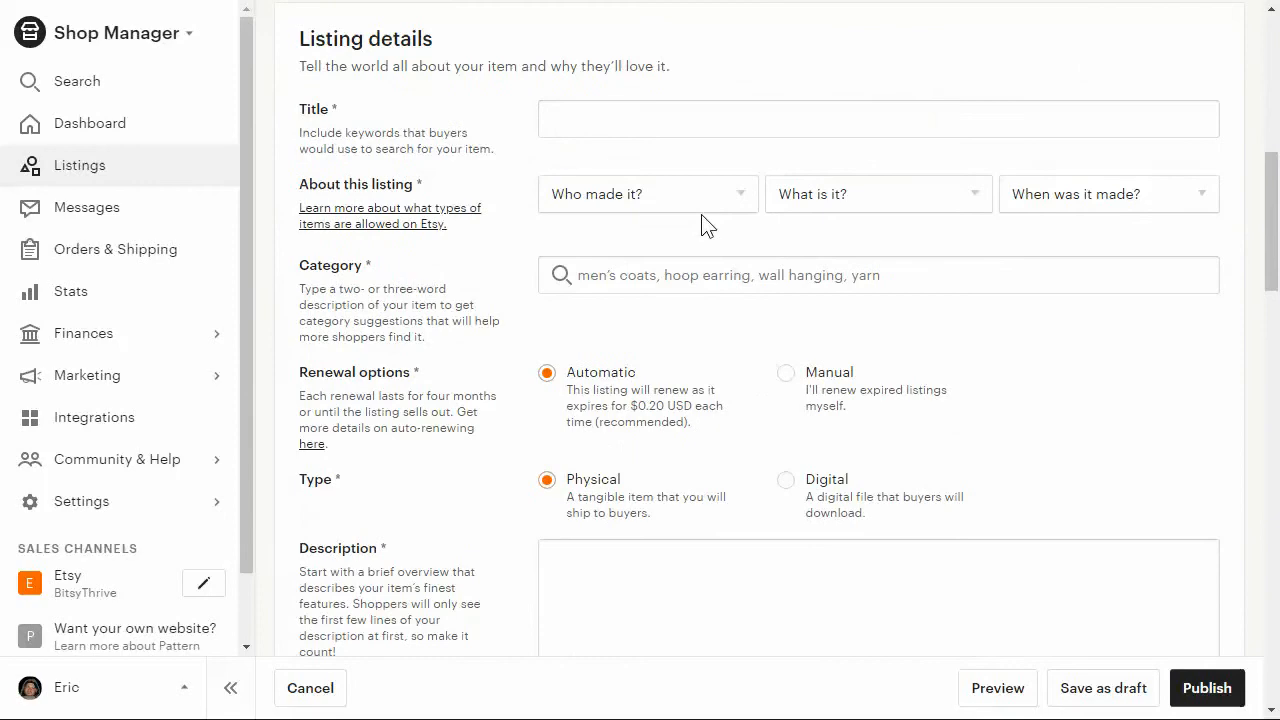
scroll(down, 3)
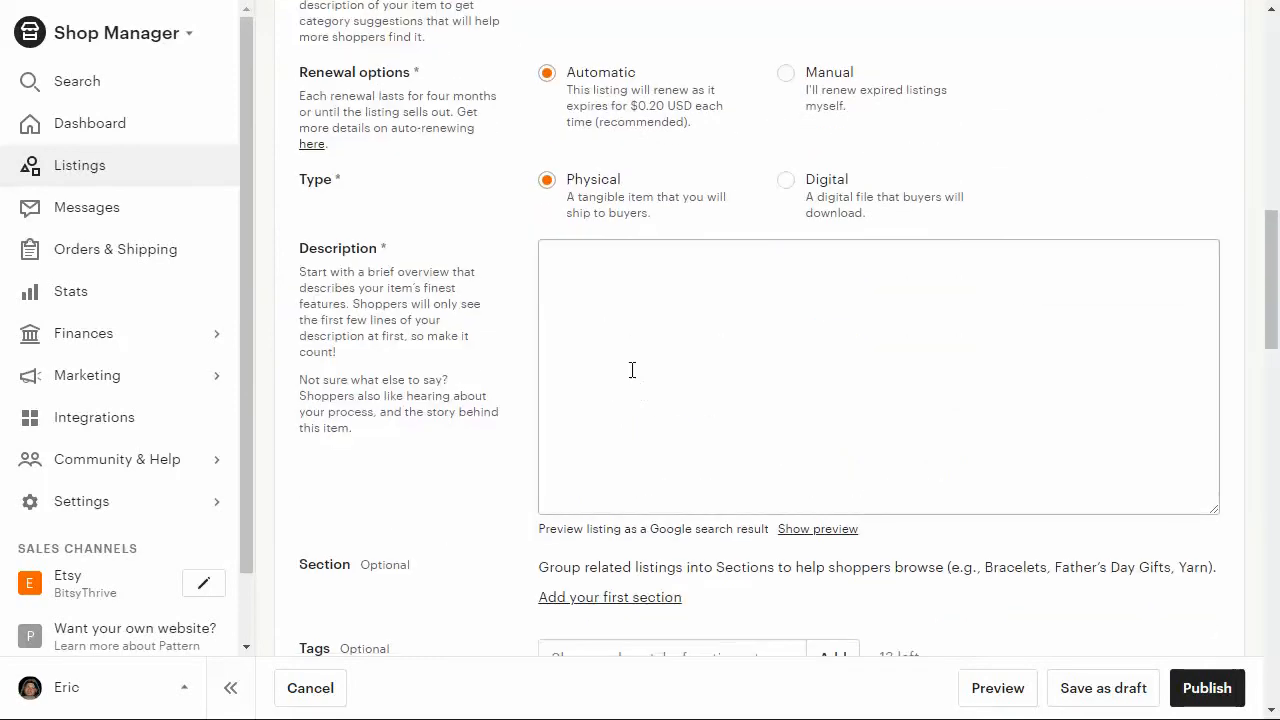
scroll(up, 3)
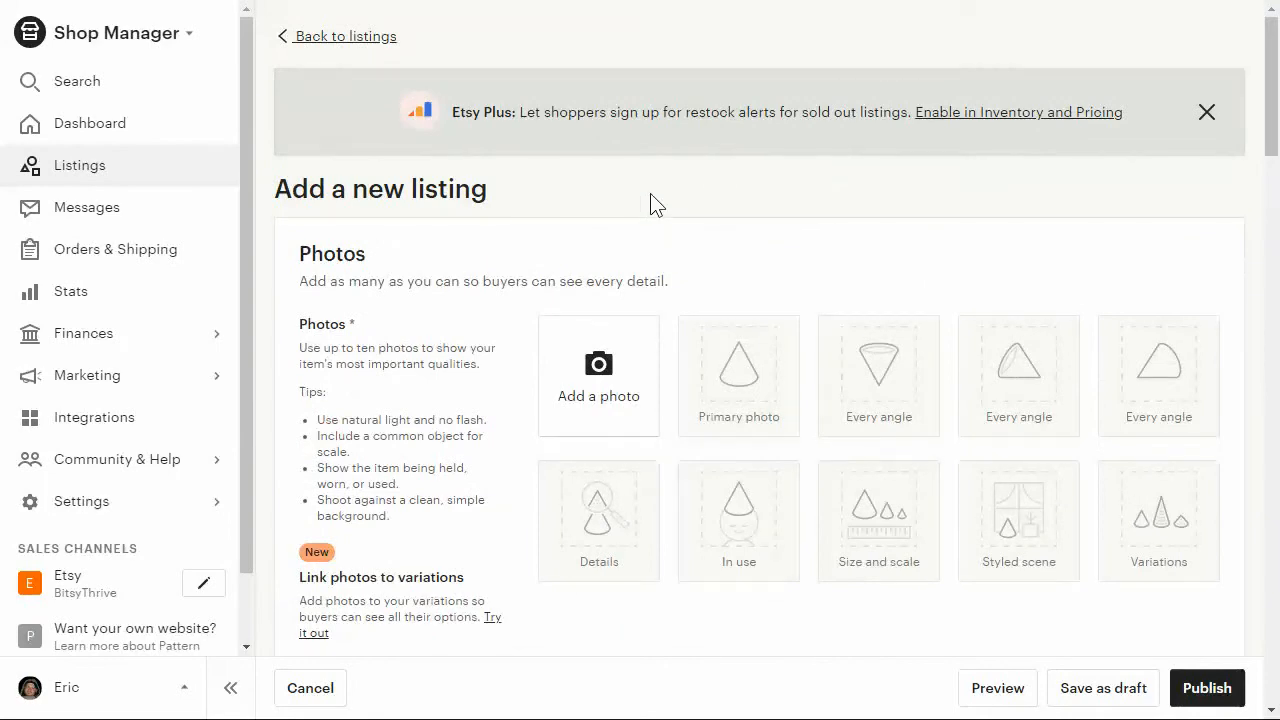
mouse_move(696, 150)
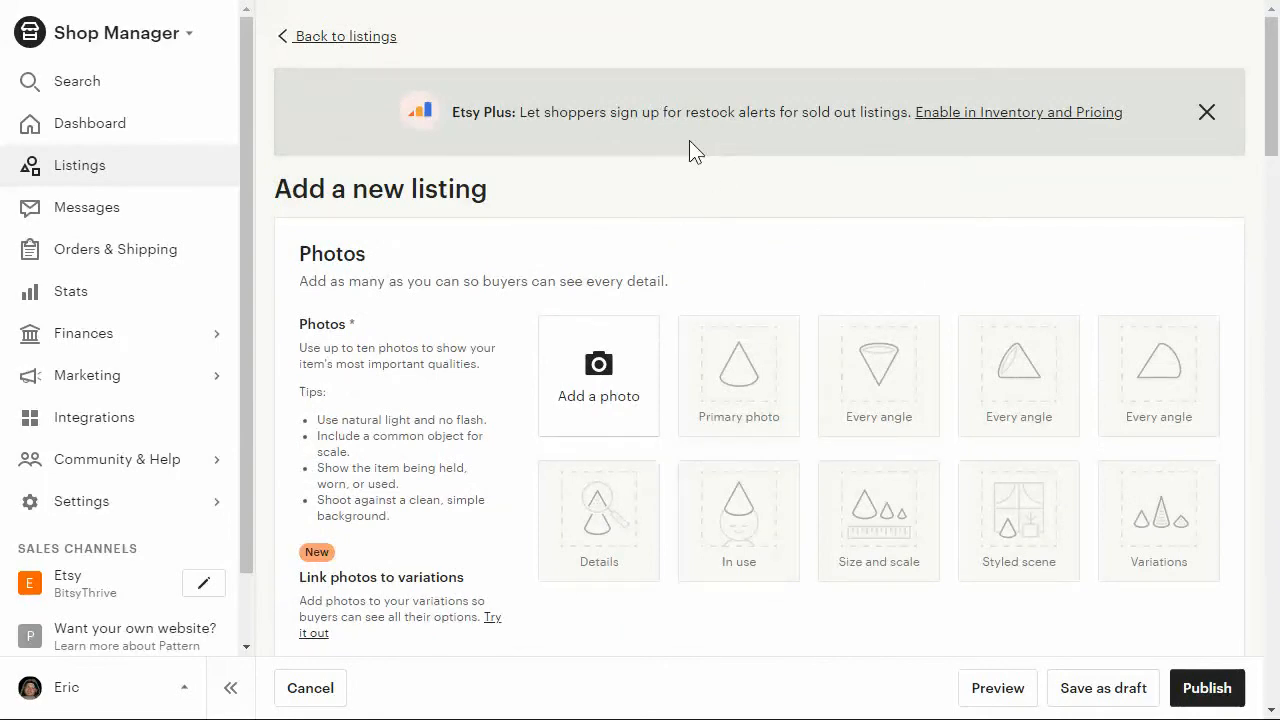